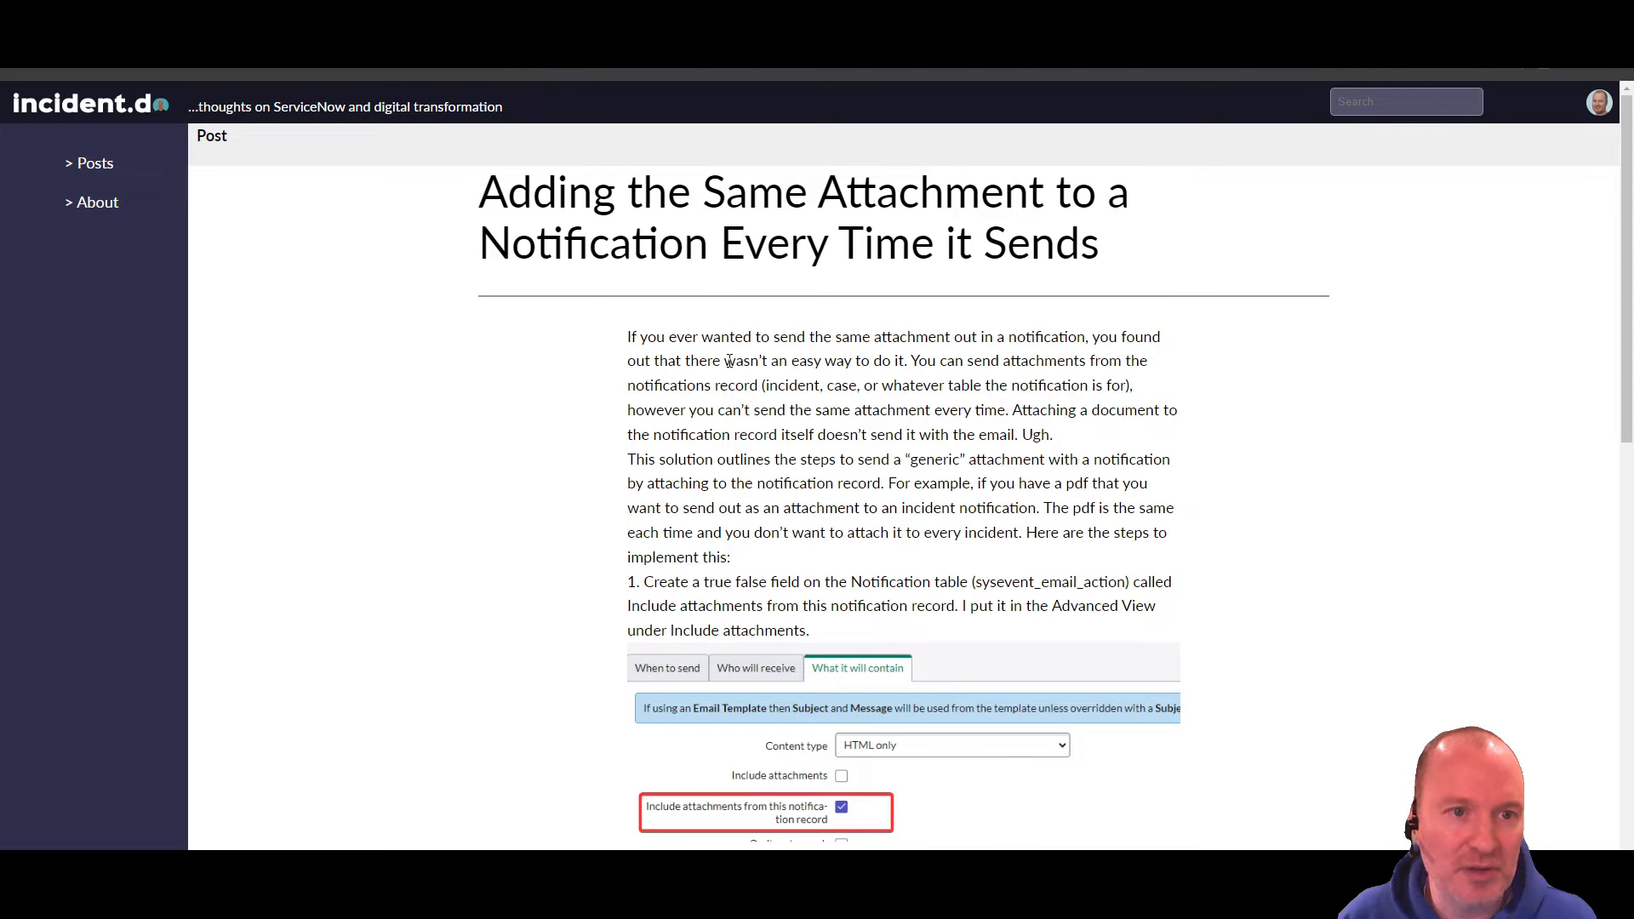
- Scroll through the 'attachment notification' form to review its 'What it will contain' settings
scroll("down", 3)
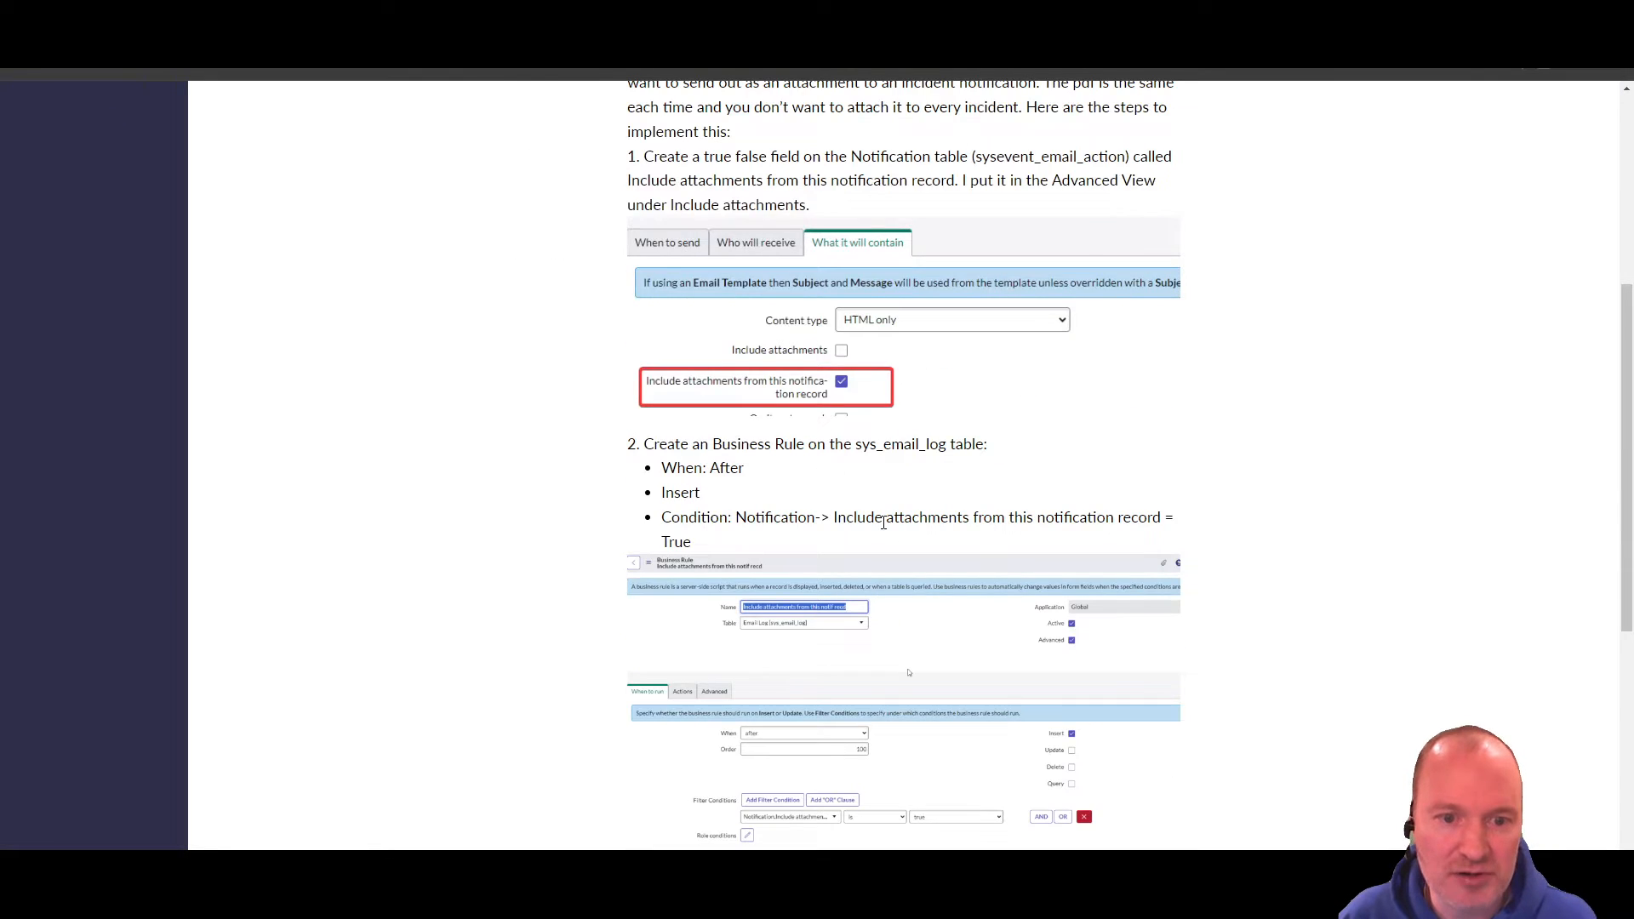
scroll("up", 3)
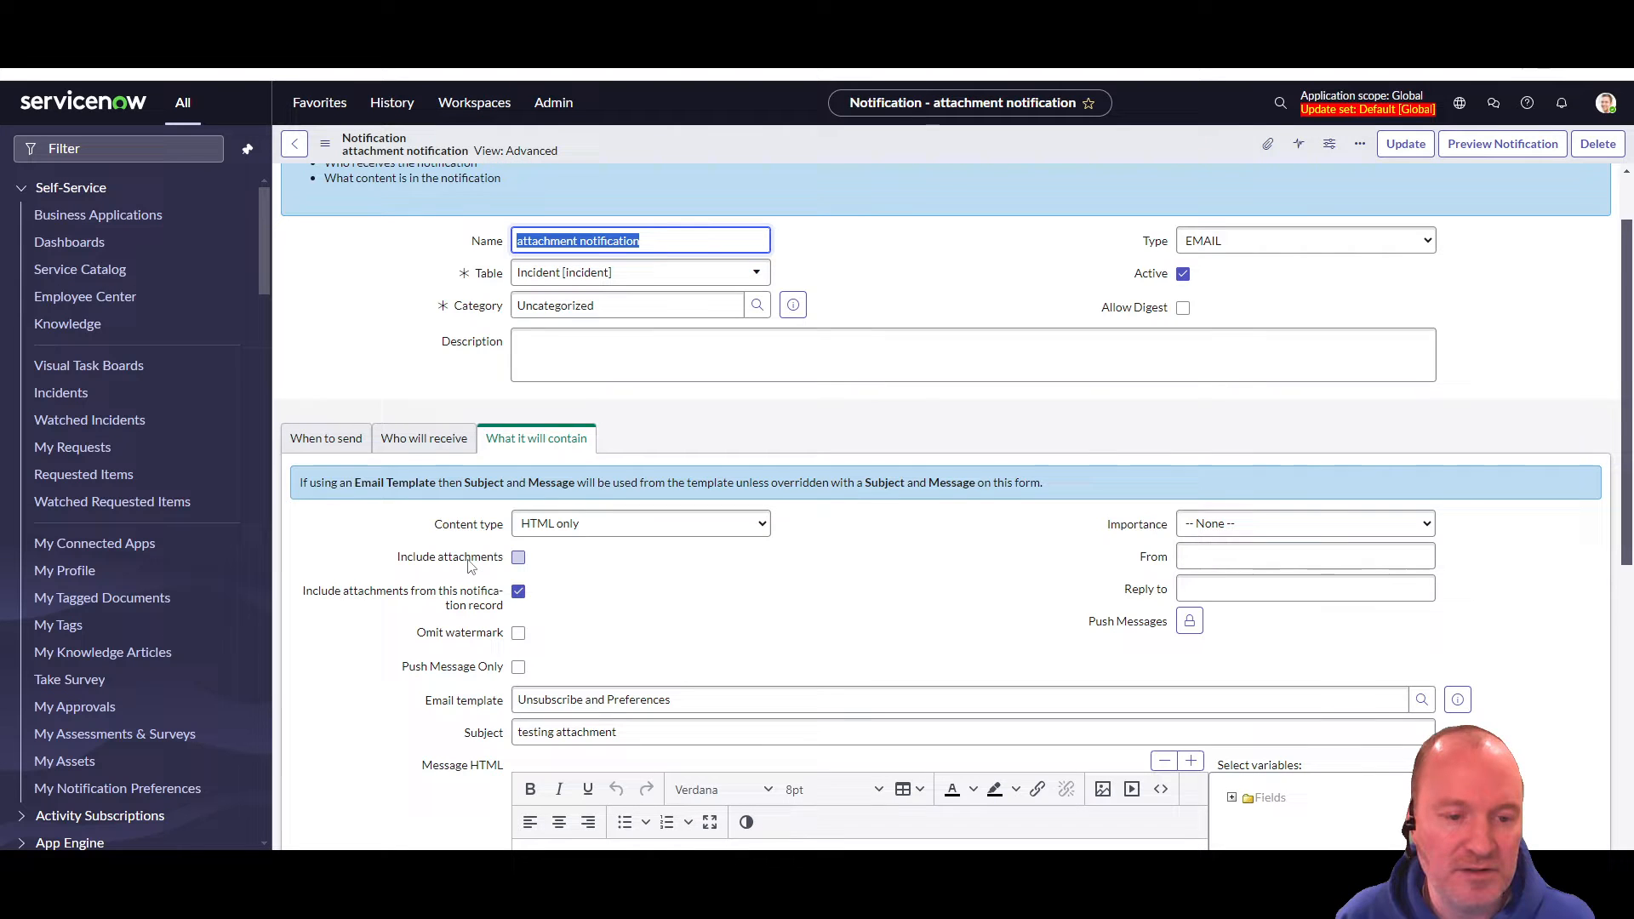
mouse_move(518, 557)
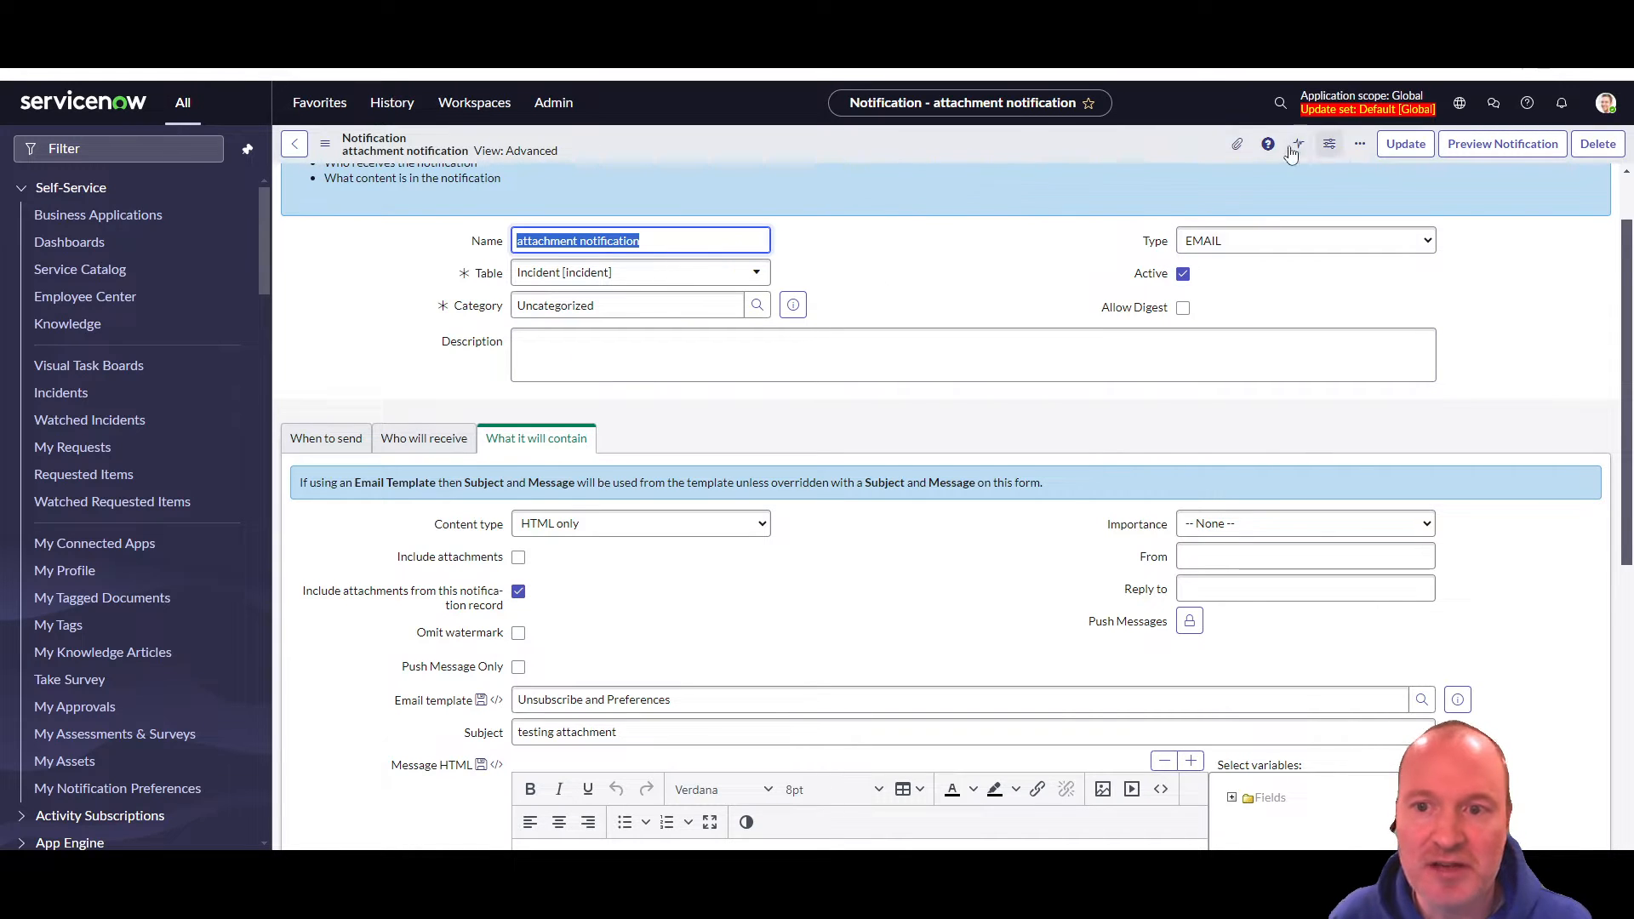
mouse_move(1237, 144)
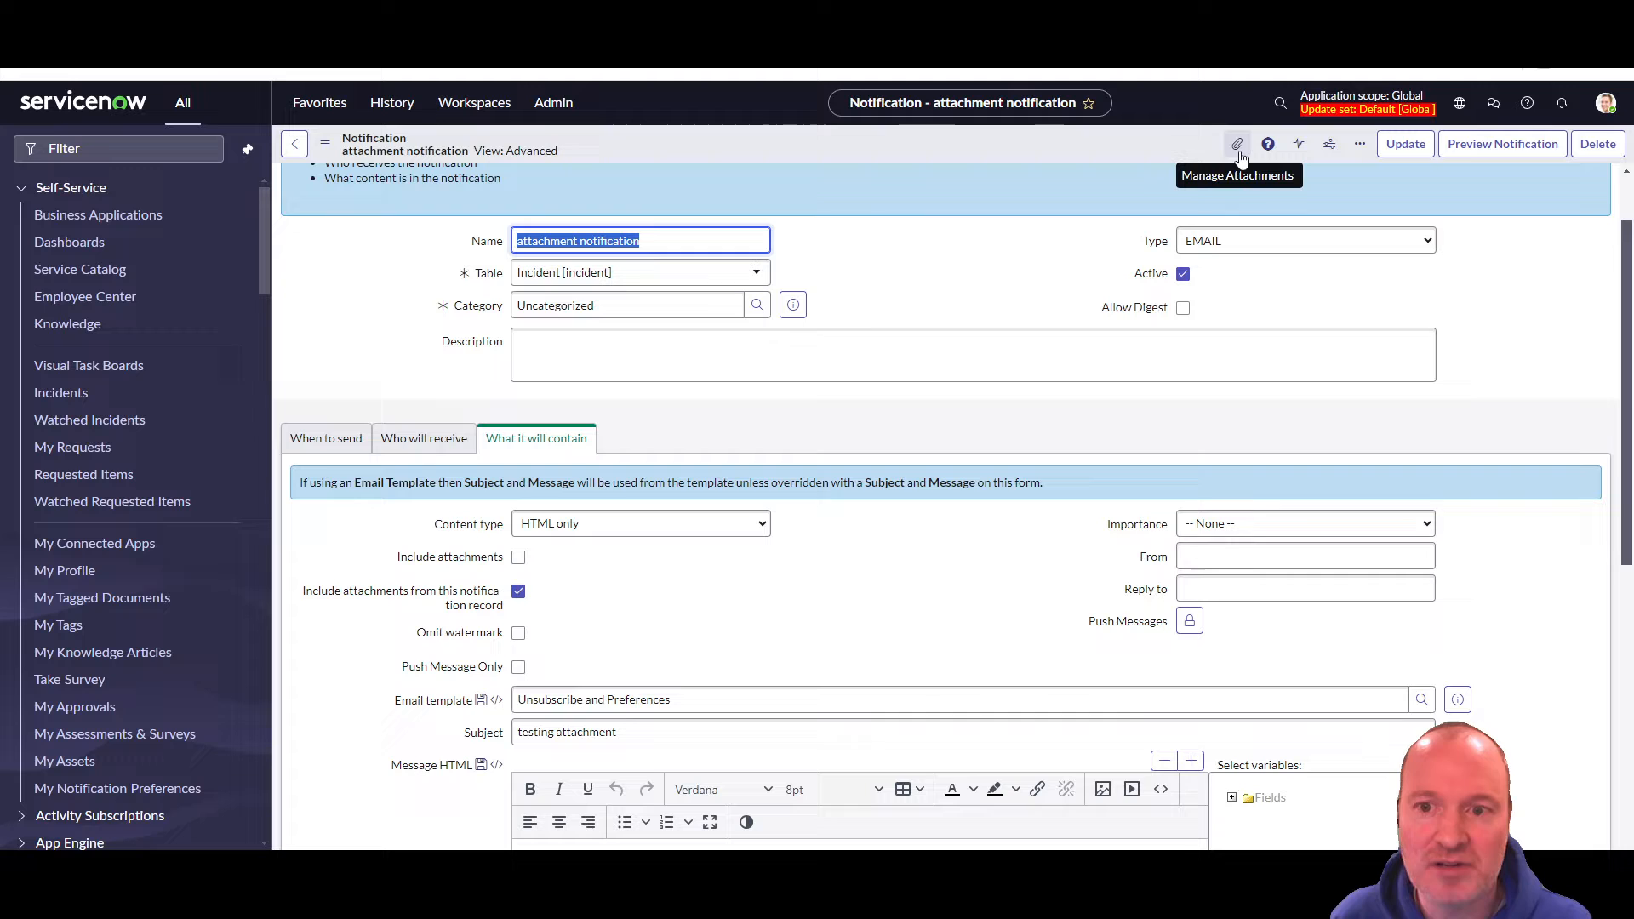
left_click(1237, 144)
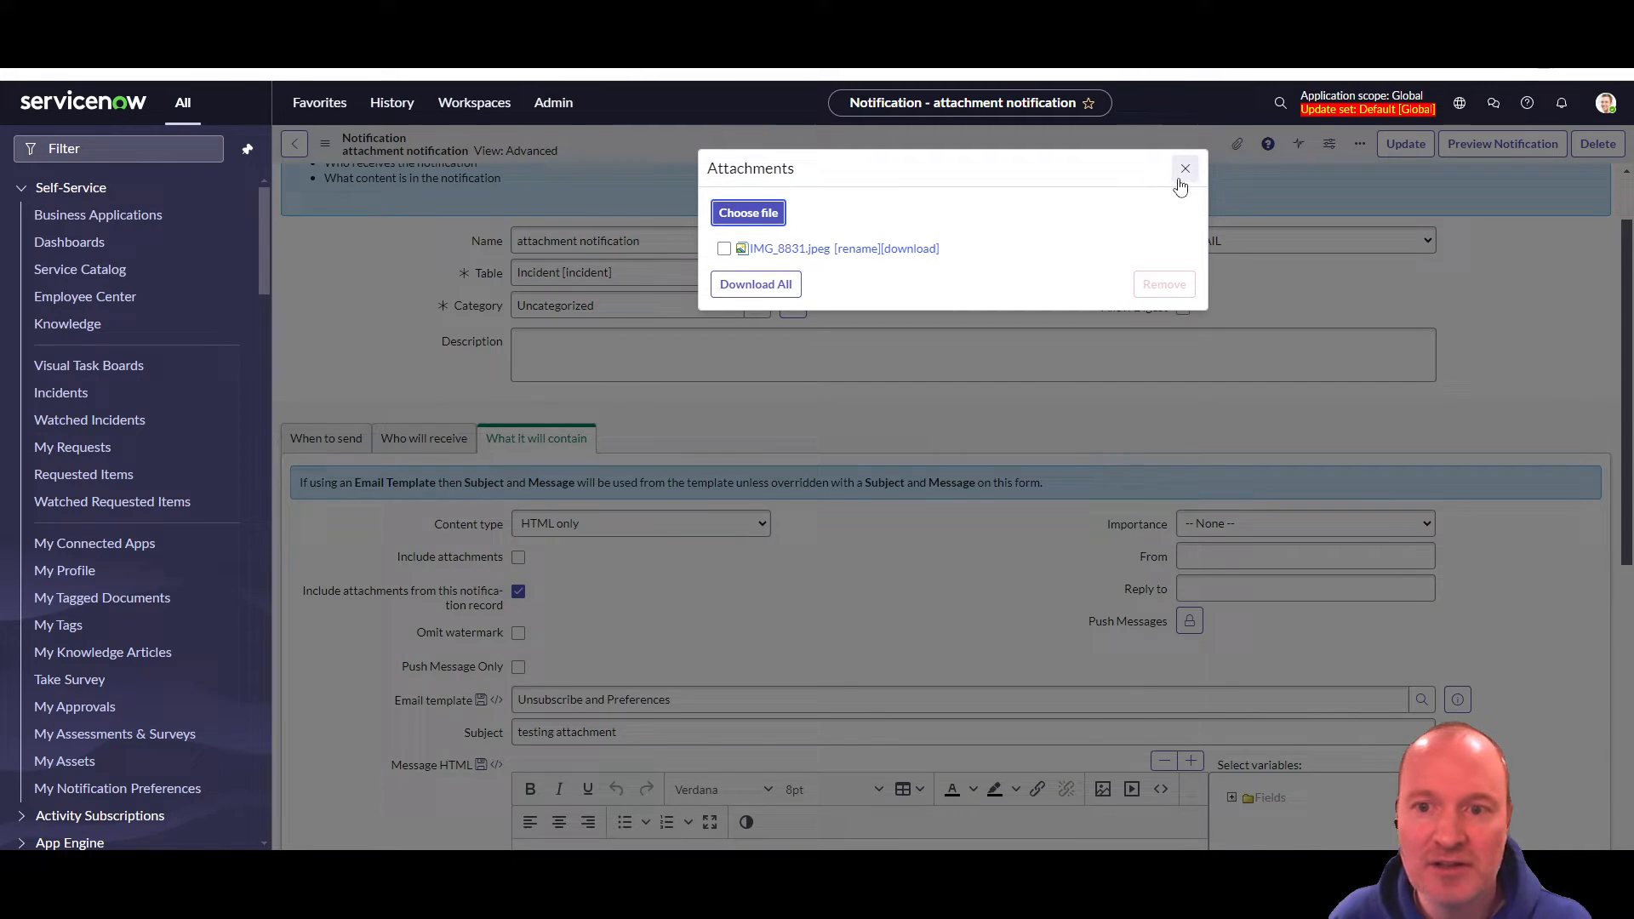
left_click(1184, 168)
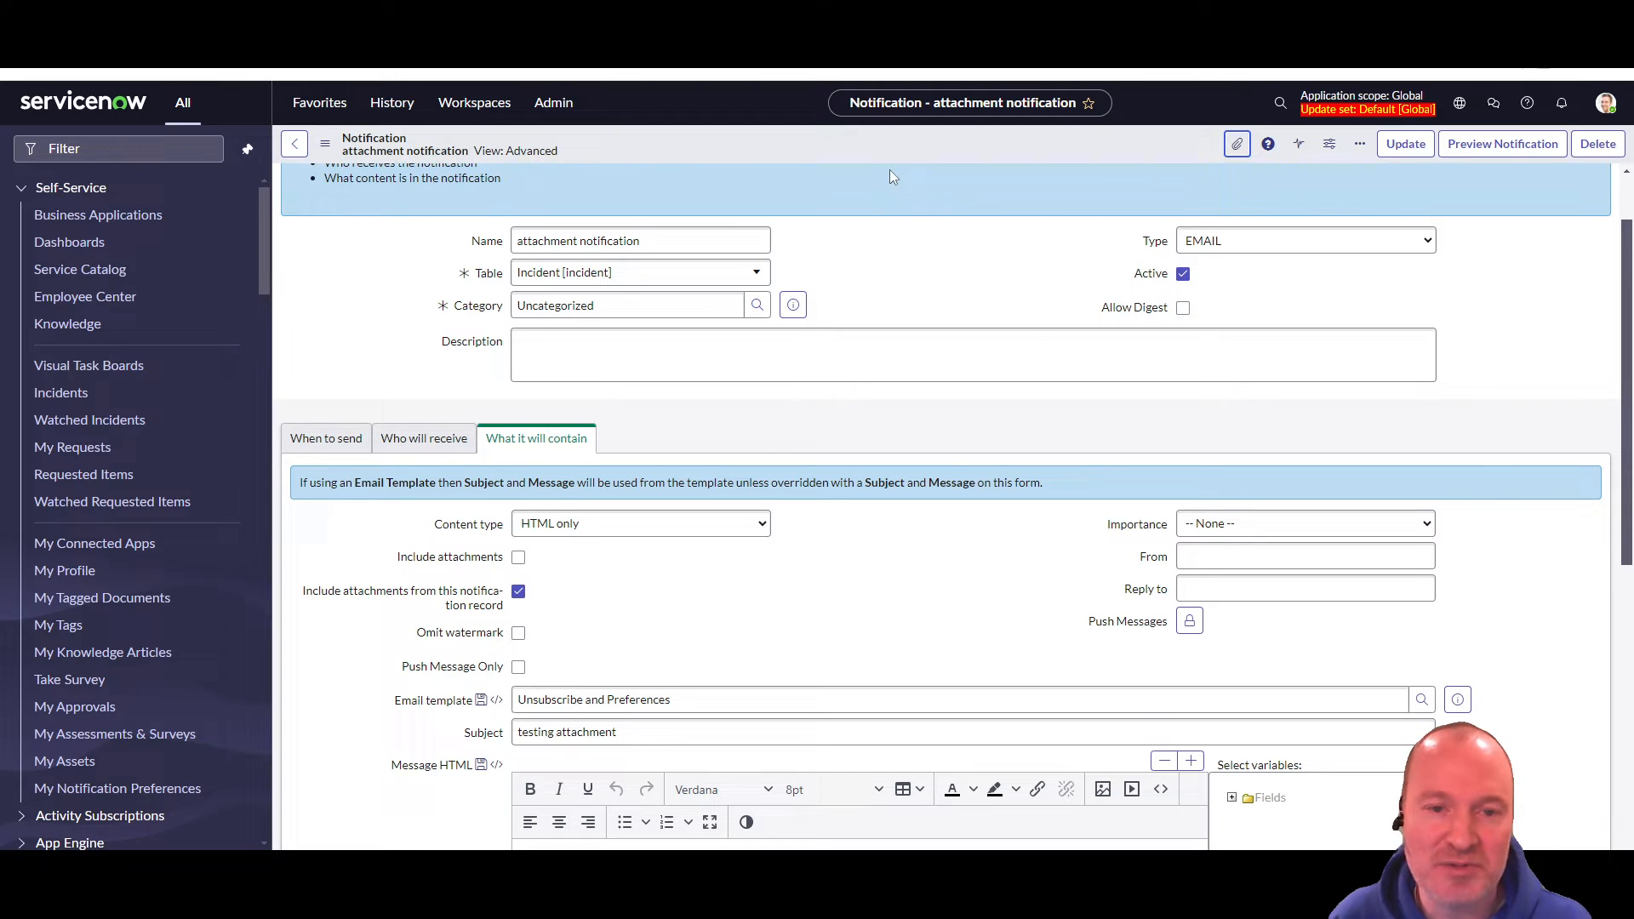
mouse_move(927, 176)
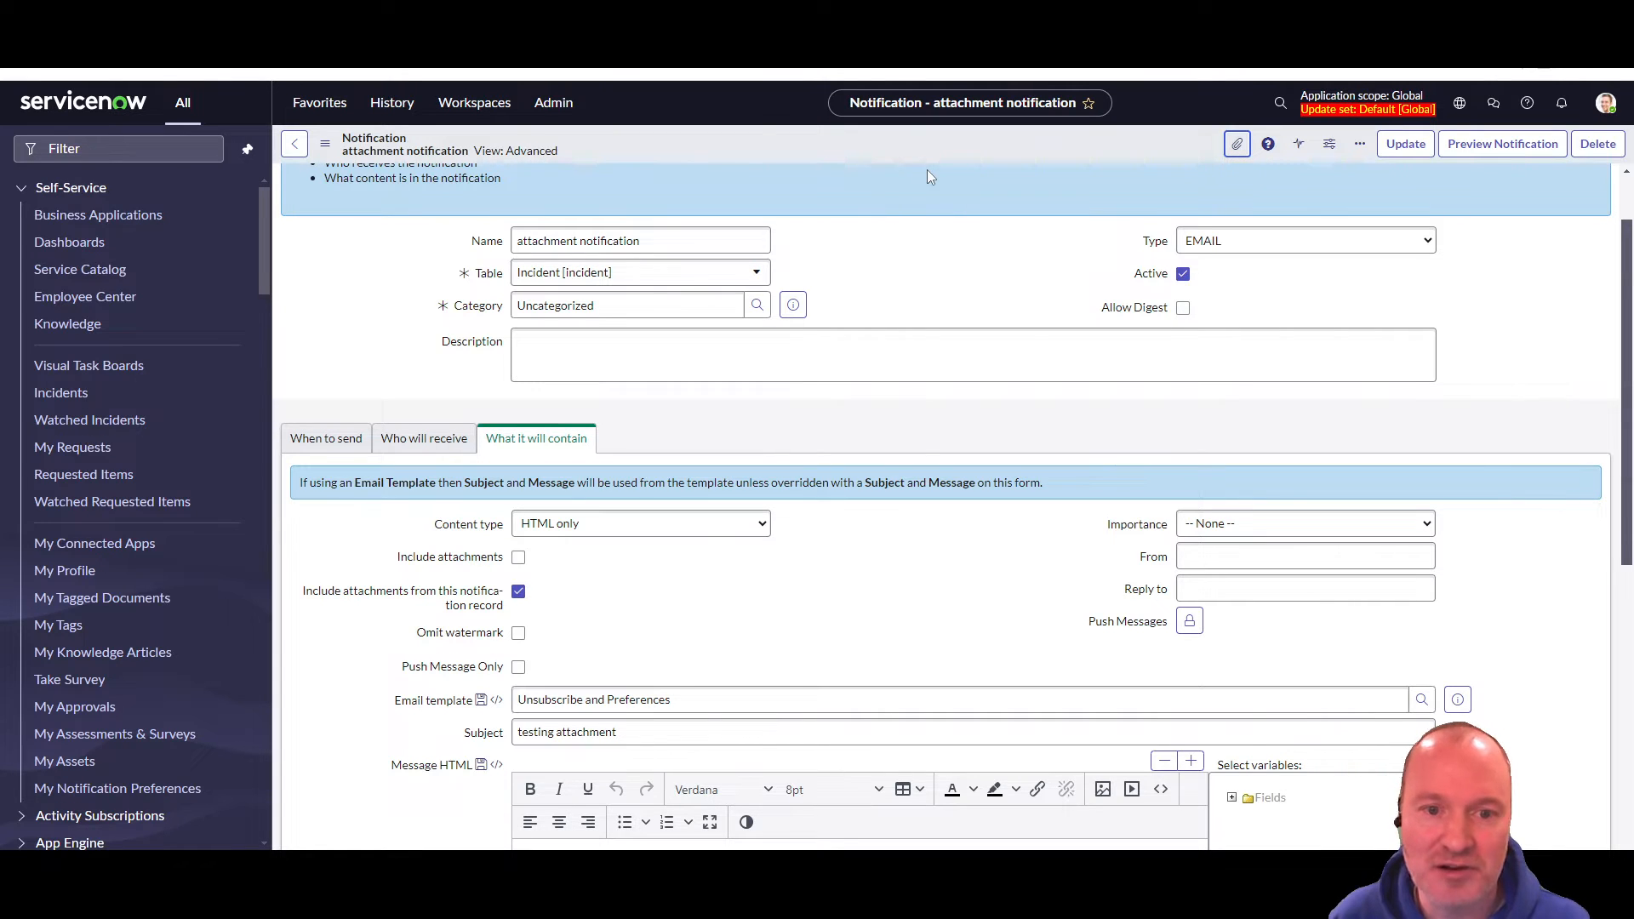
mouse_move(1055, 264)
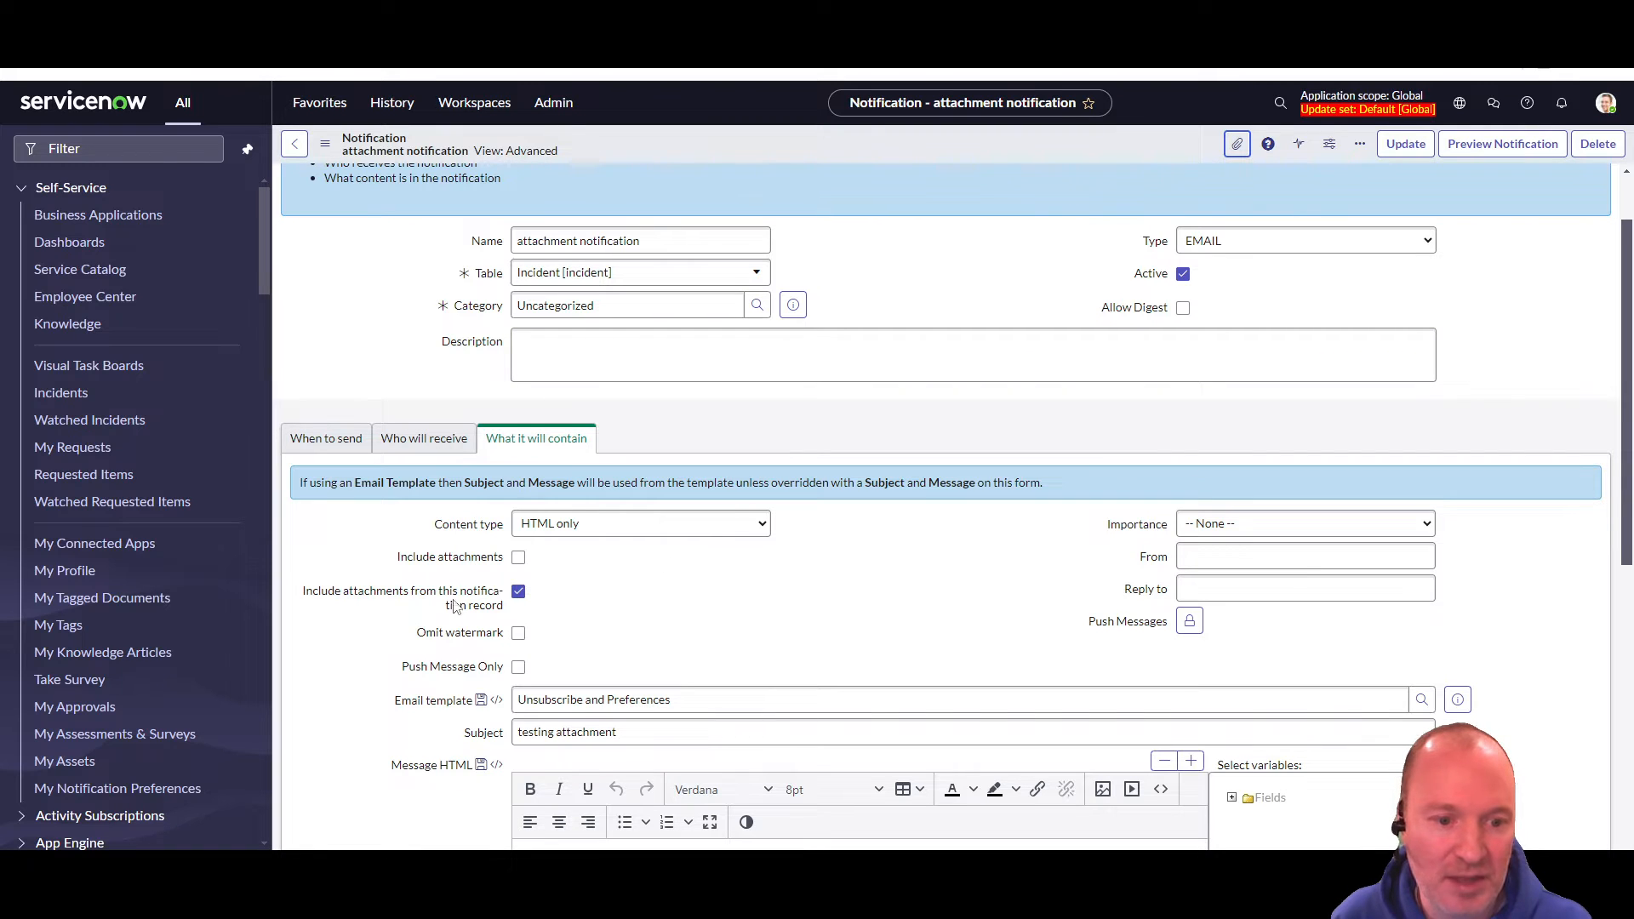
mouse_move(343, 604)
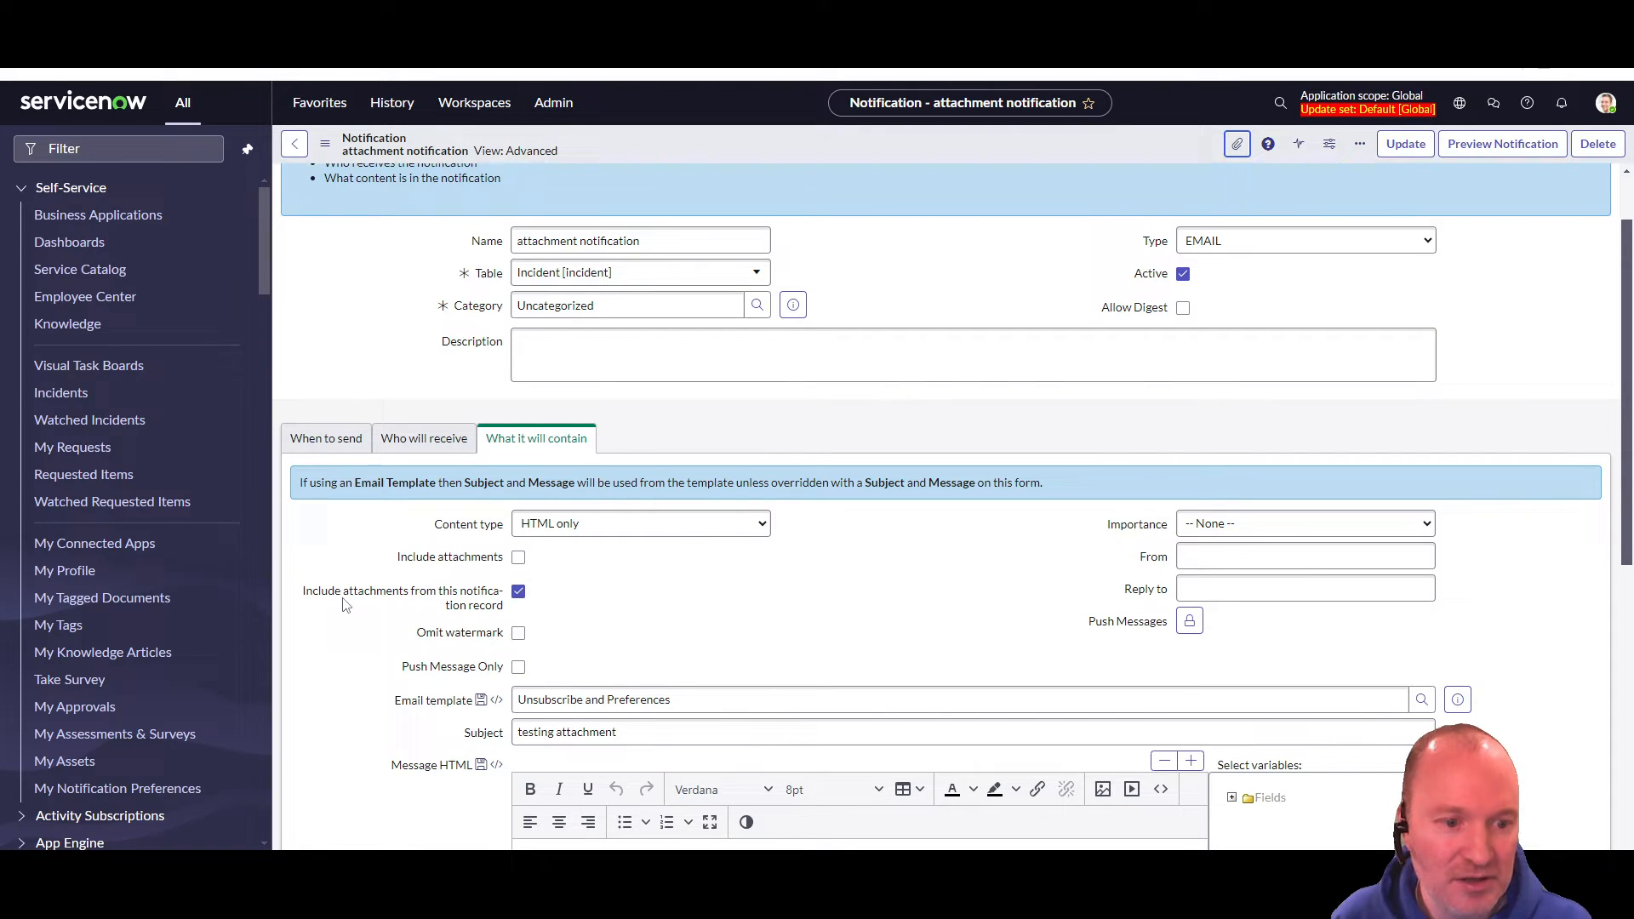
mouse_move(482, 612)
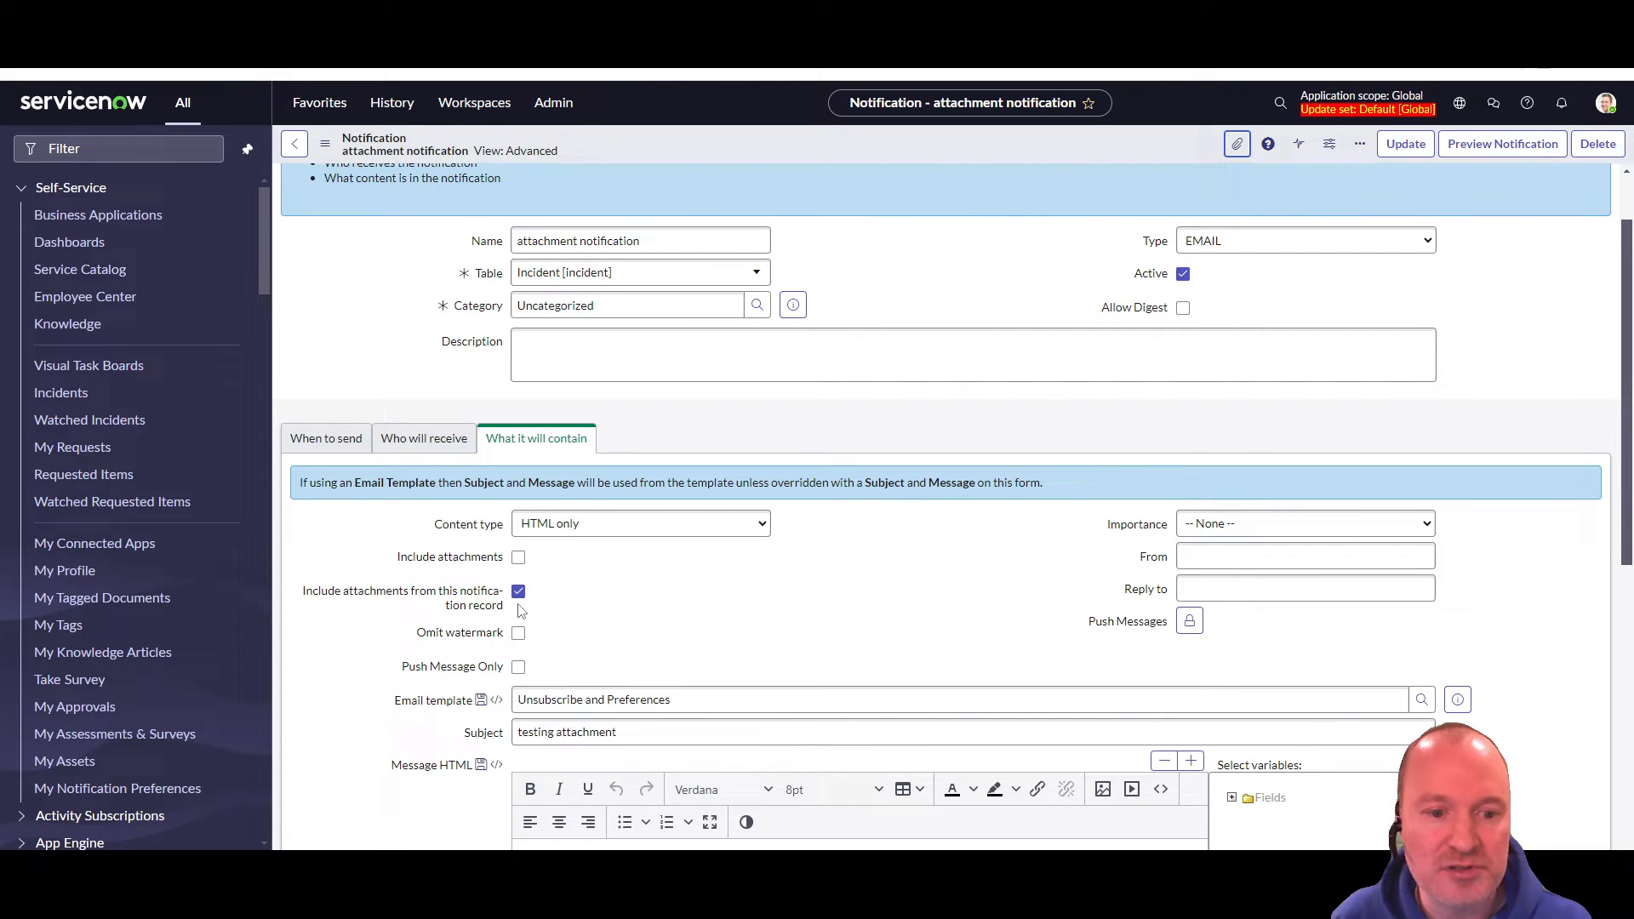
mouse_move(1236, 144)
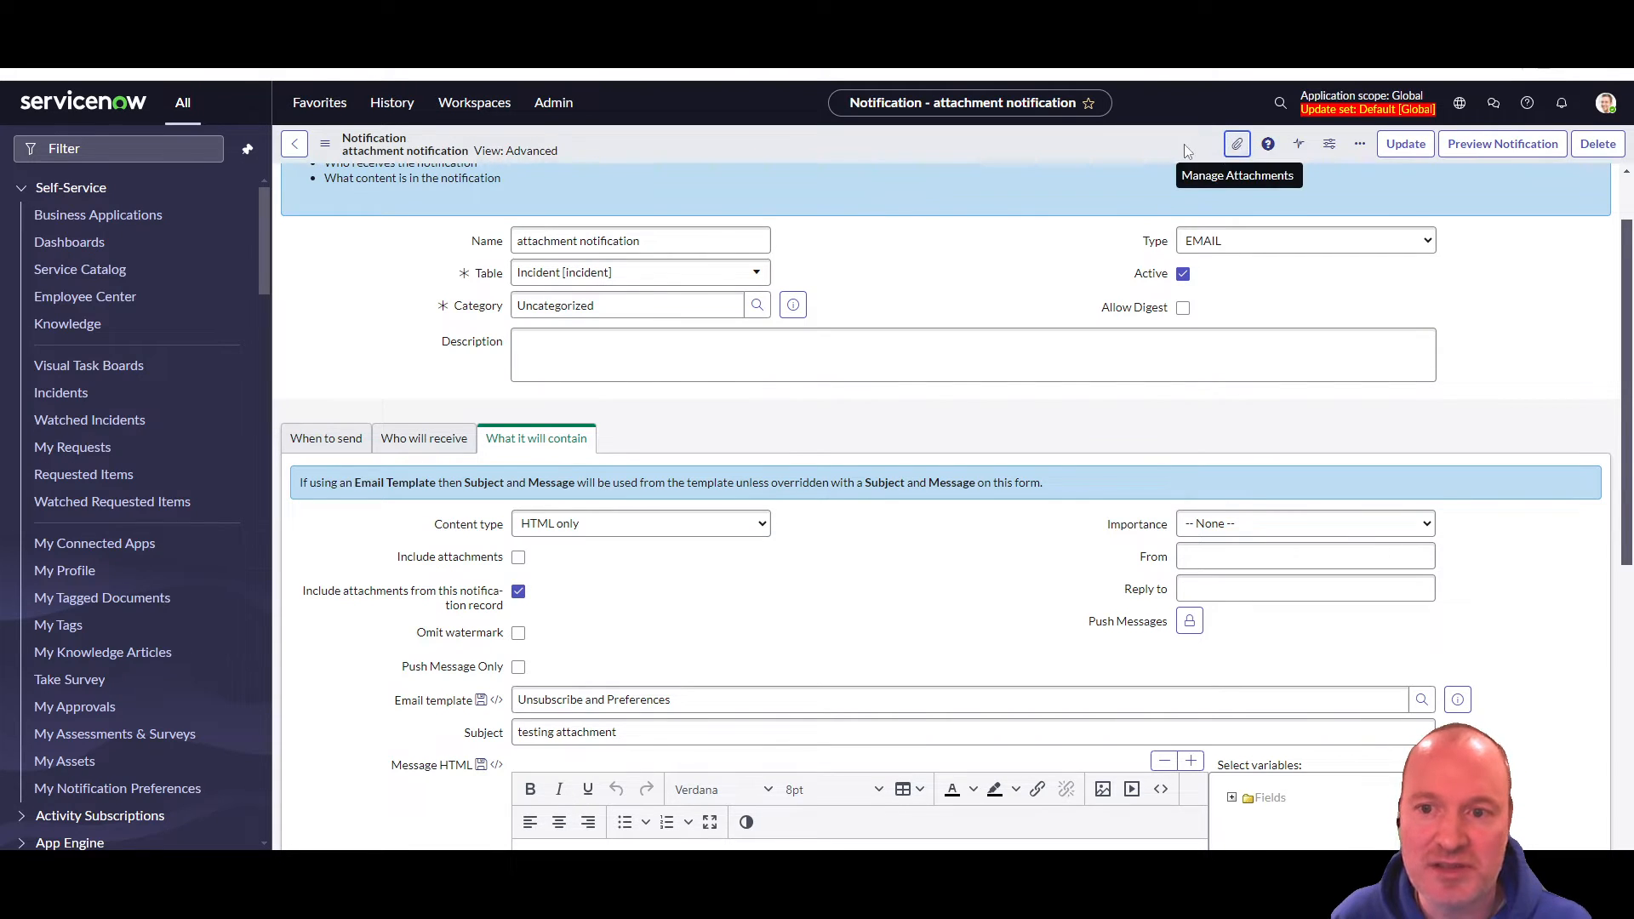
mouse_move(969, 125)
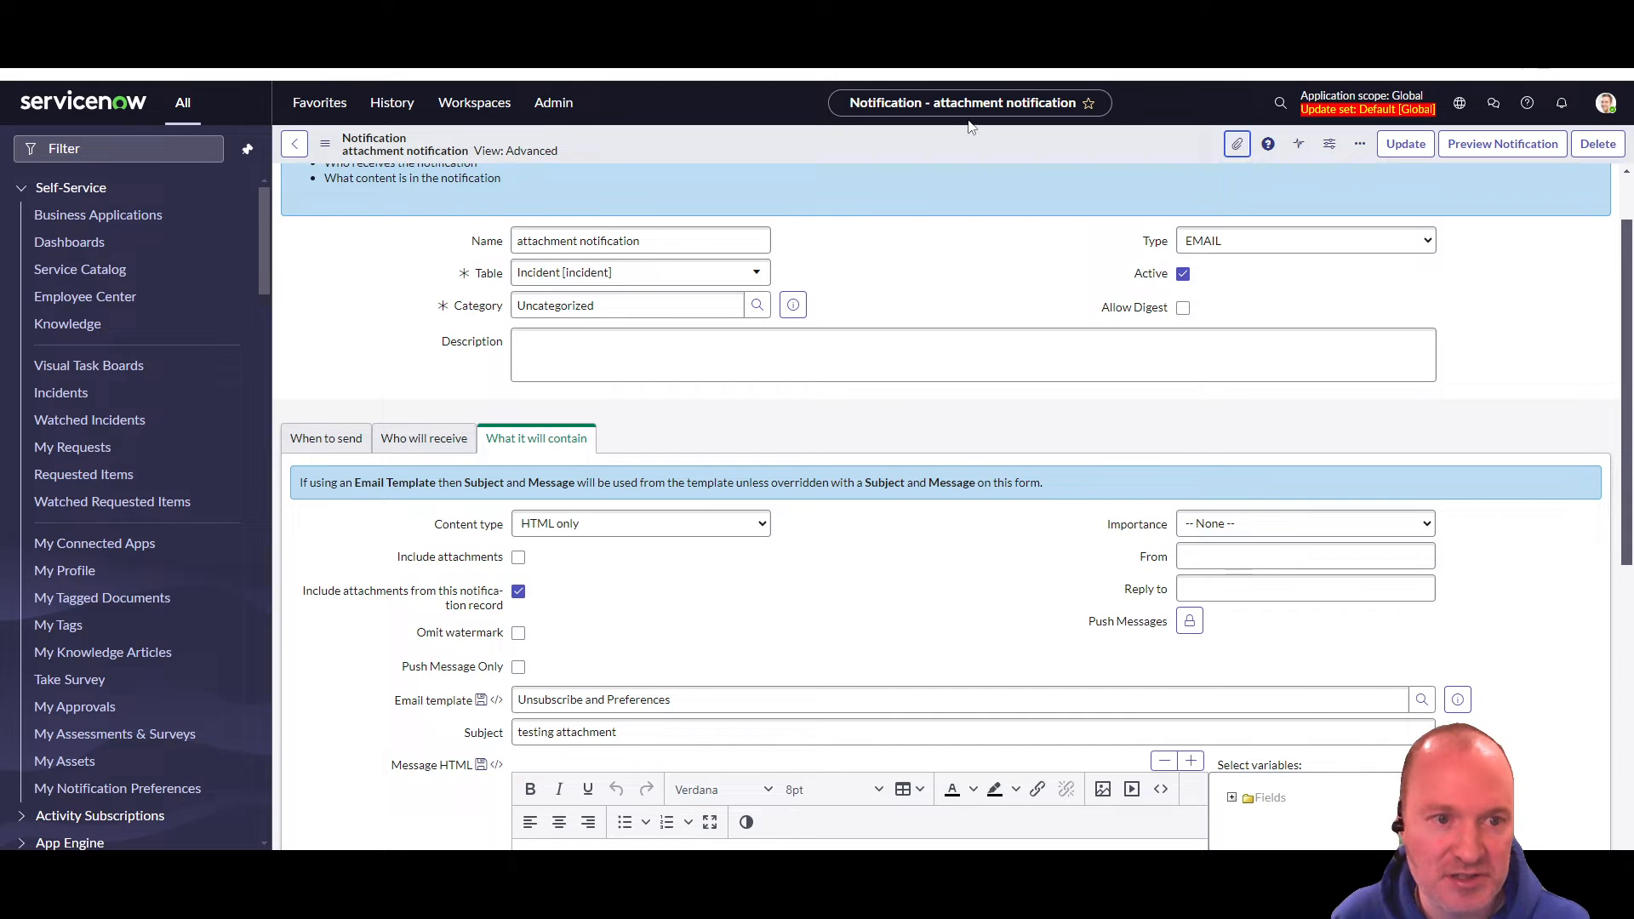
mouse_move(424, 604)
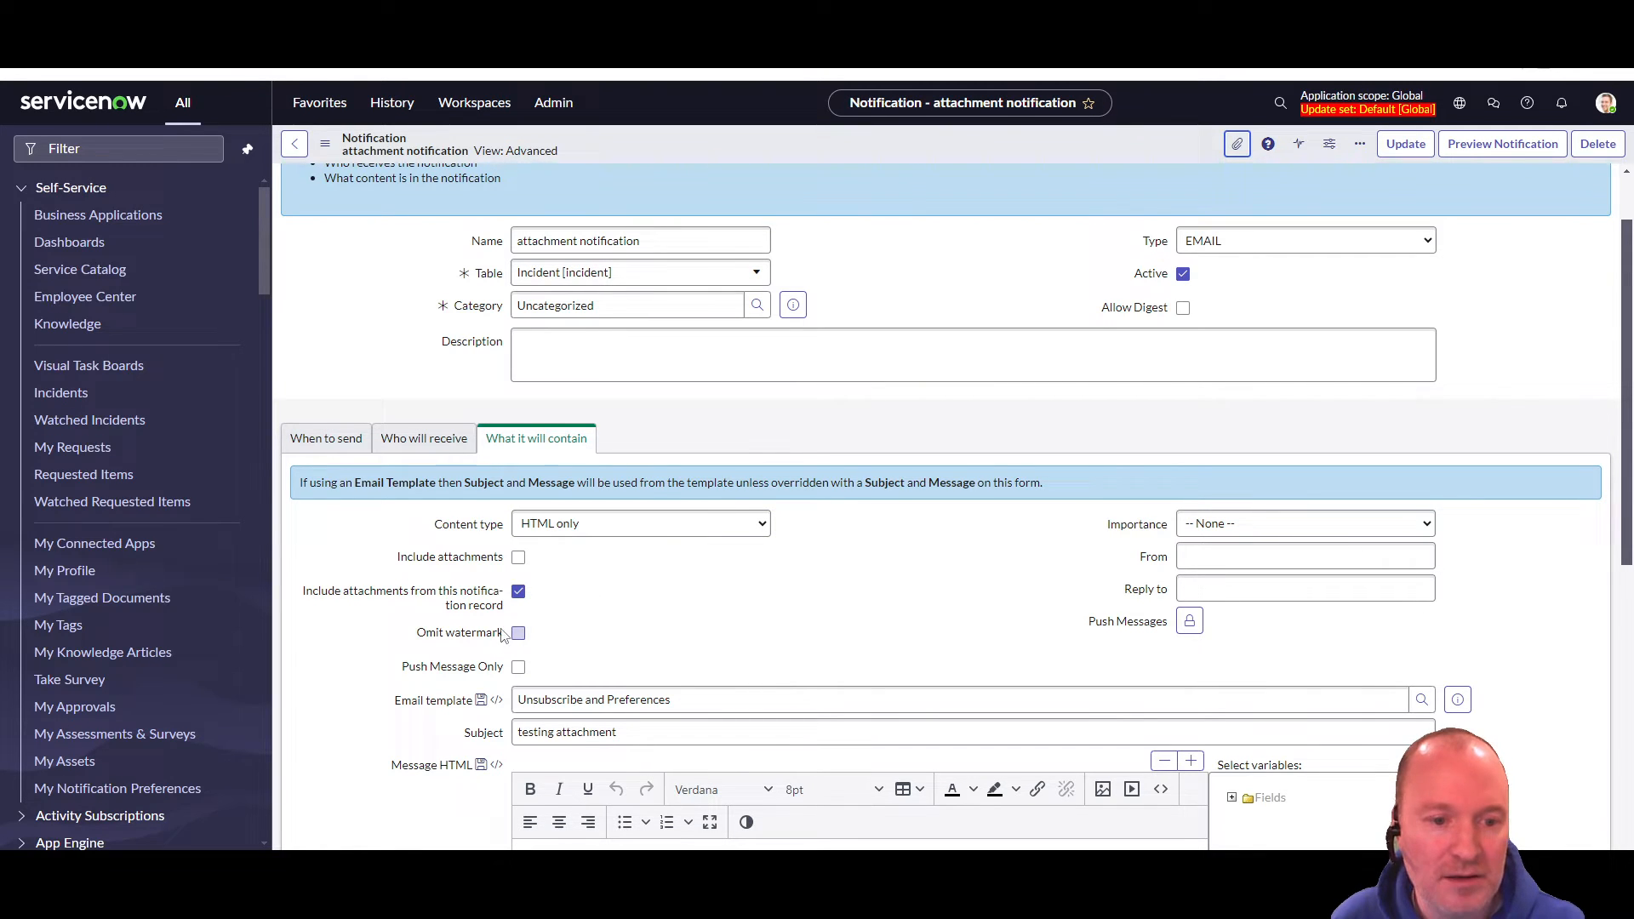
mouse_move(454, 614)
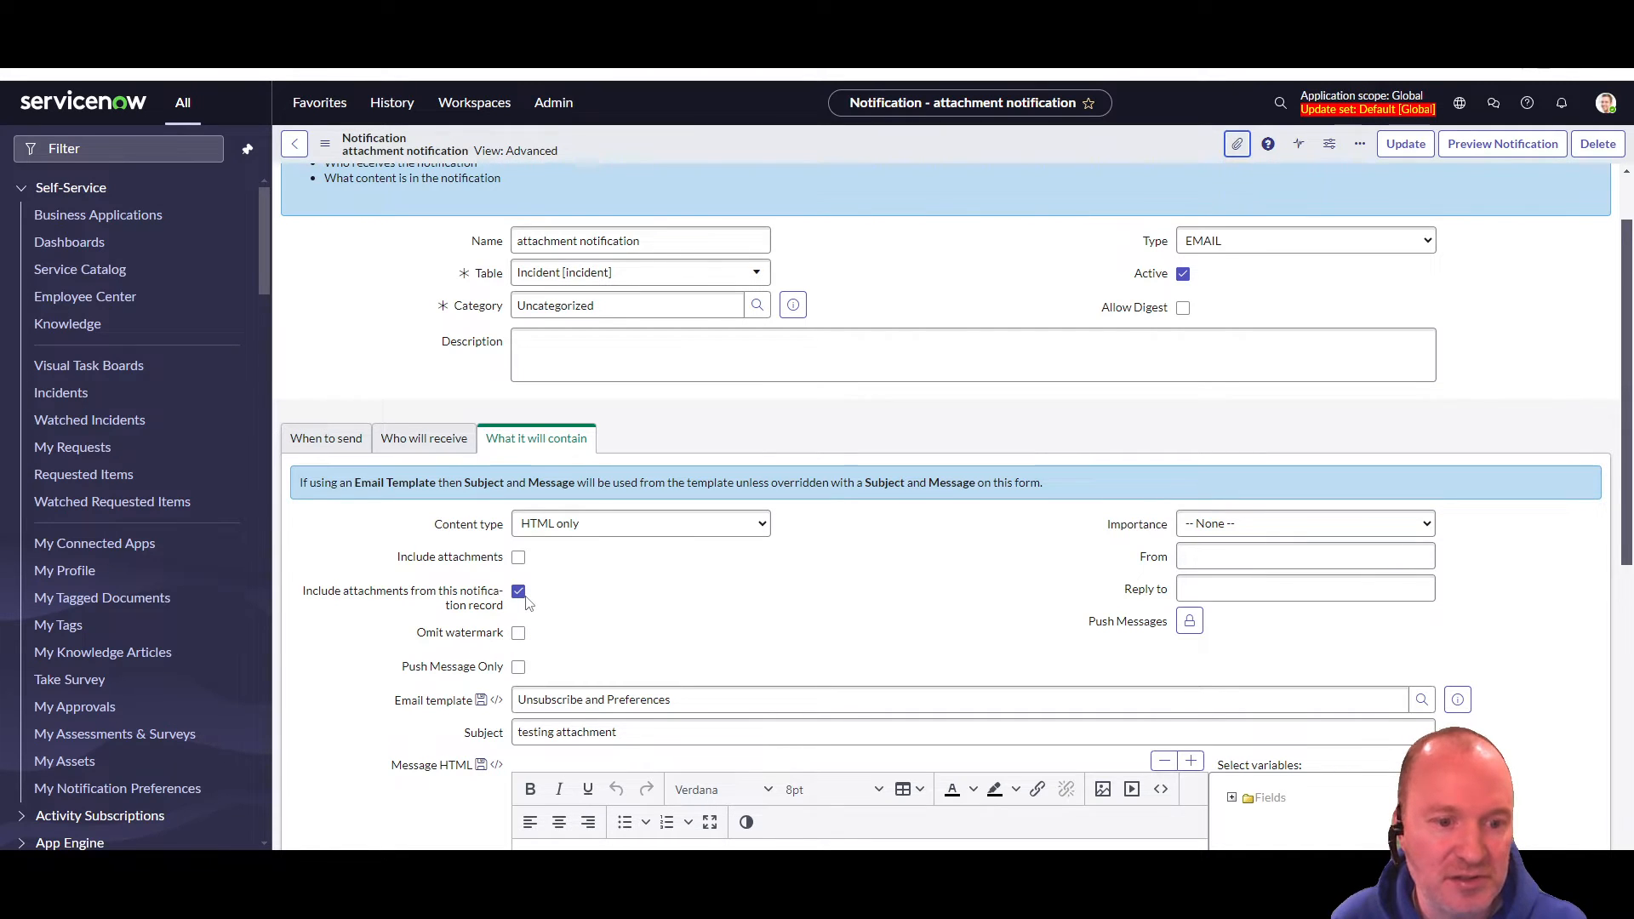
- Scroll to the related links and switch the notification to Advanced view, showing IMG_8831.jpeg
scroll("down", 3)
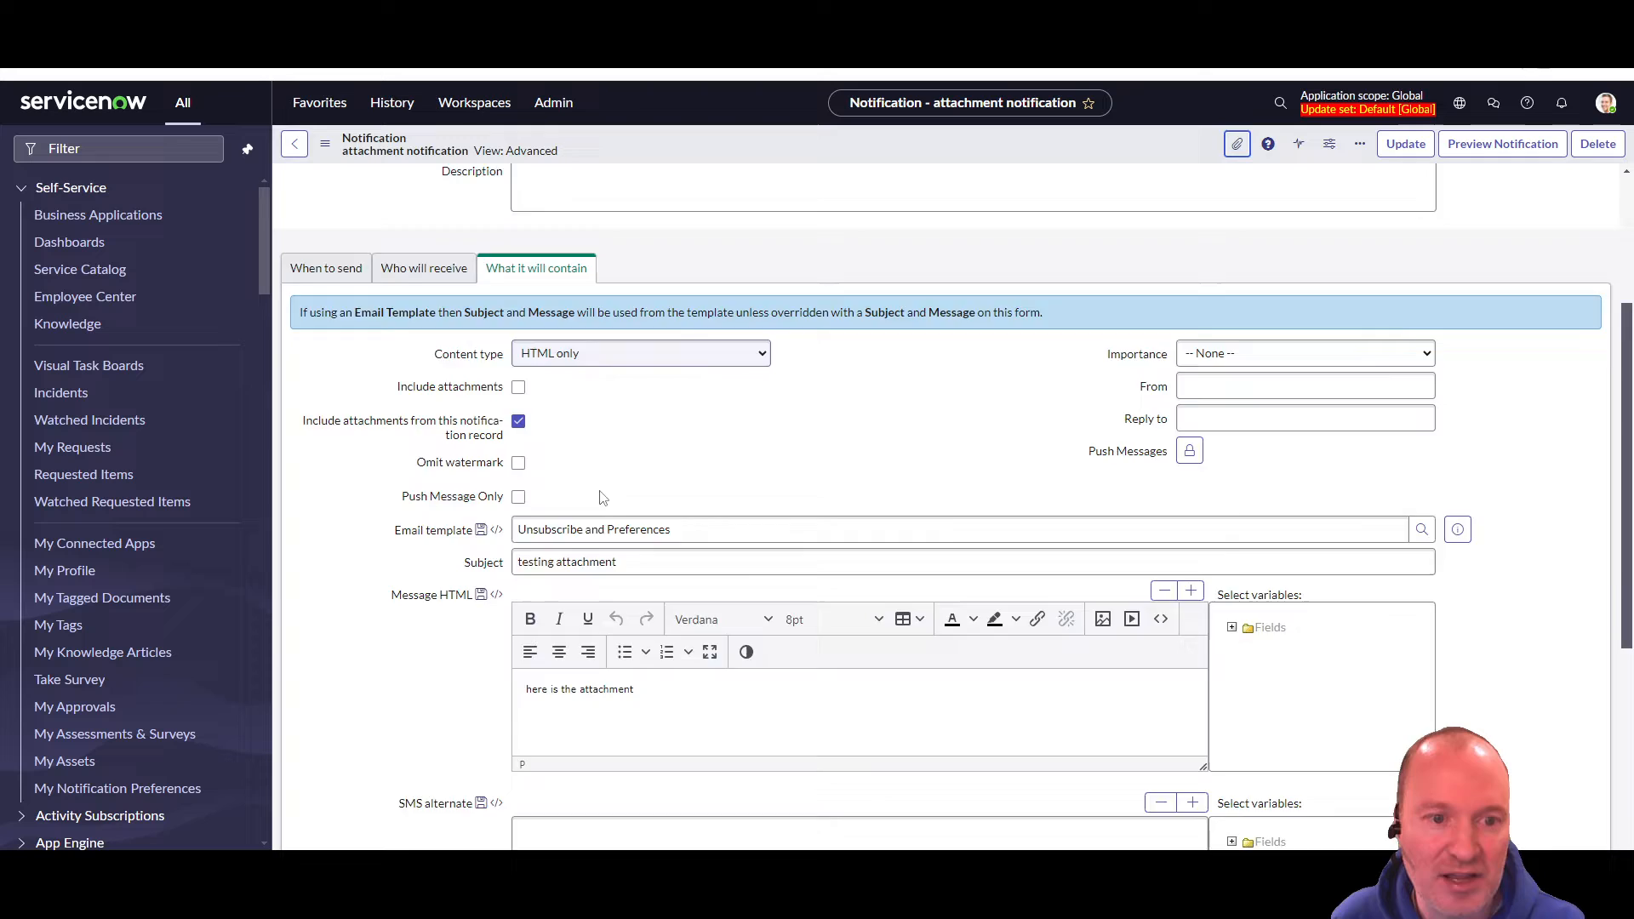
scroll("down", 3)
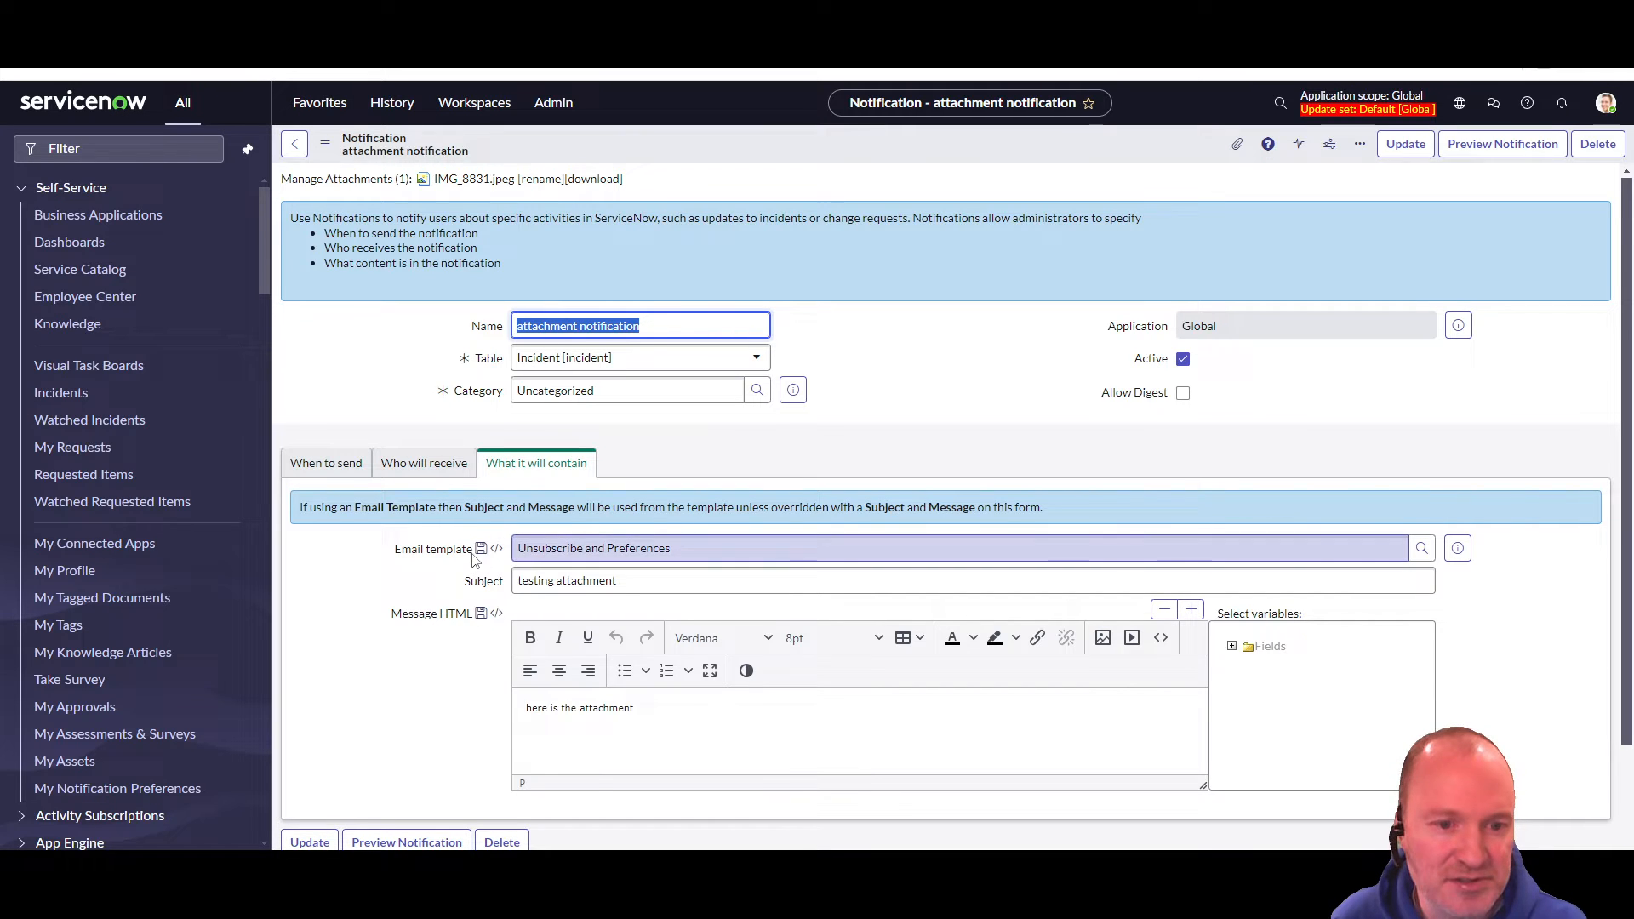
scroll("down", 3)
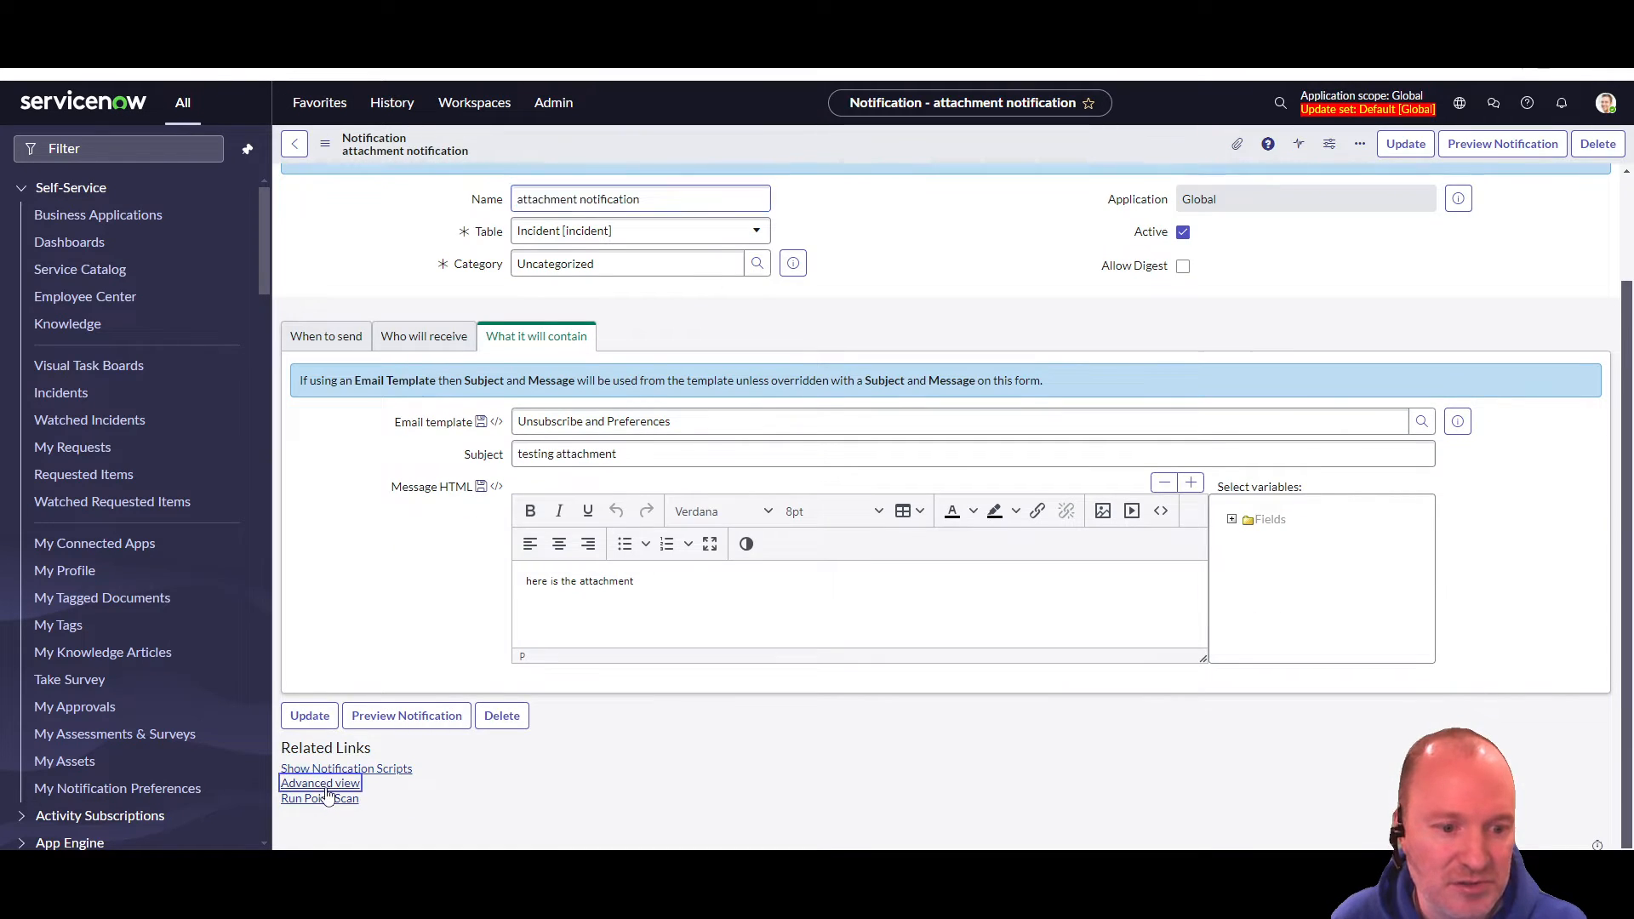
left_click(320, 783)
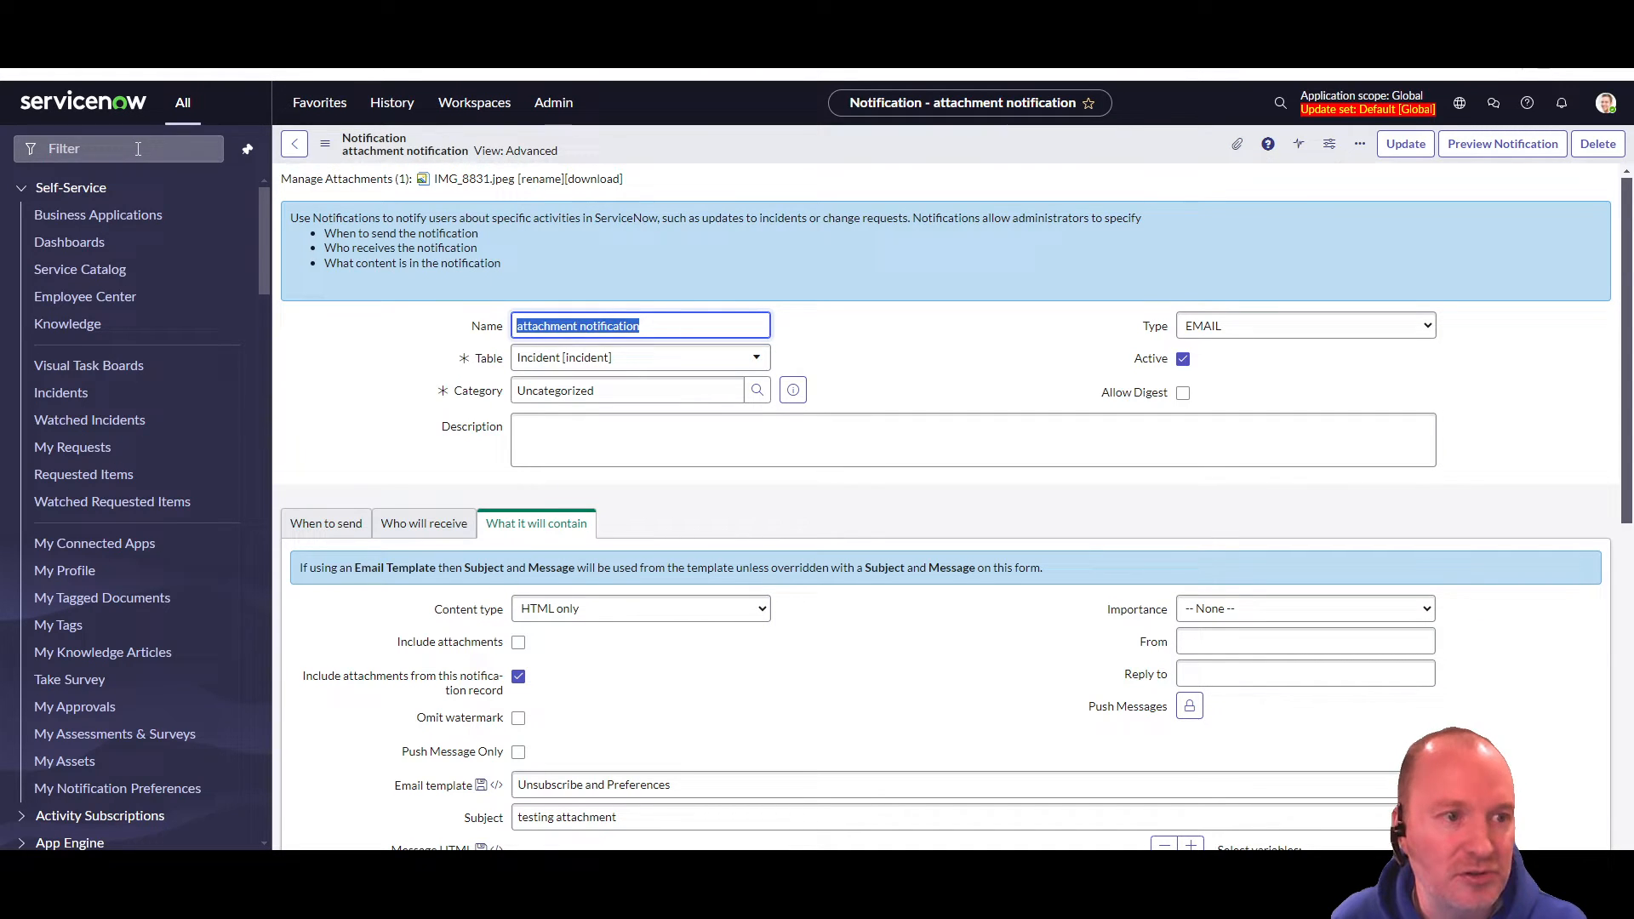
- Filter the navigator for 'sys' and open the Email Logs list
type("sys_email_")
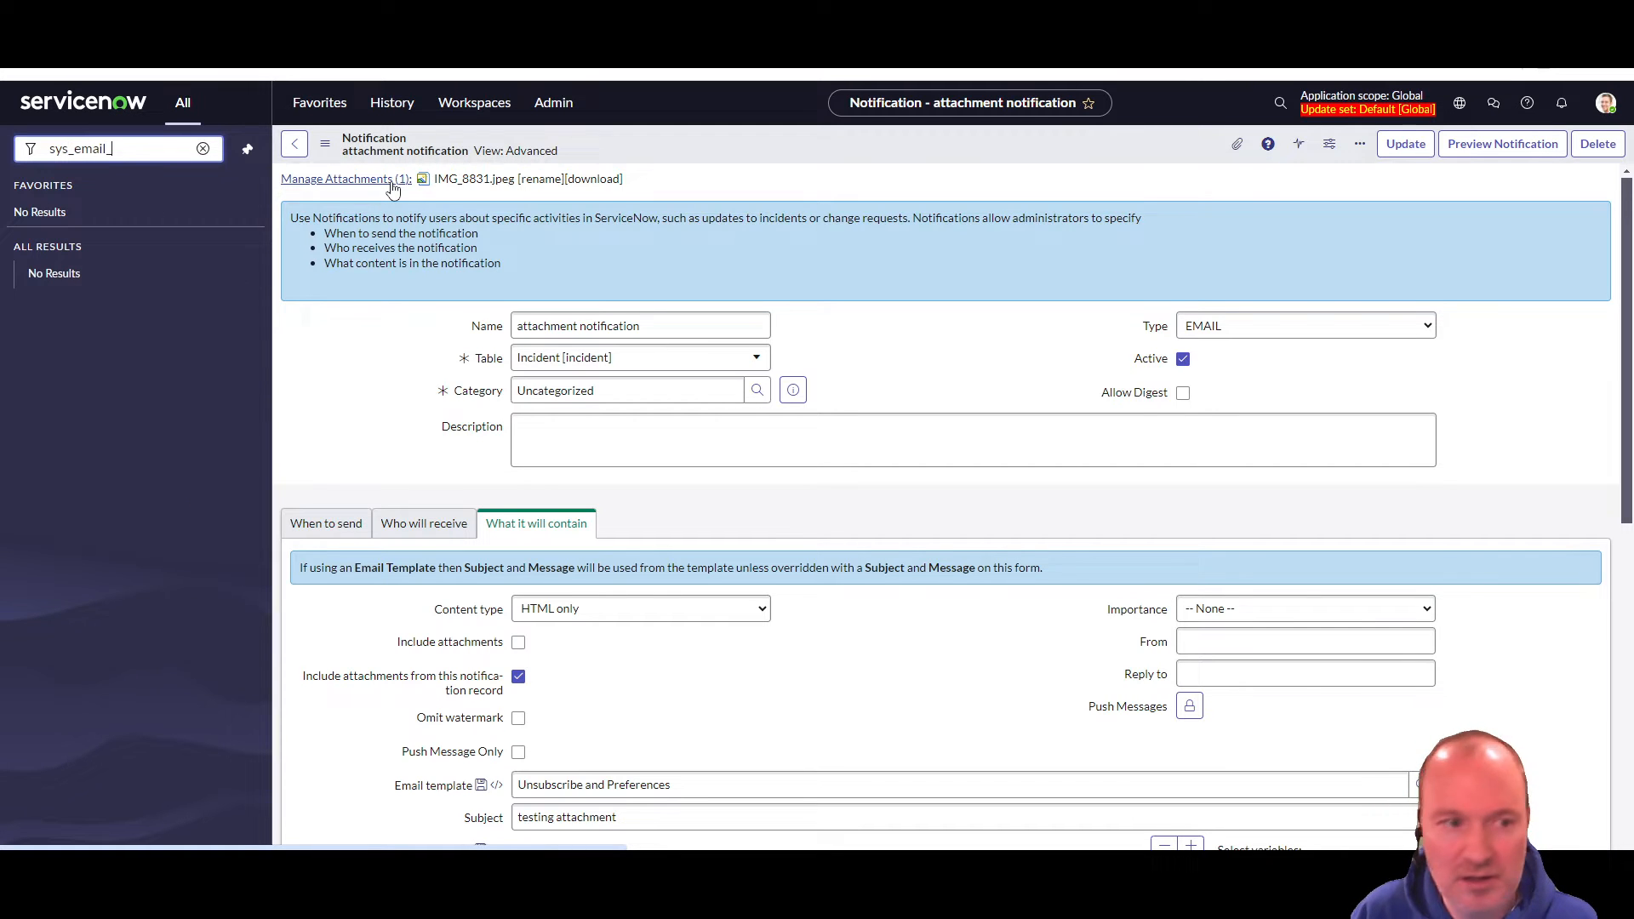
left_click(204, 148)
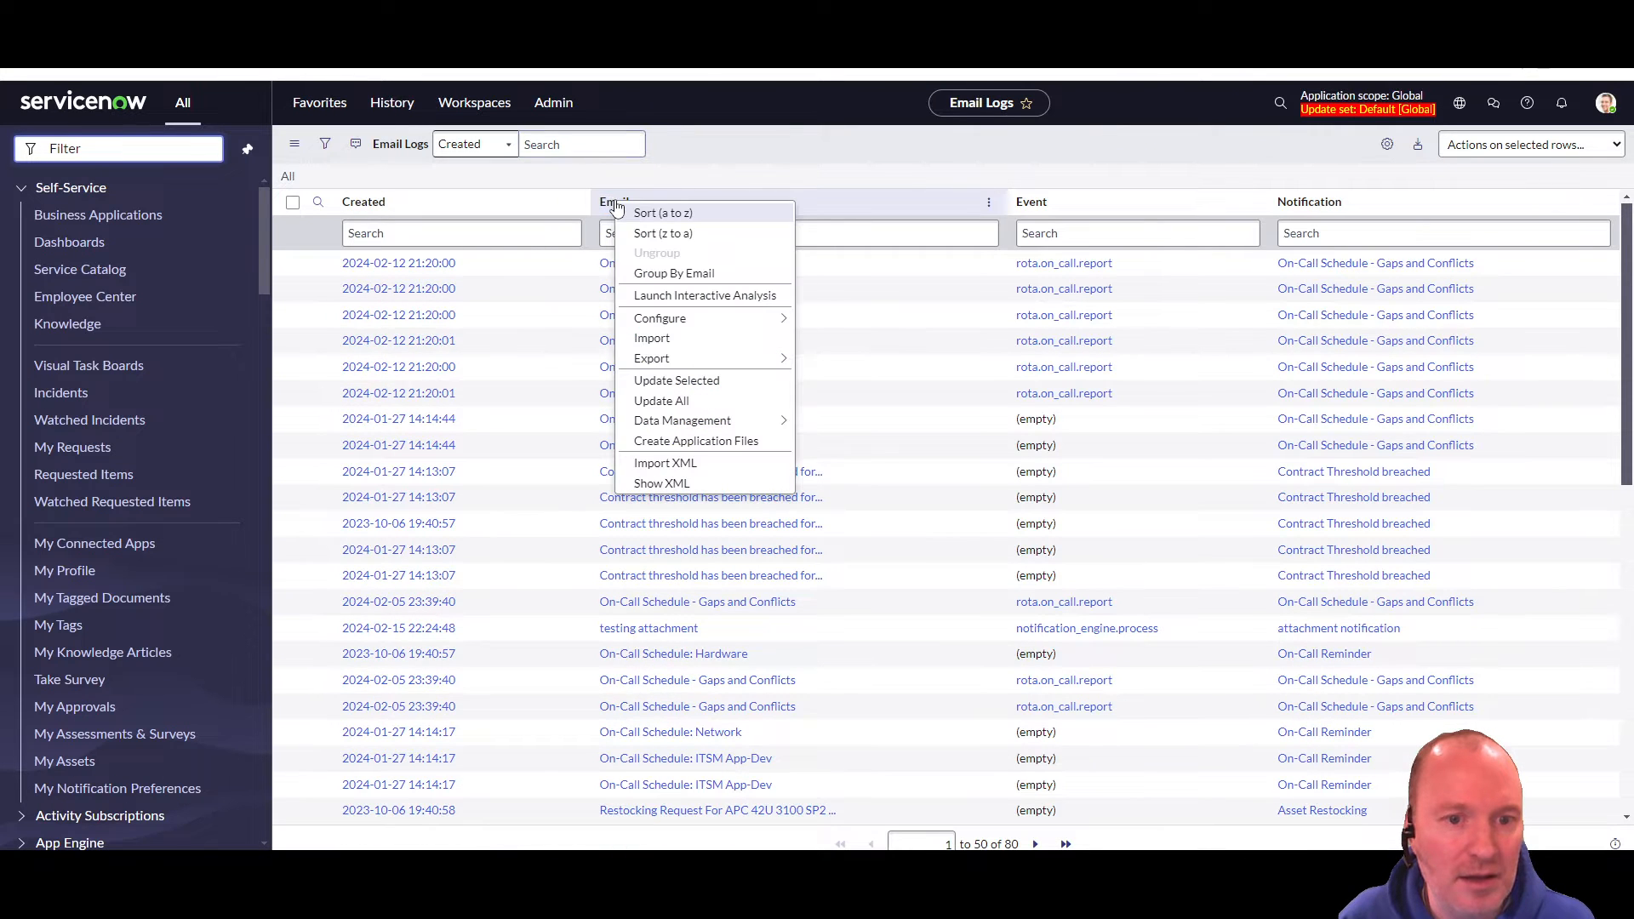
mouse_move(659, 318)
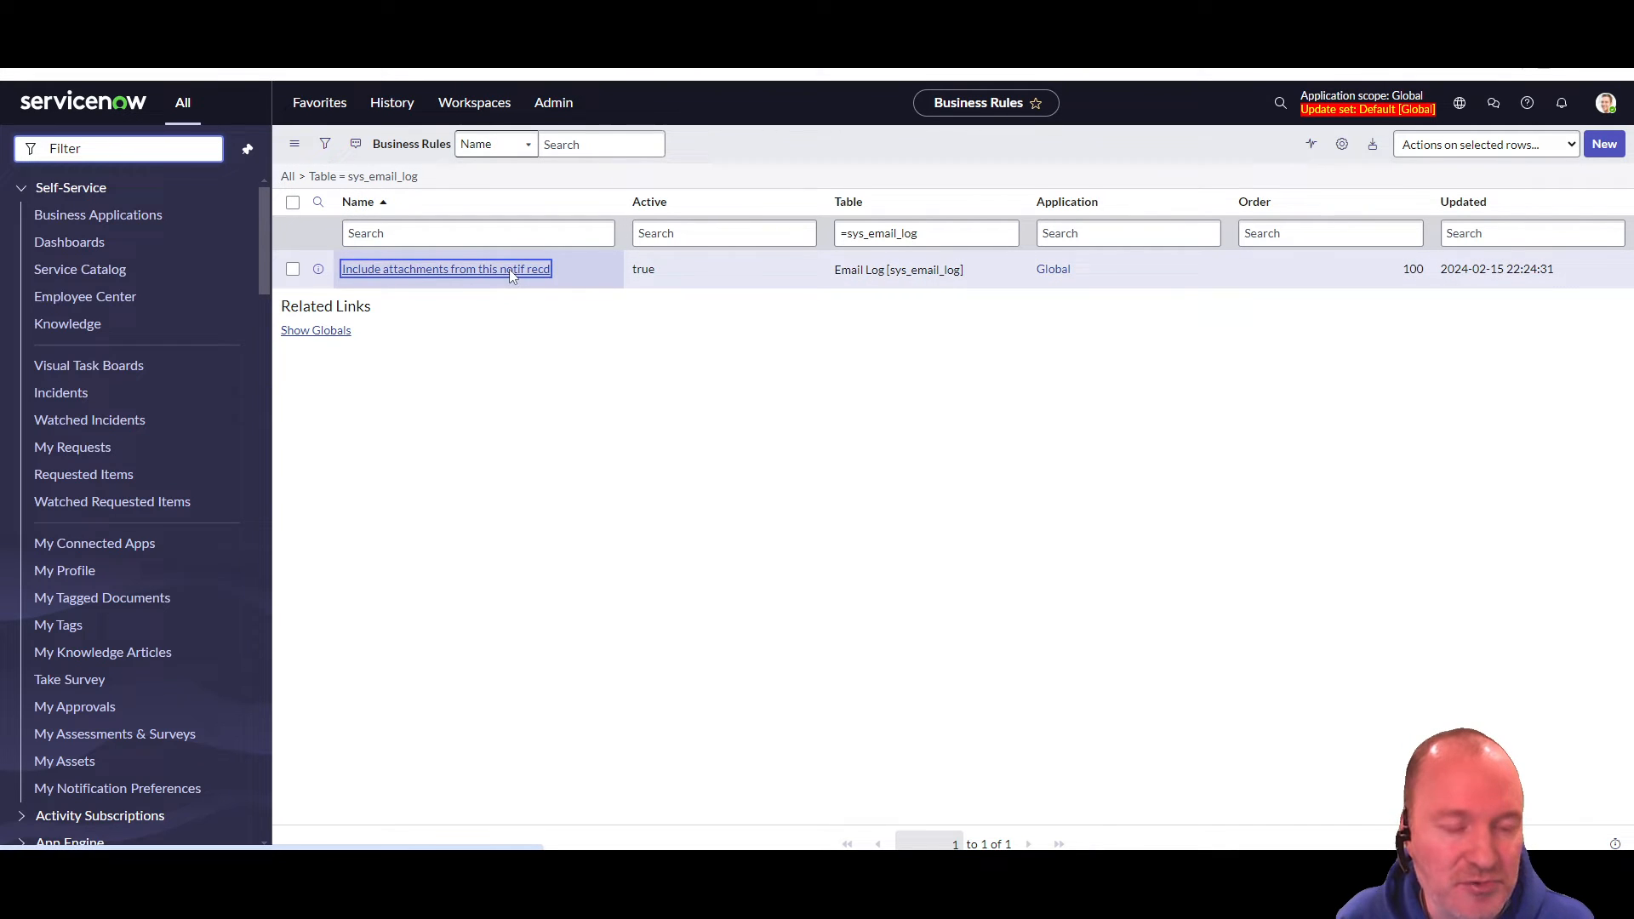
left_click(446, 269)
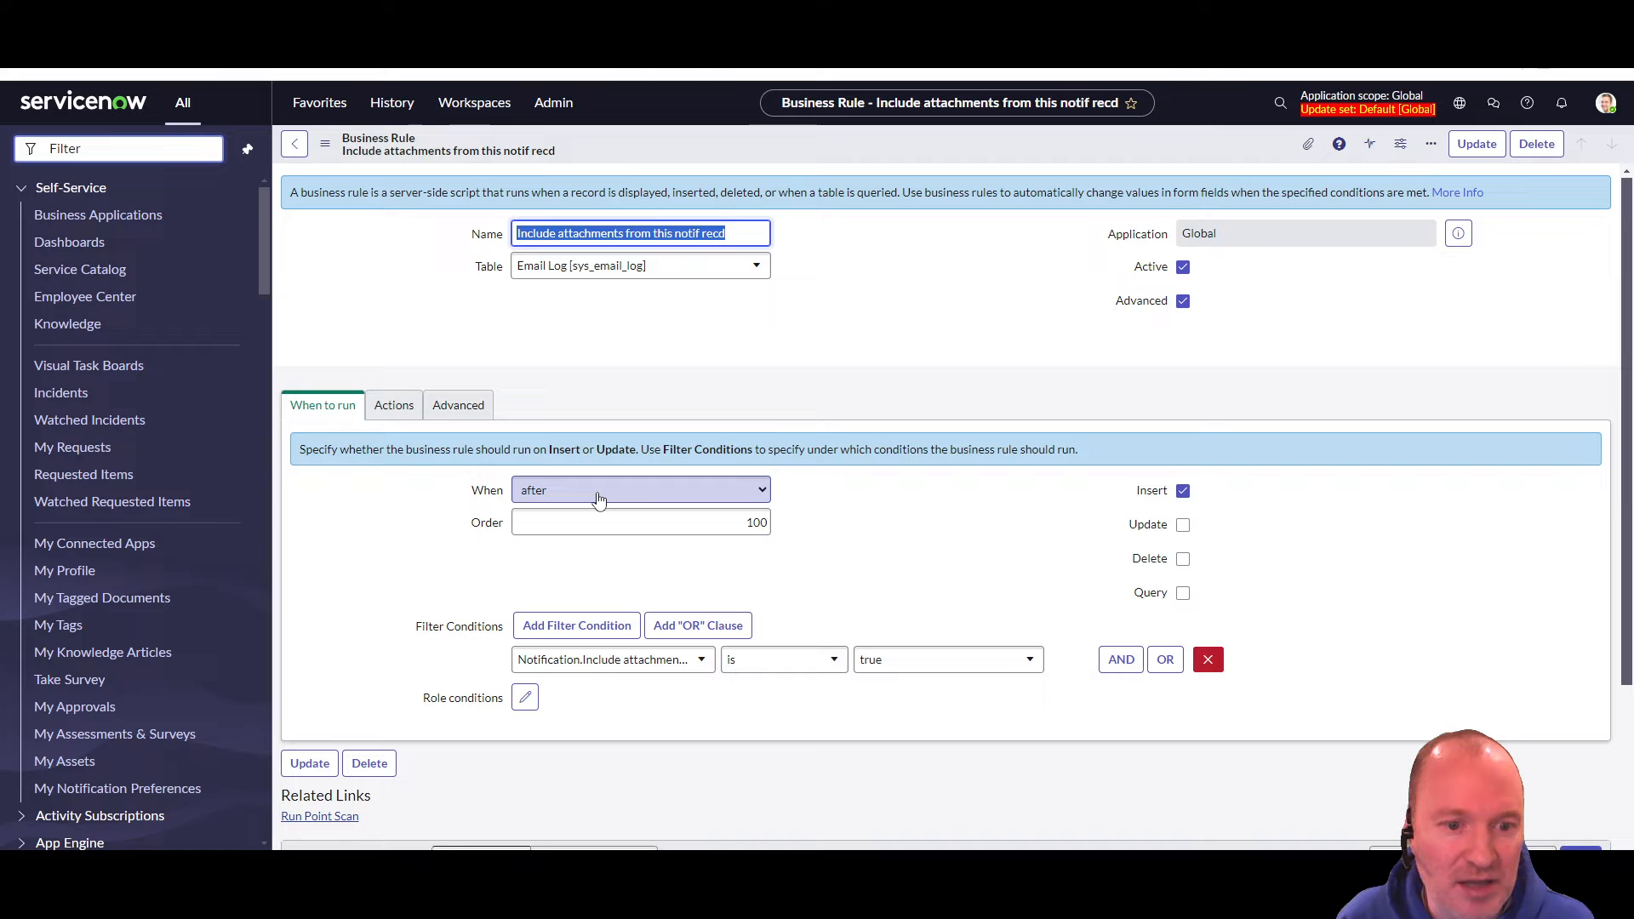
scroll("down", 3)
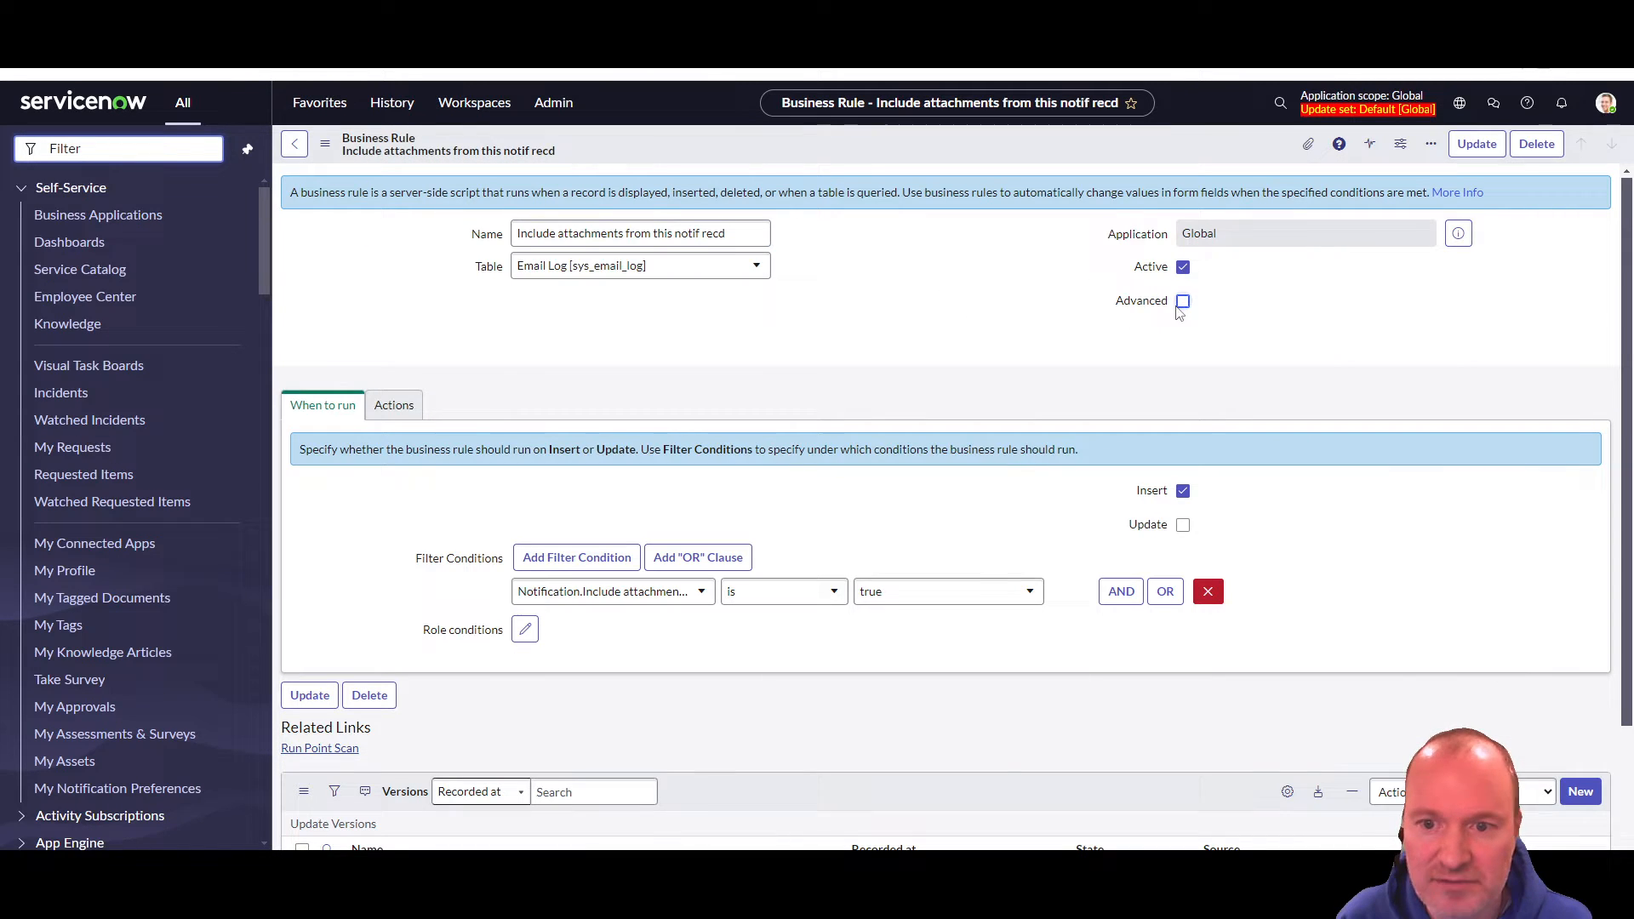
left_click(1183, 301)
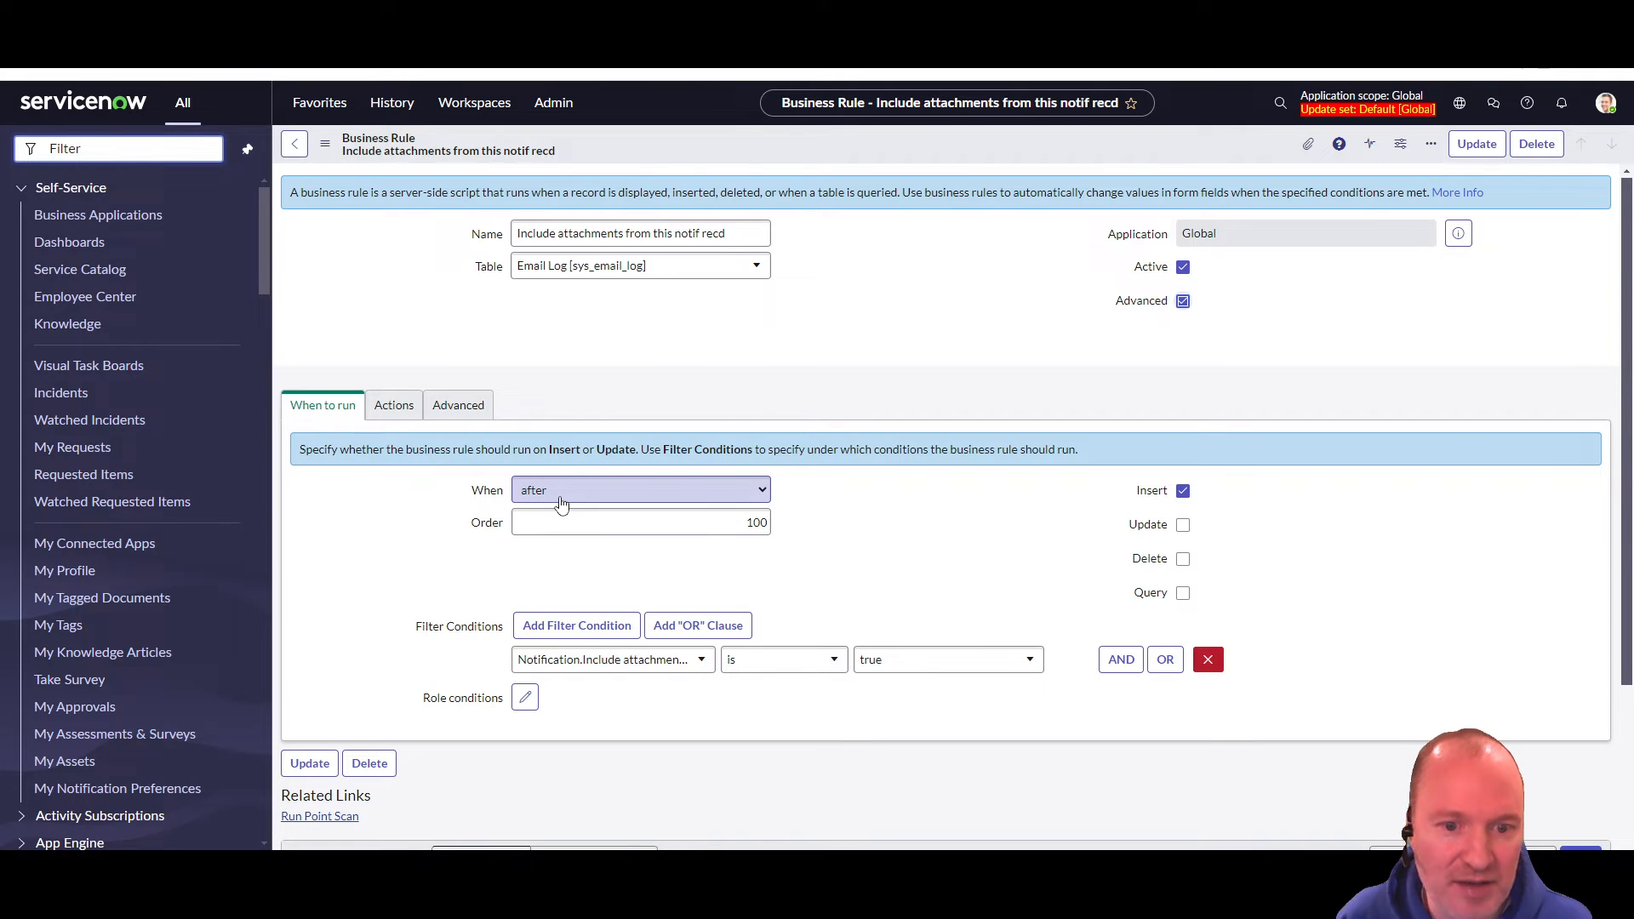
mouse_move(605, 504)
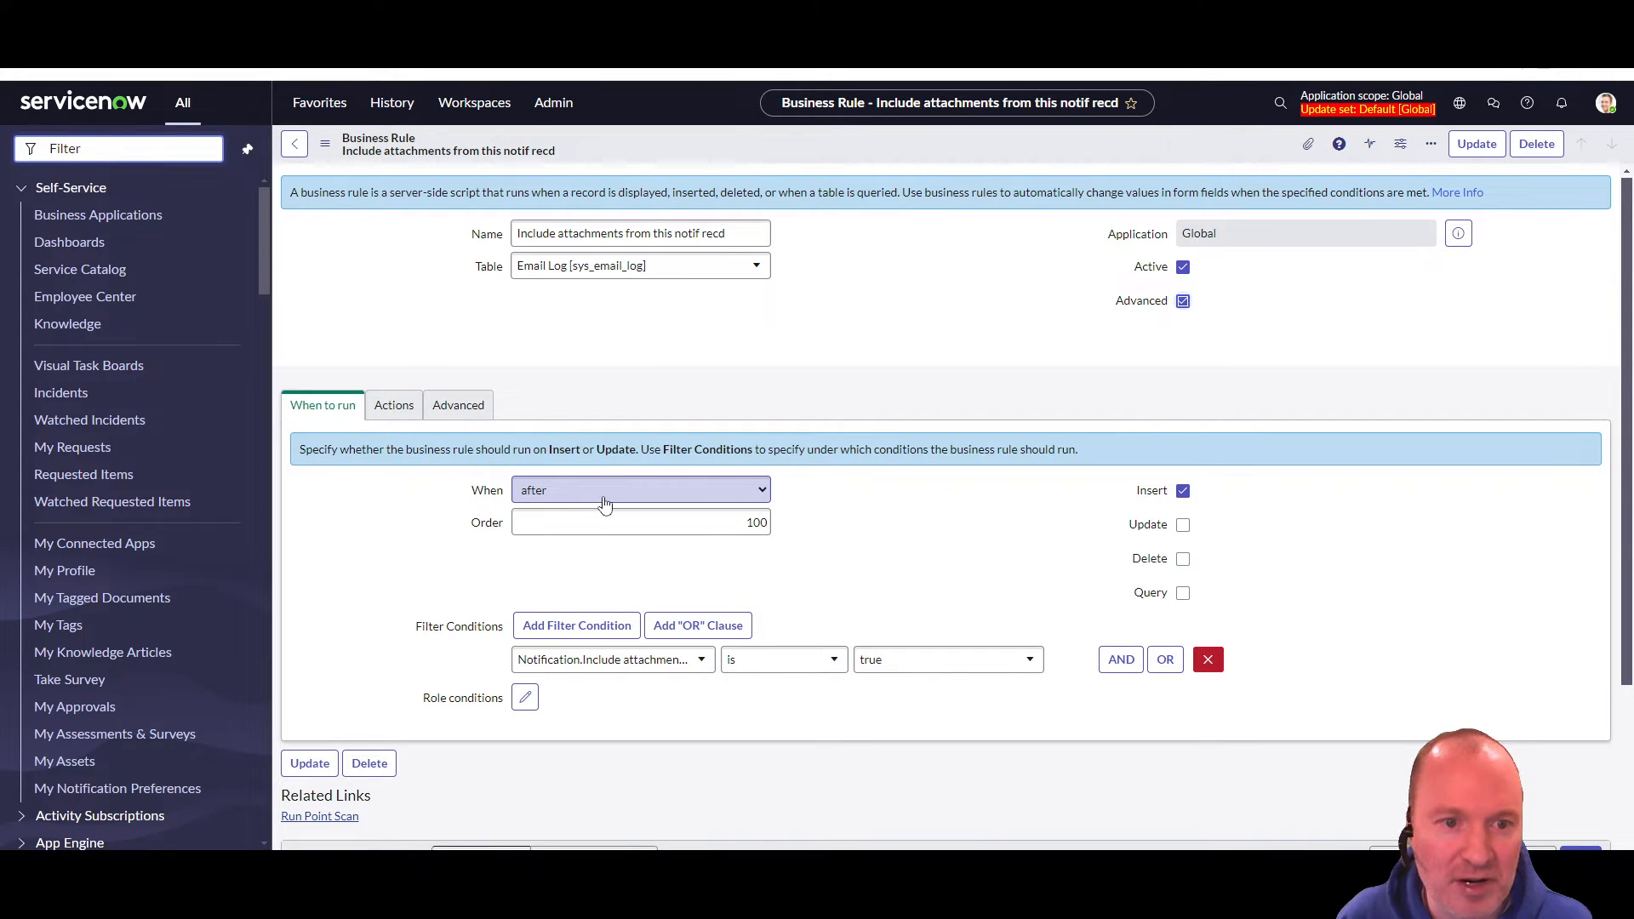
mouse_move(630, 432)
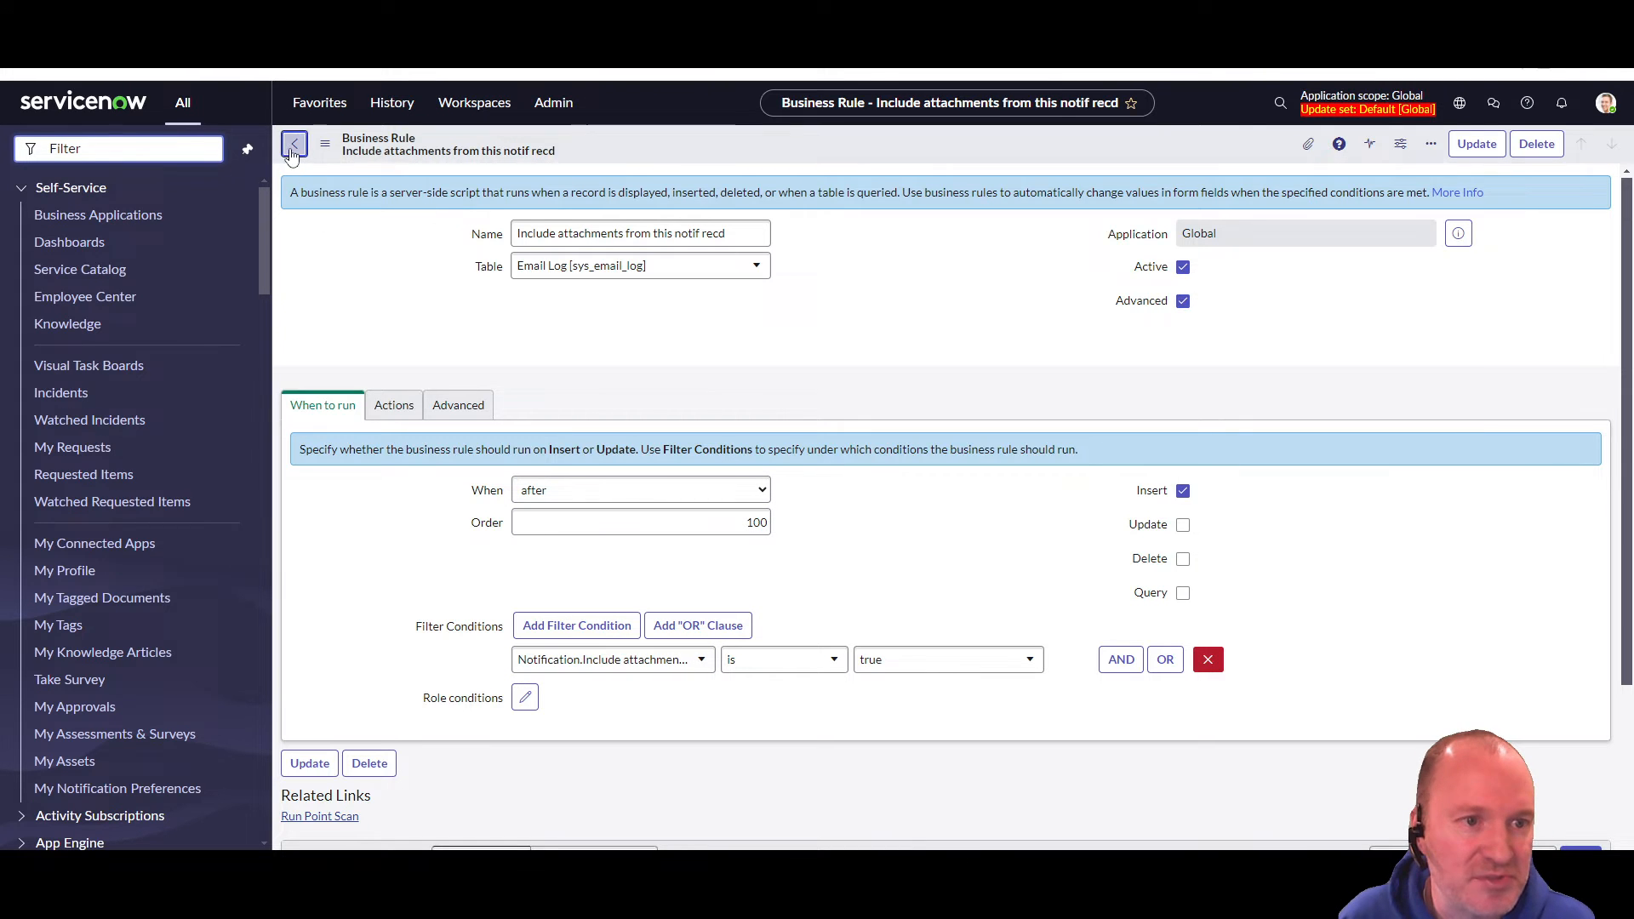
left_click(294, 144)
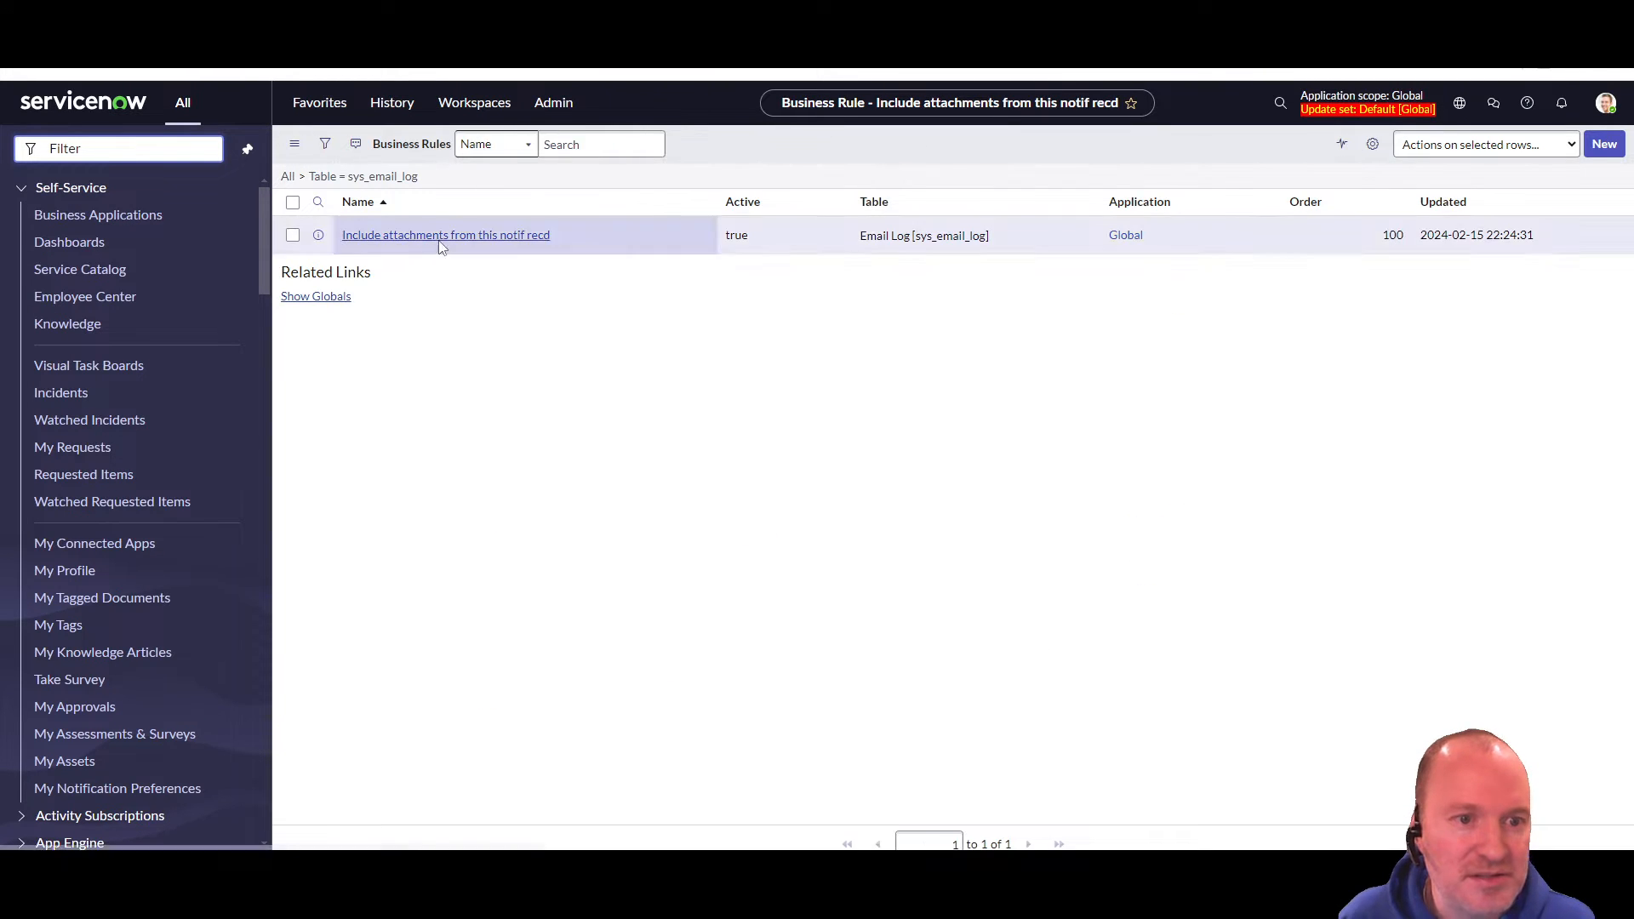
left_click(325, 144)
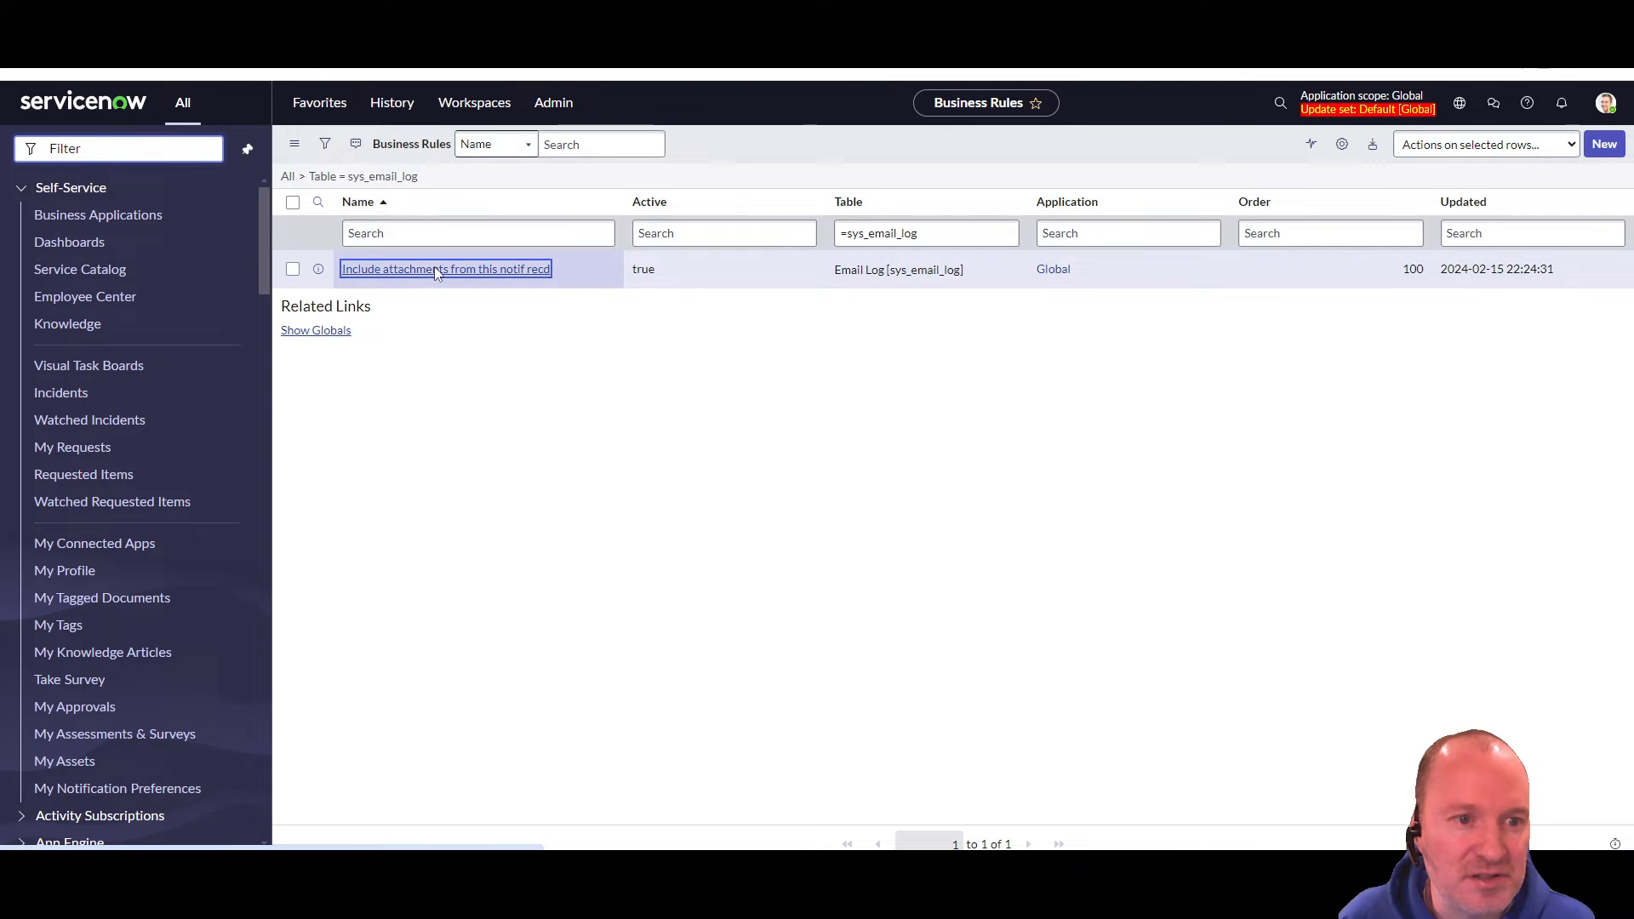
left_click(445, 269)
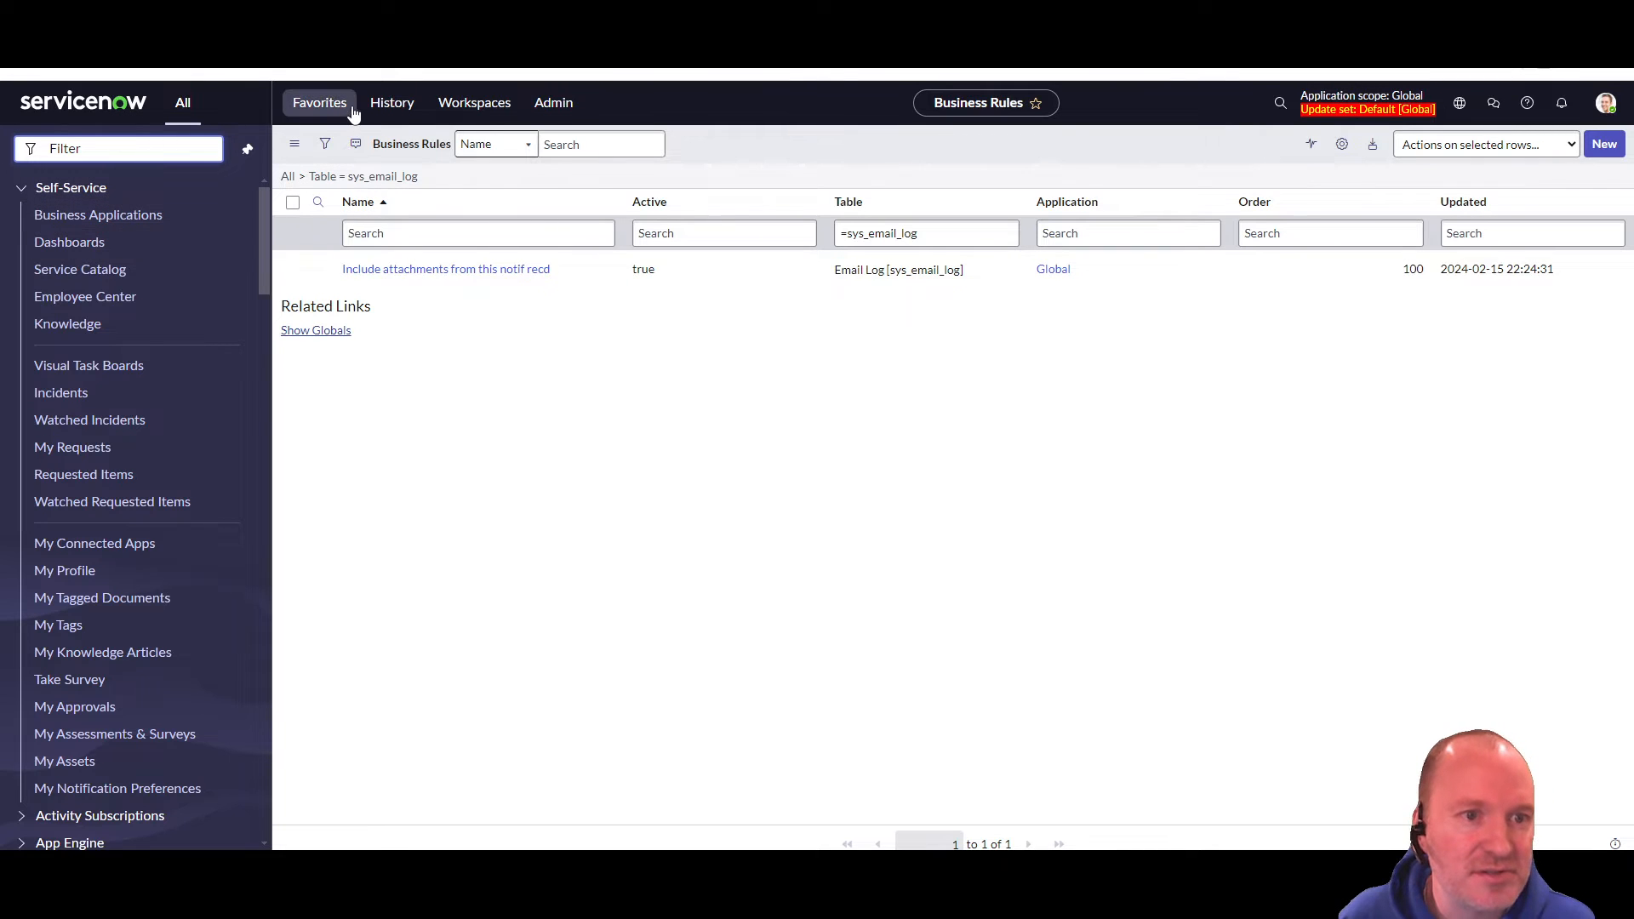
left_click(391, 103)
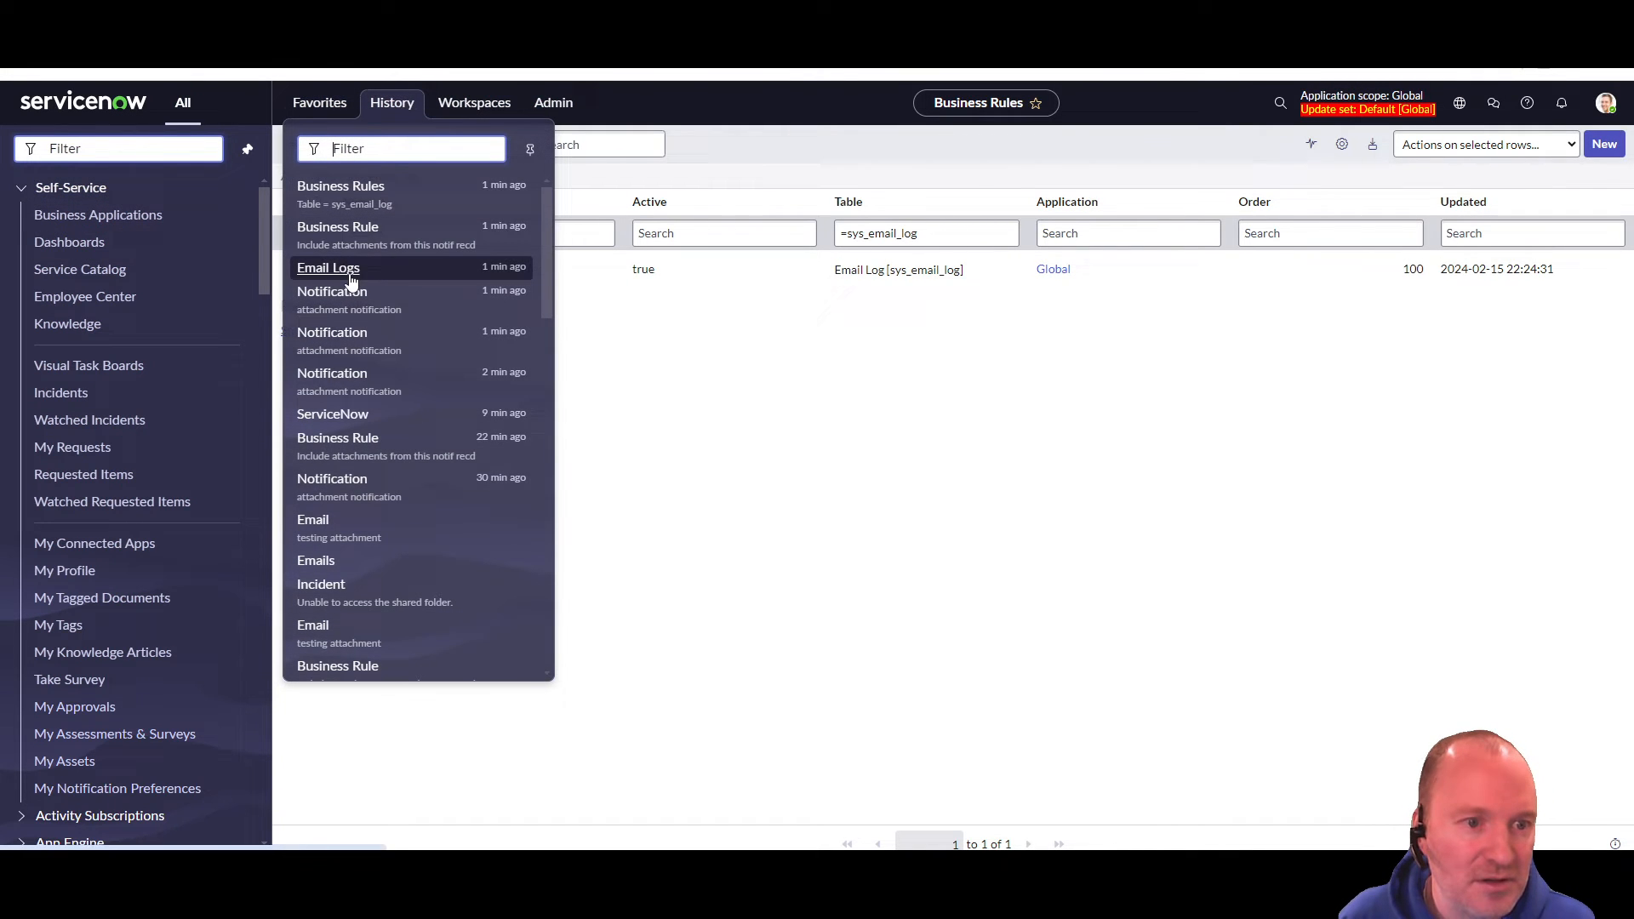
left_click(327, 268)
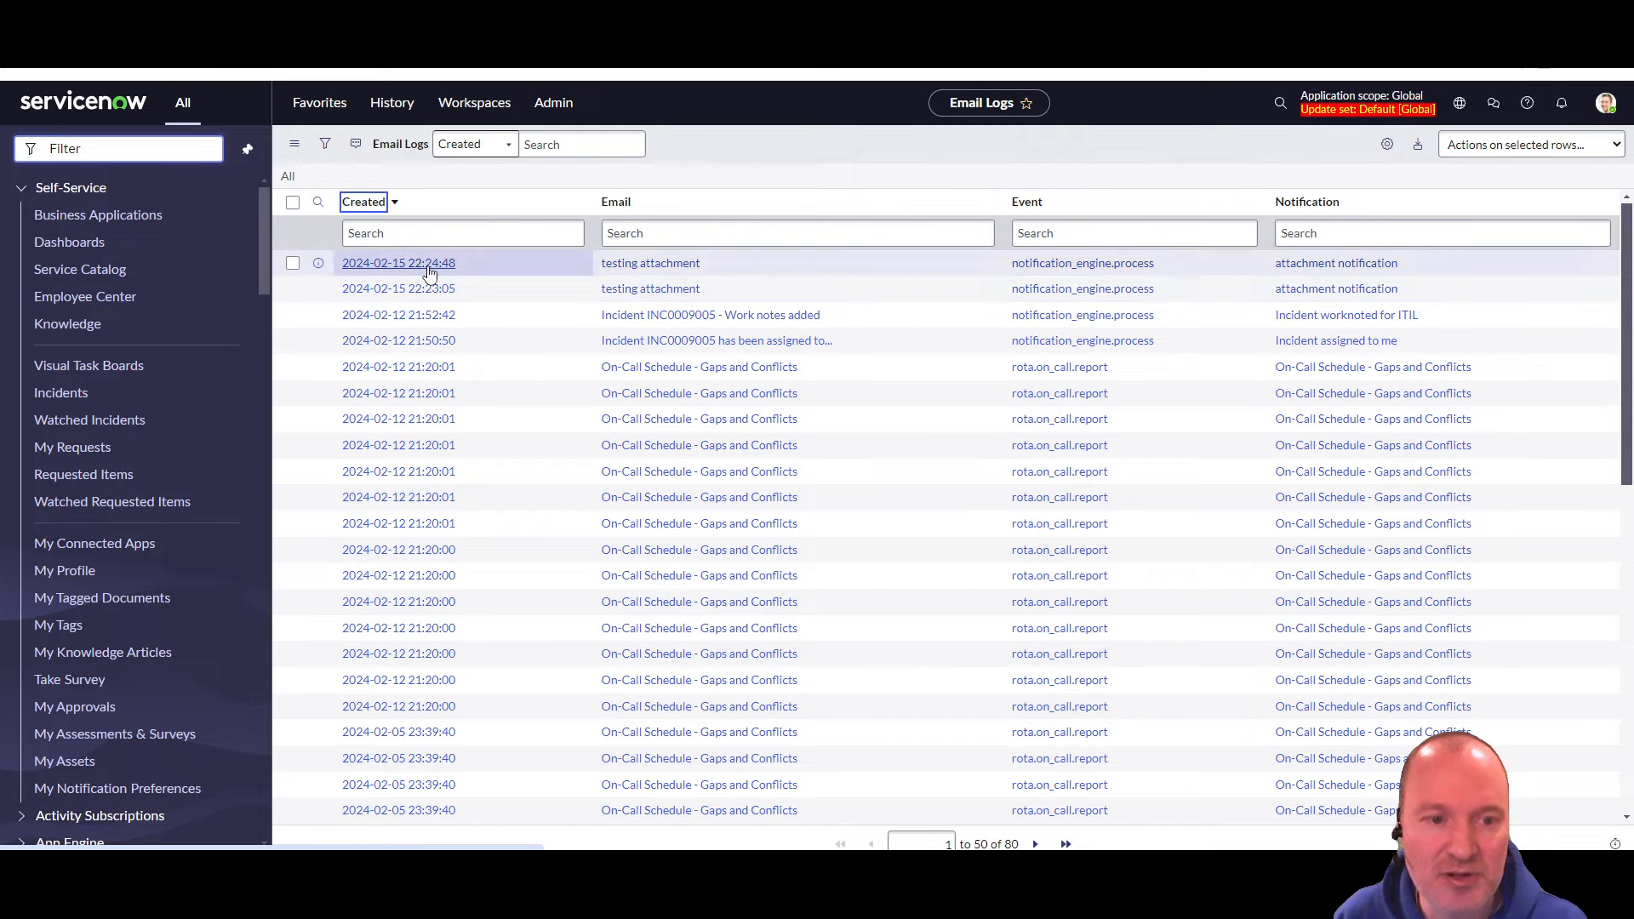
left_click(398, 263)
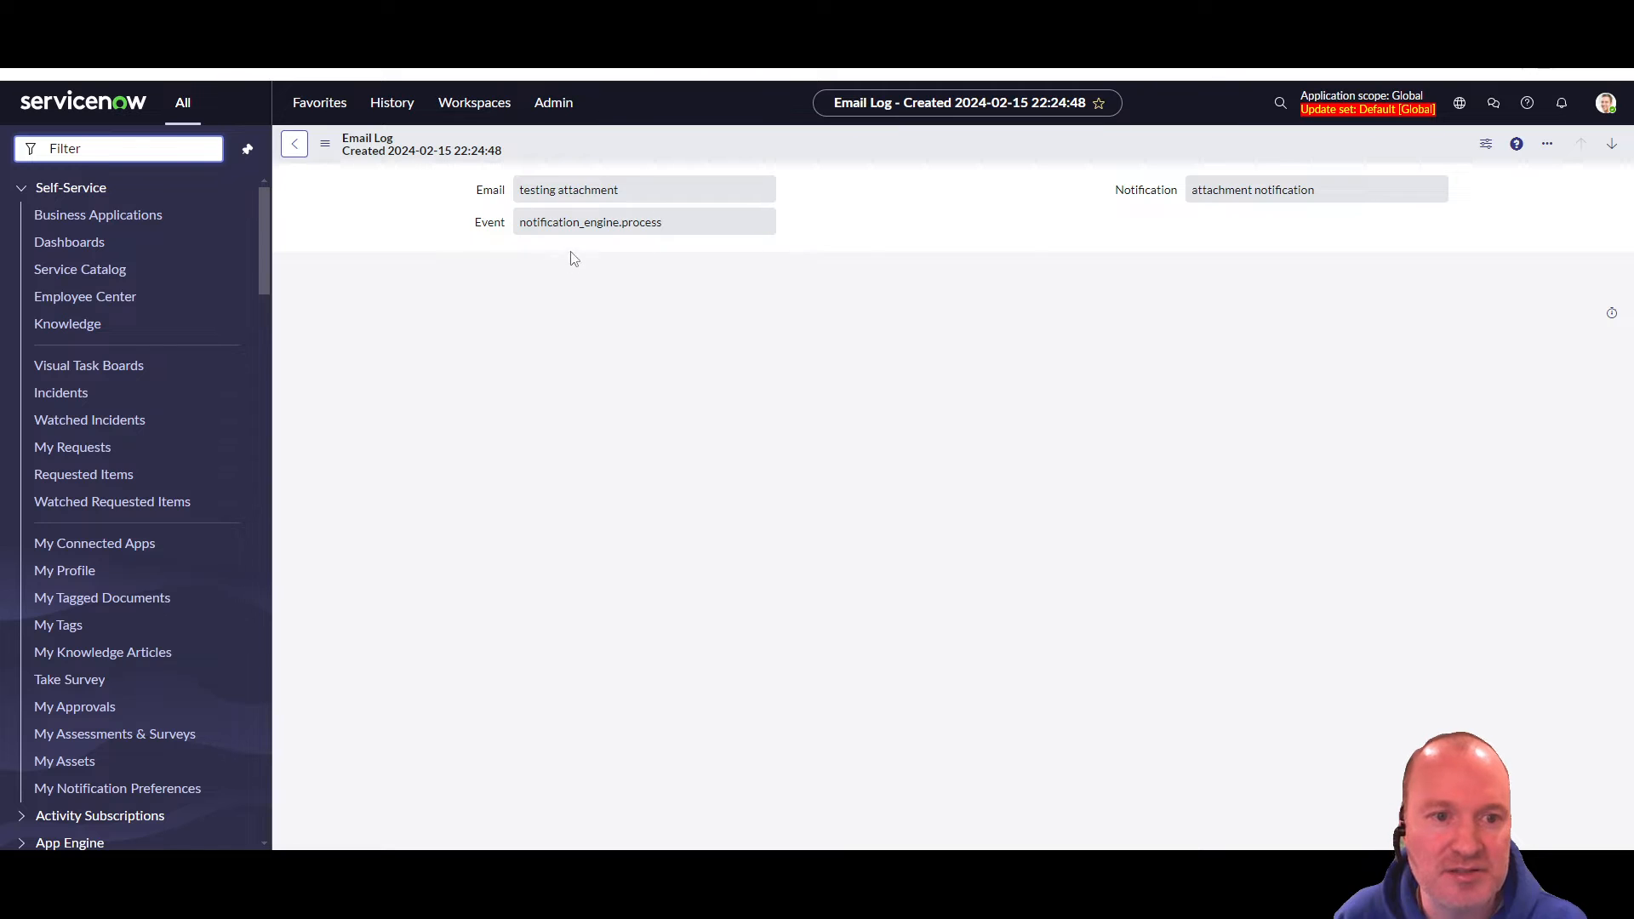
mouse_move(1254, 210)
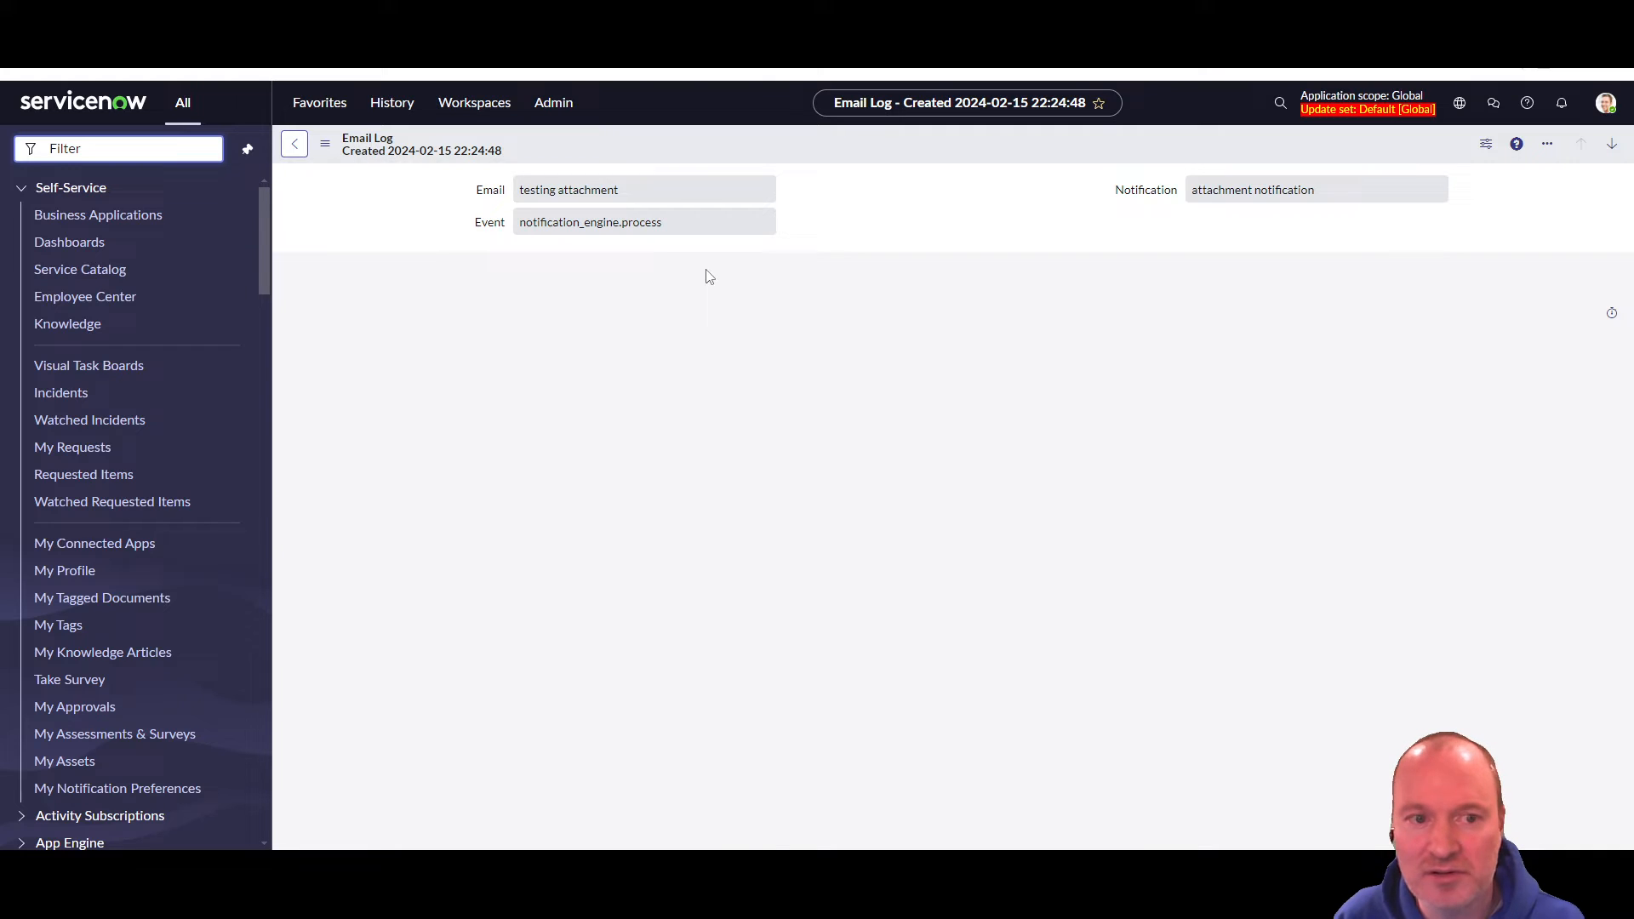
mouse_move(1152, 192)
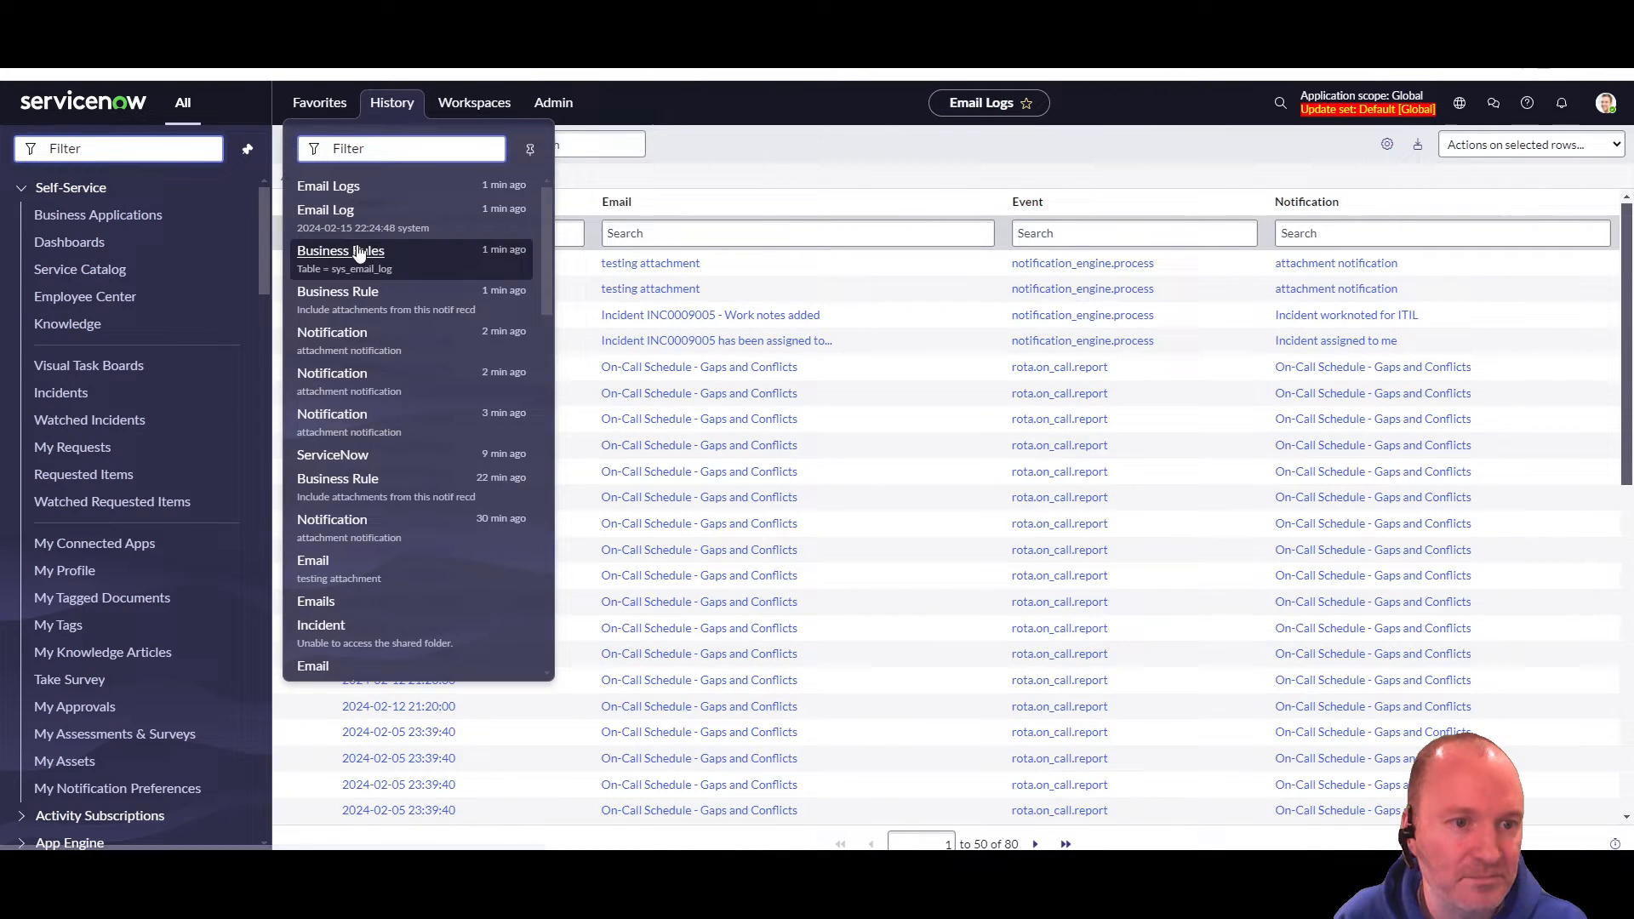
- Reopen the 'Include attachments from this notif recd' rule and reset its condition field to Email Log fields
left_click(340, 251)
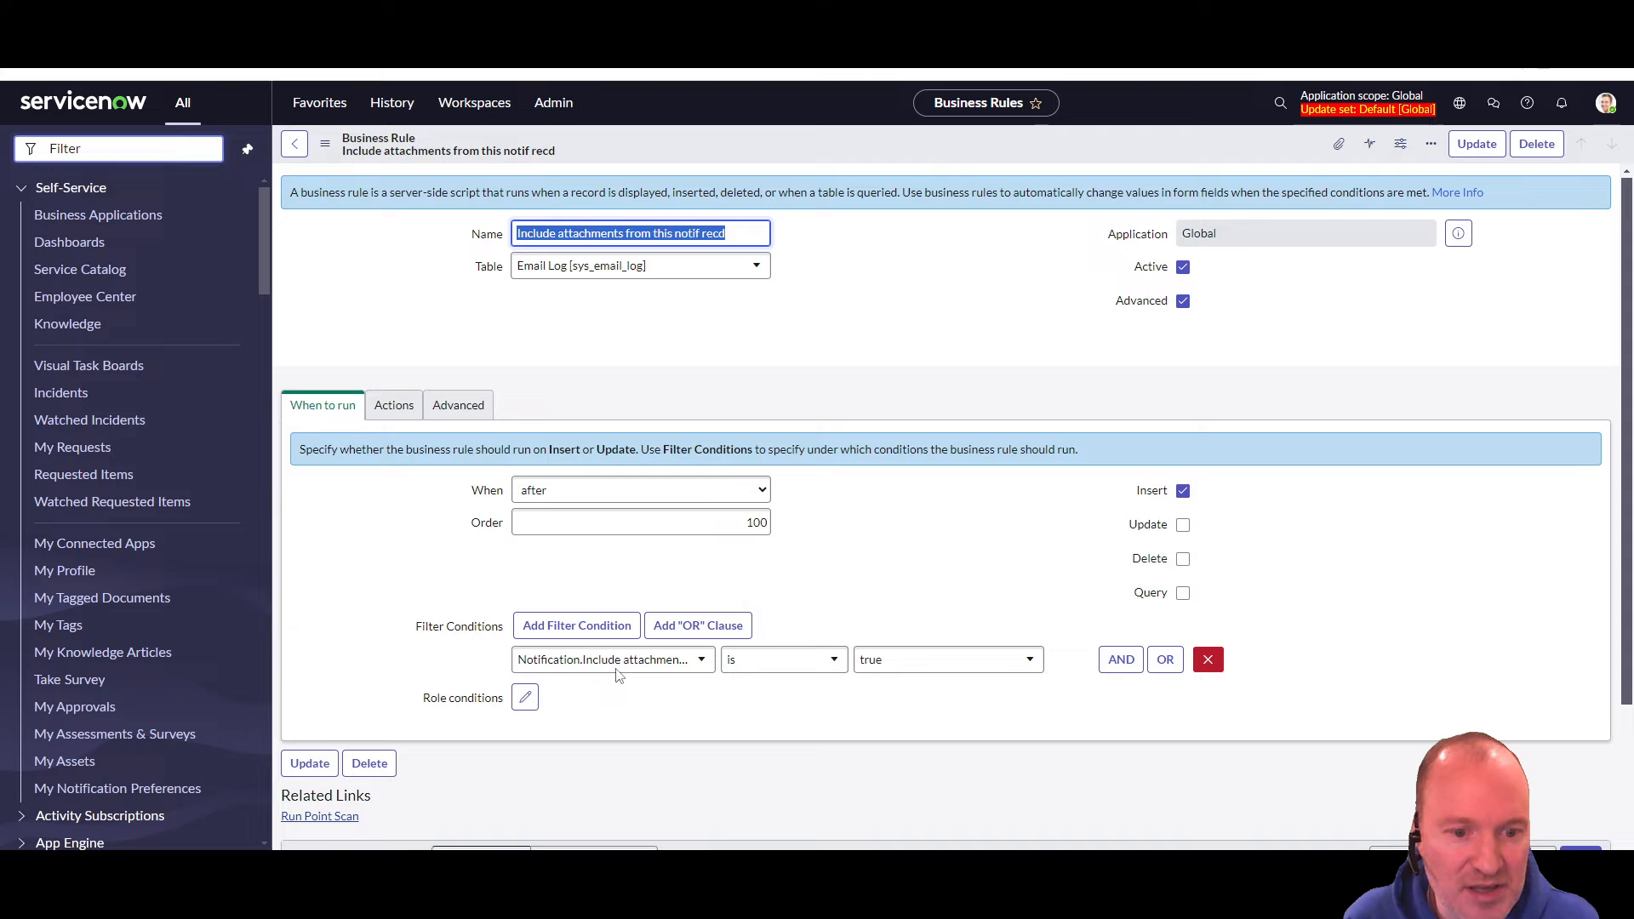
left_click(613, 659)
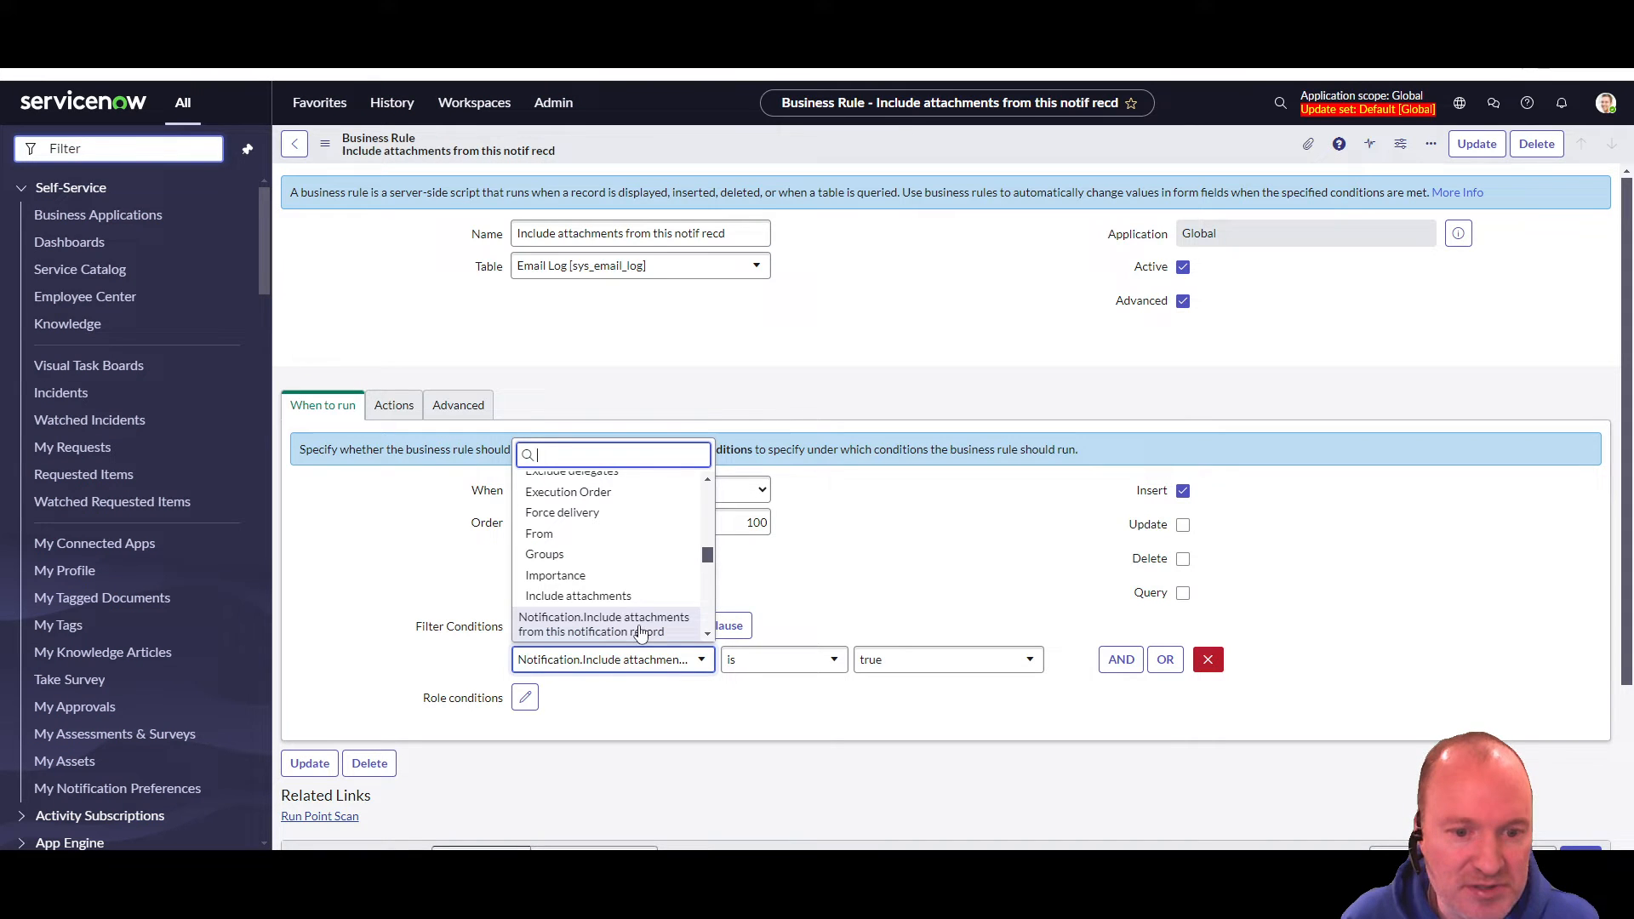
mouse_move(896, 681)
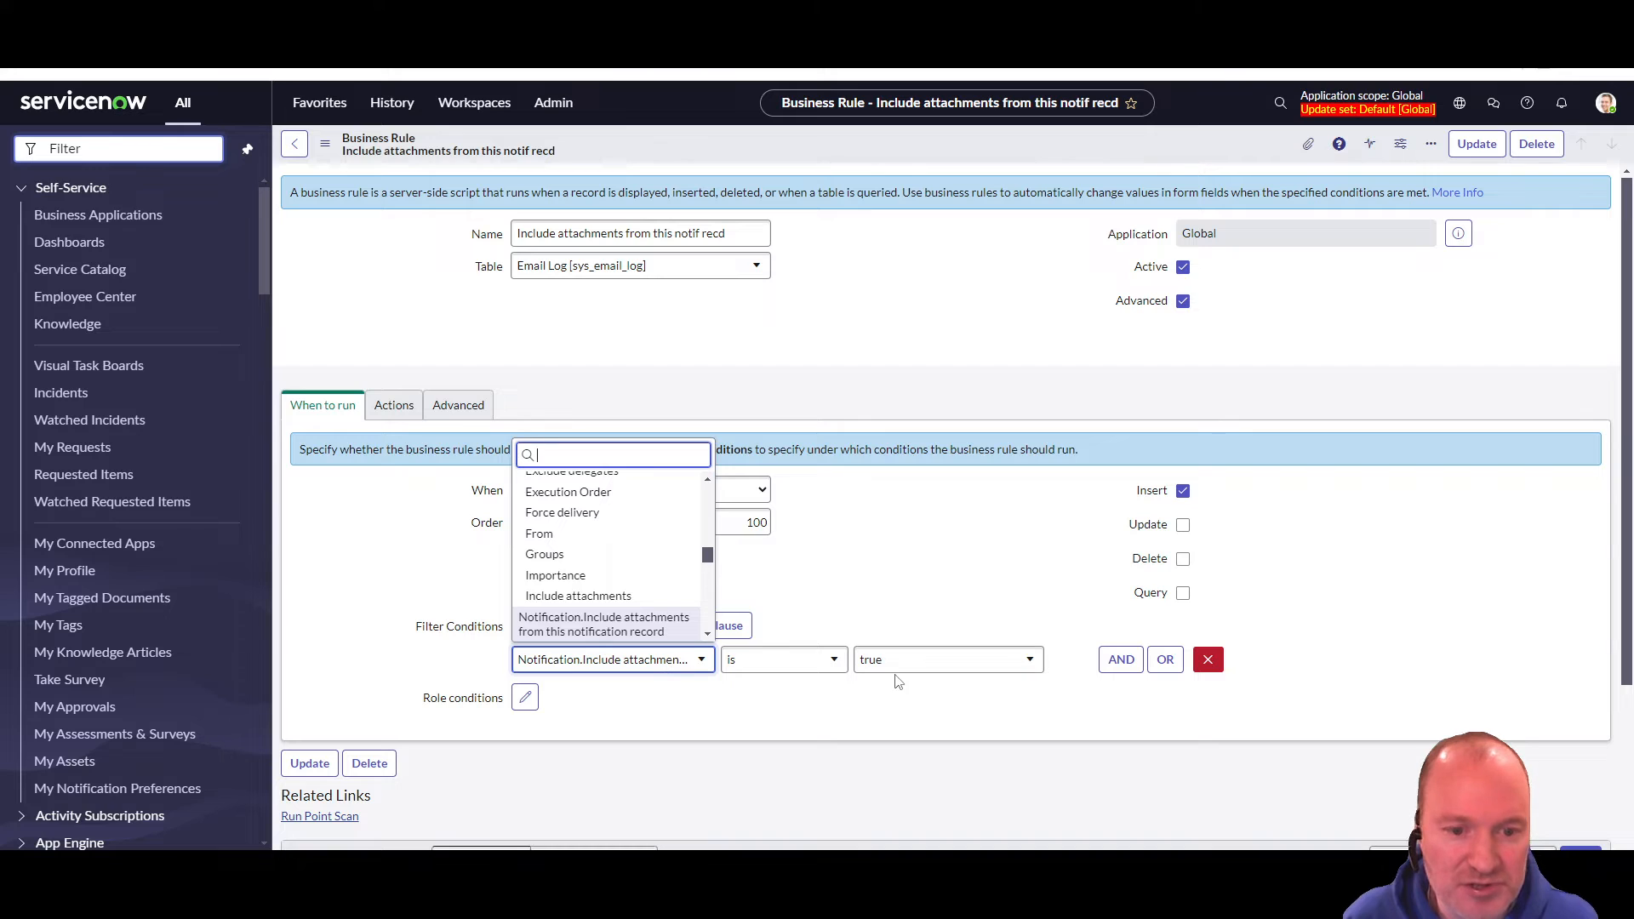
scroll("up", 3)
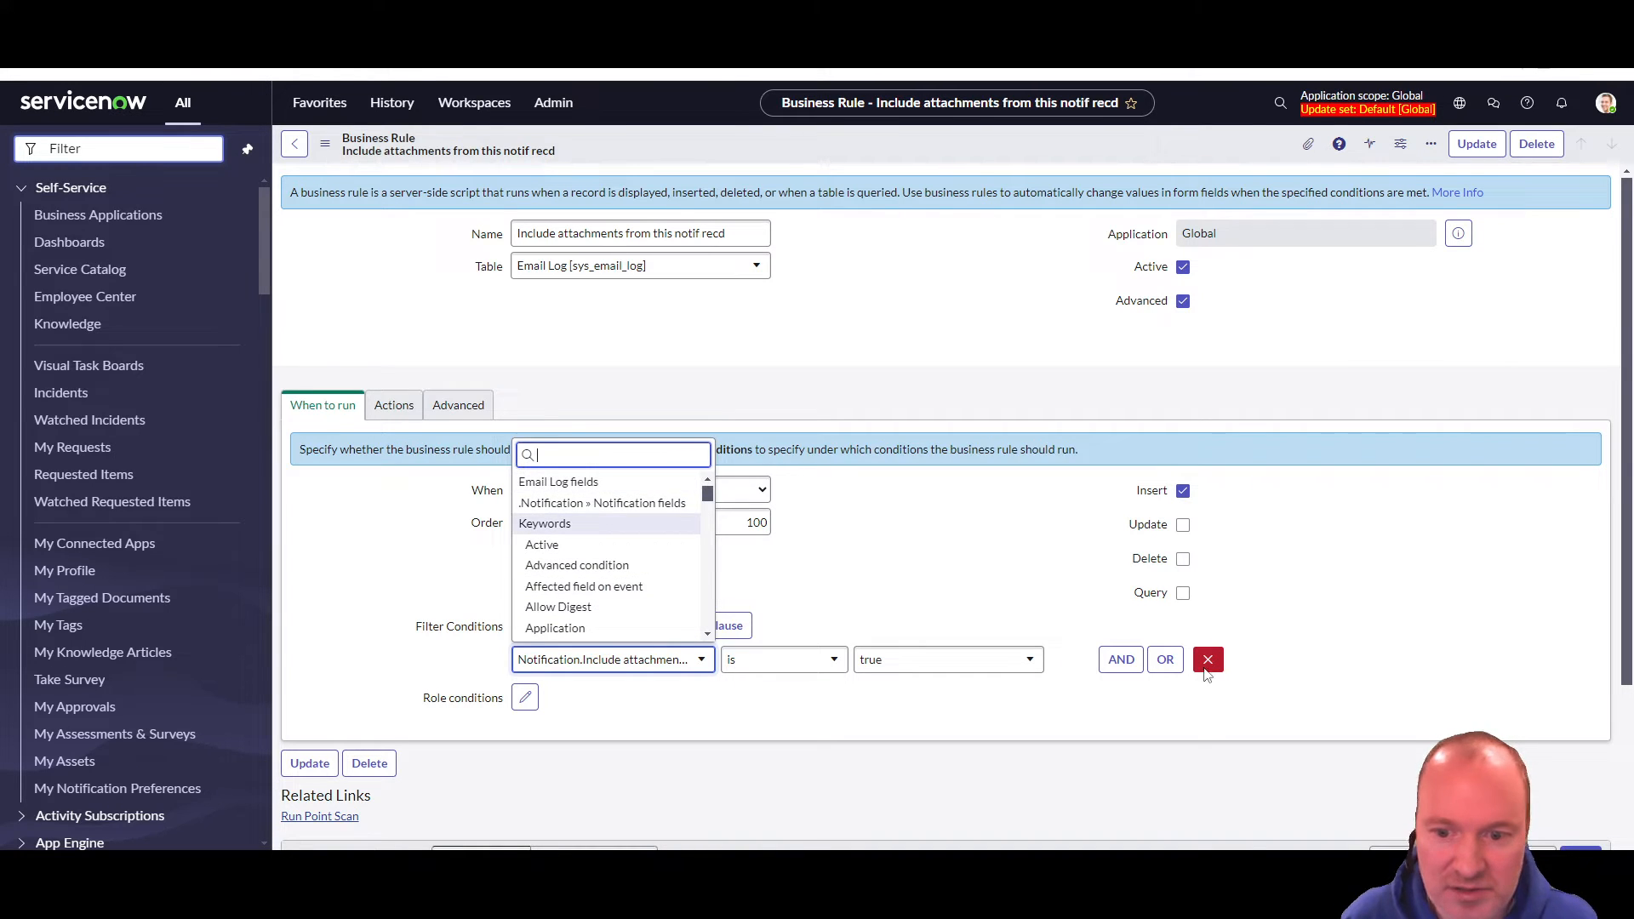
left_click(1207, 660)
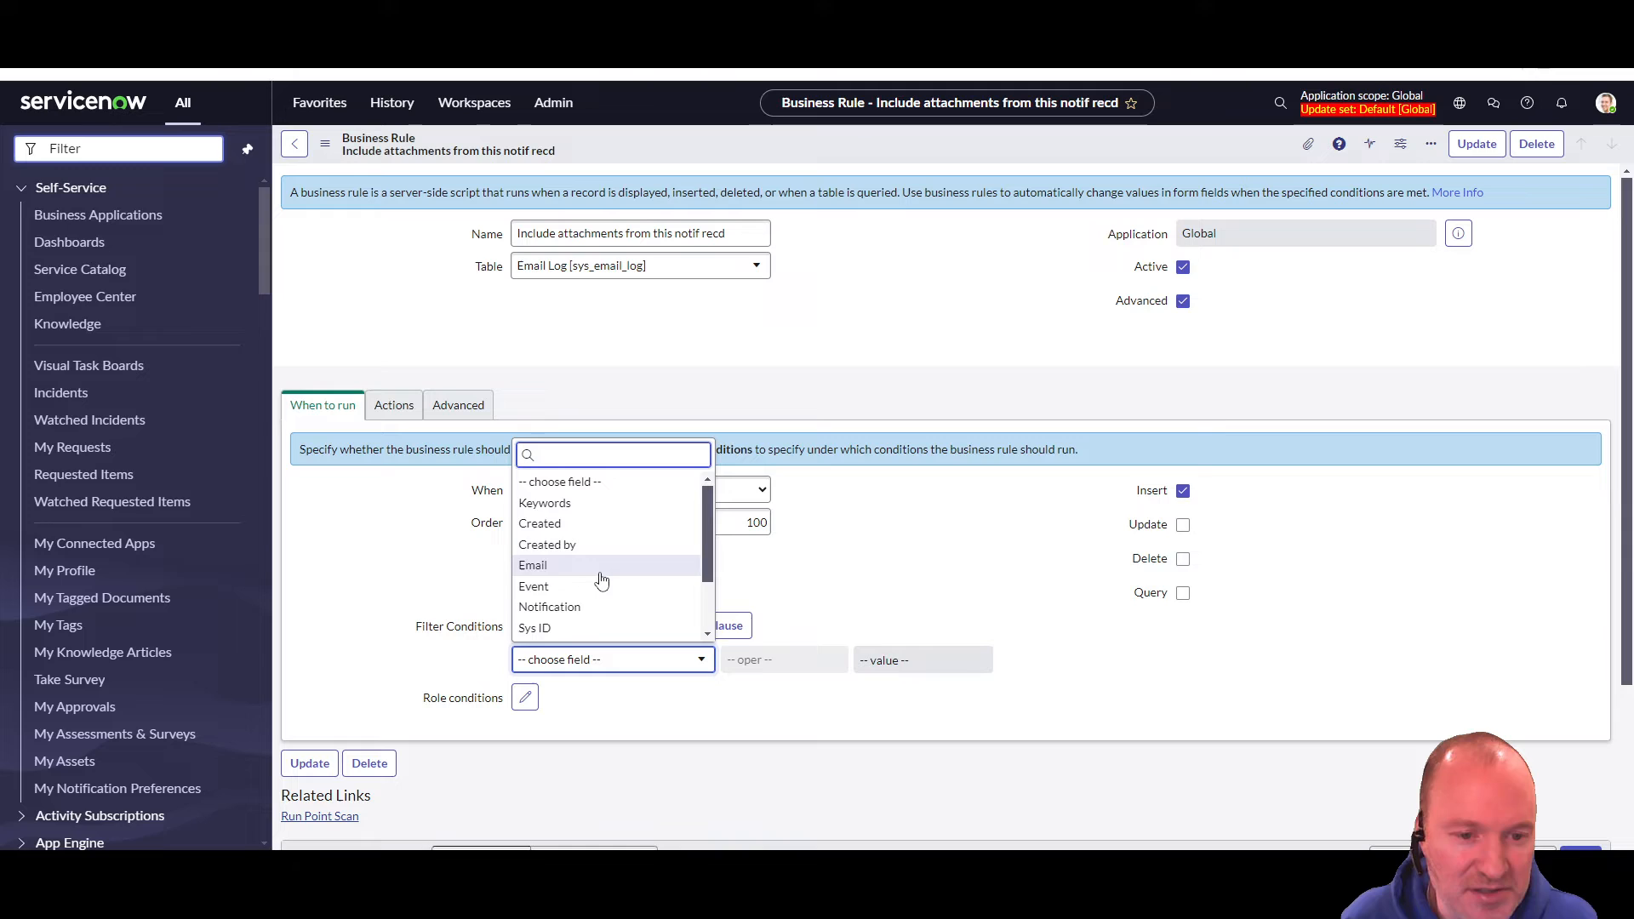
mouse_move(549, 607)
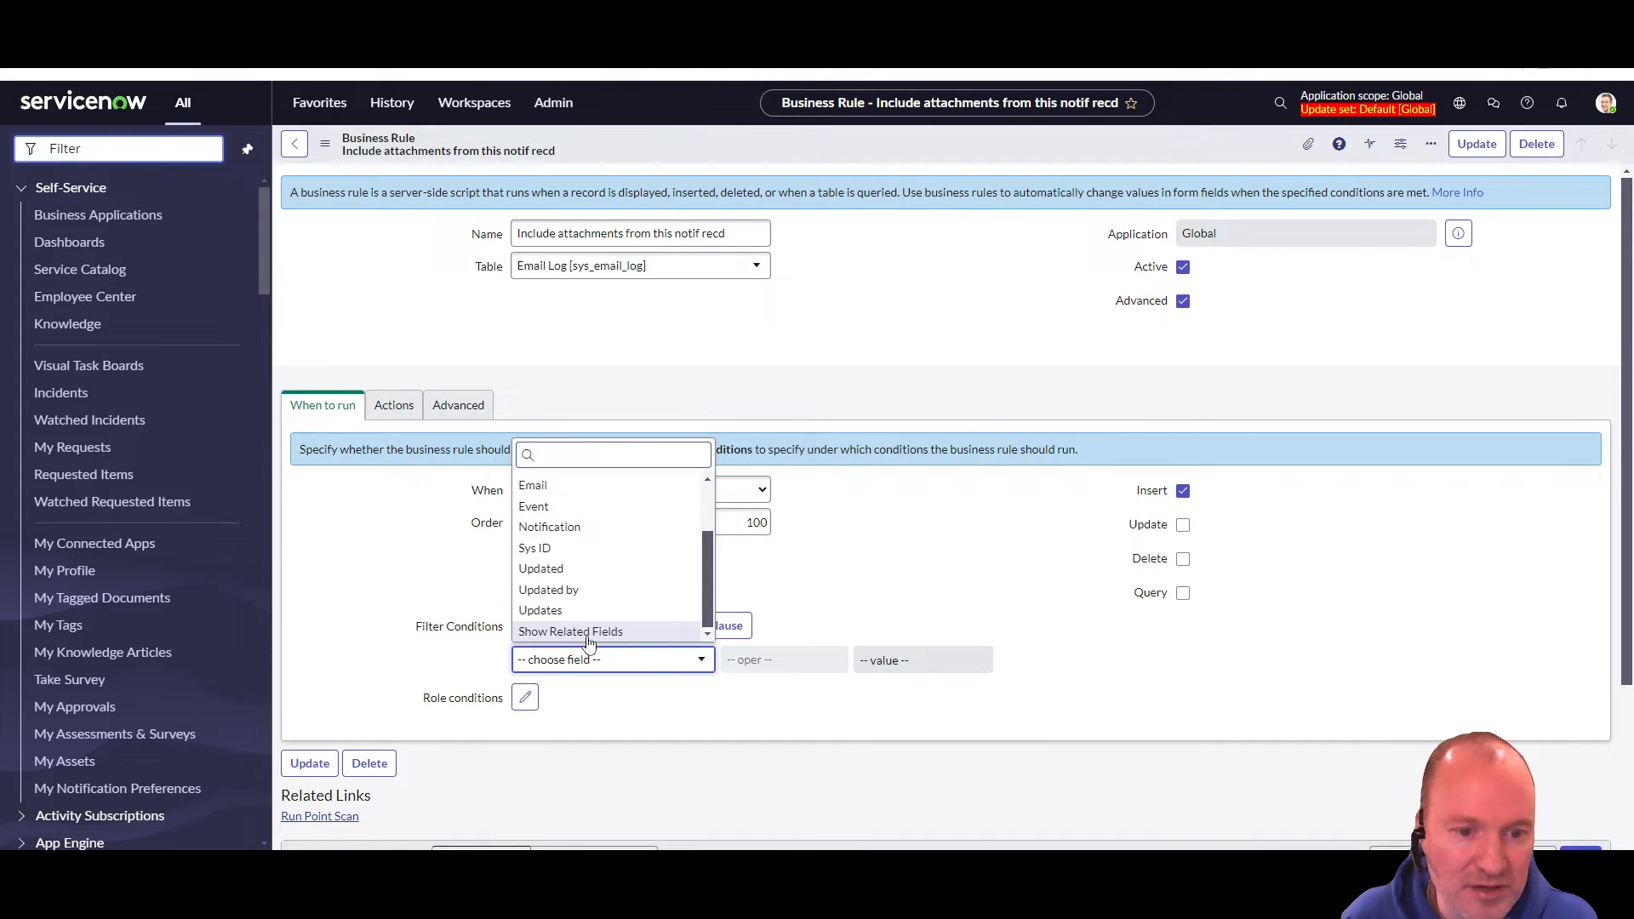
- Set the rule condition to Notification's 'Include attachments from this notification record' is true
left_click(570, 632)
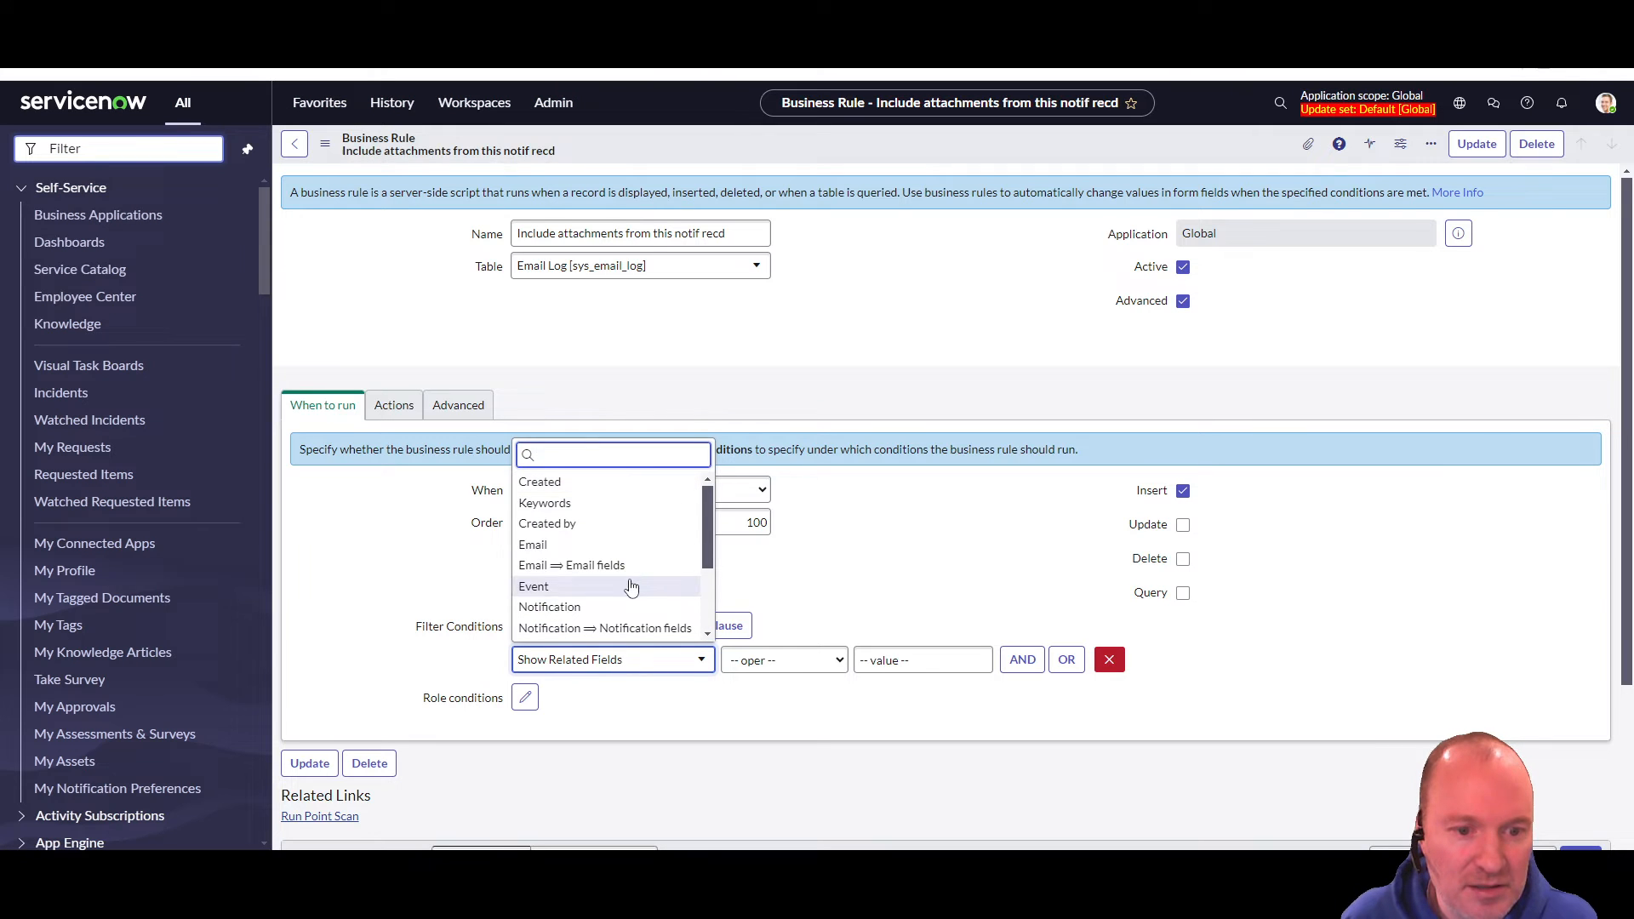
mouse_move(599, 607)
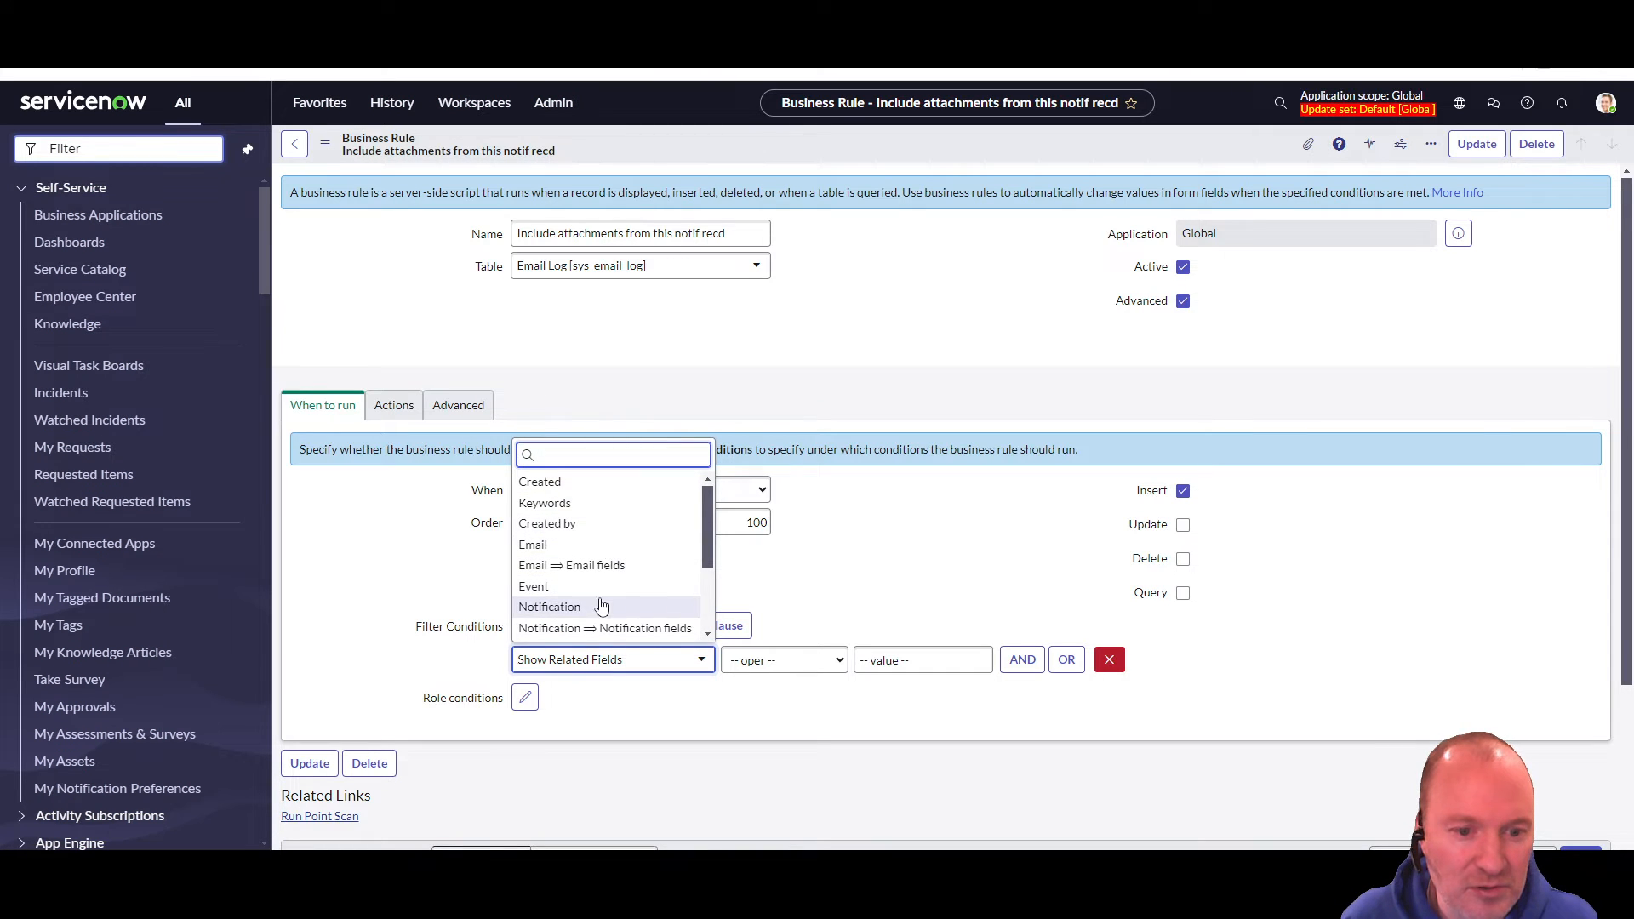
mouse_move(605, 627)
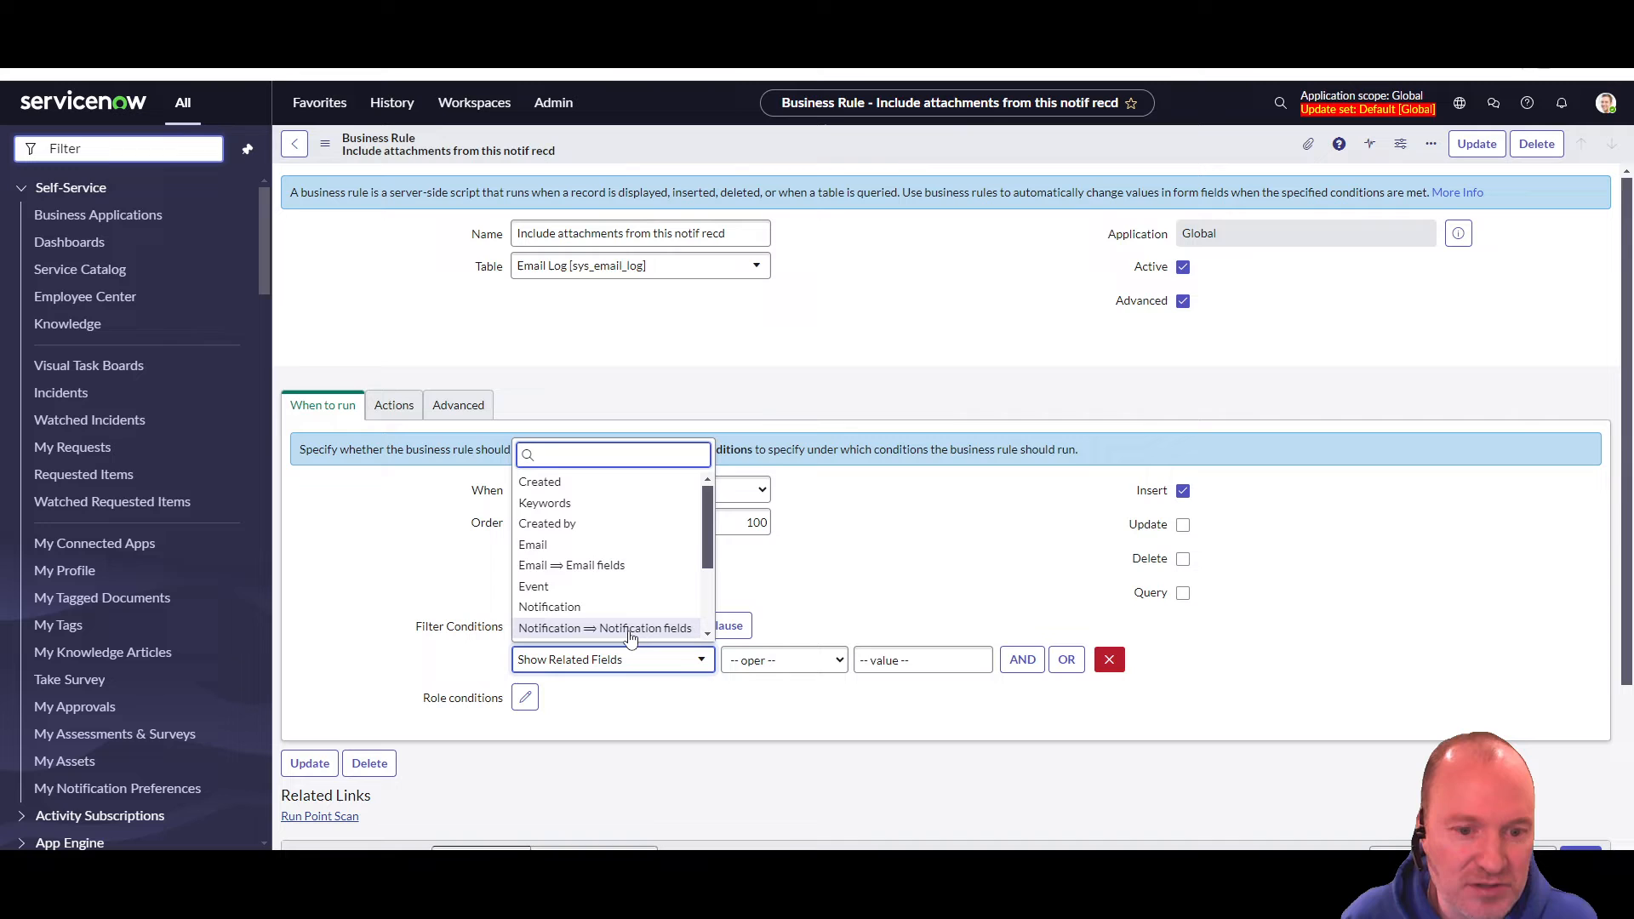
left_click(604, 628)
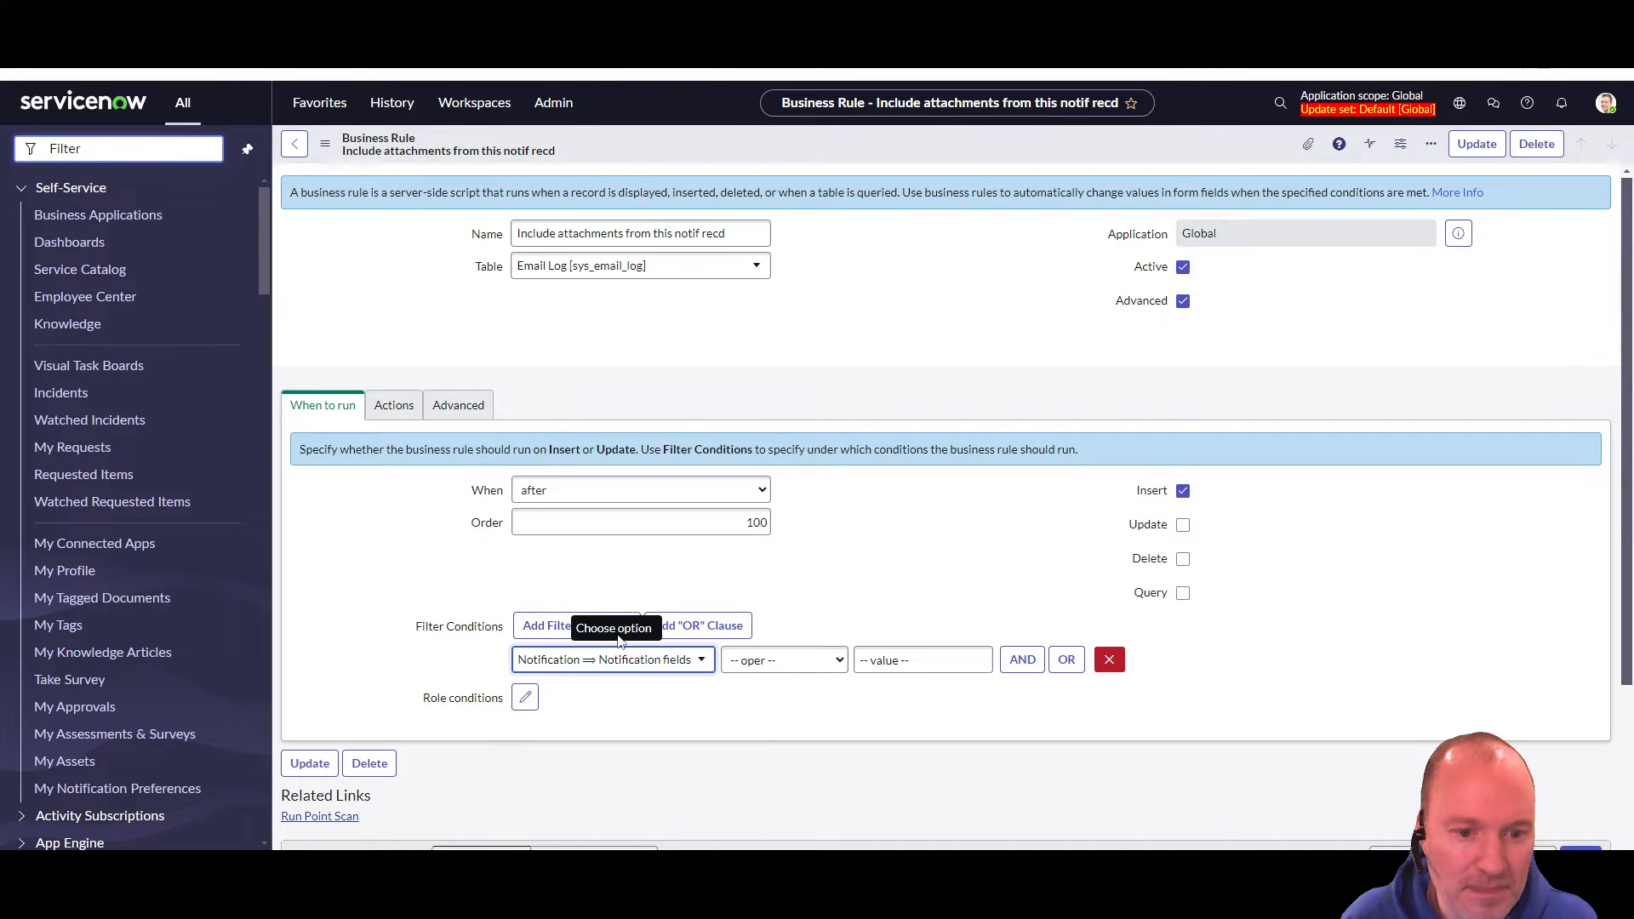
left_click(609, 659)
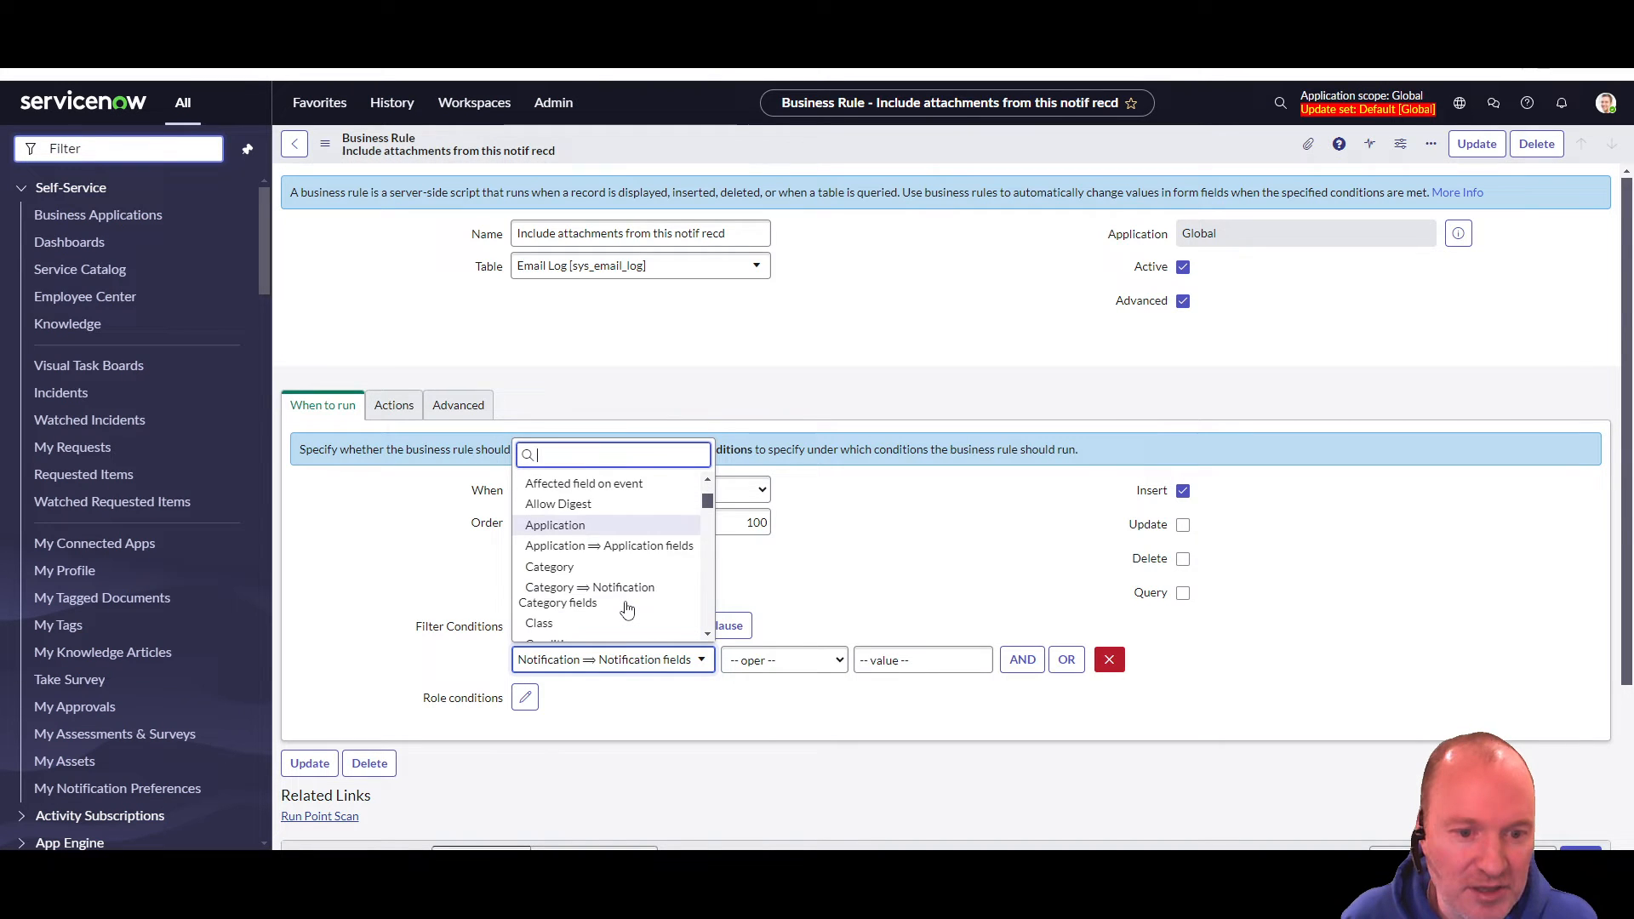
scroll("down", 3)
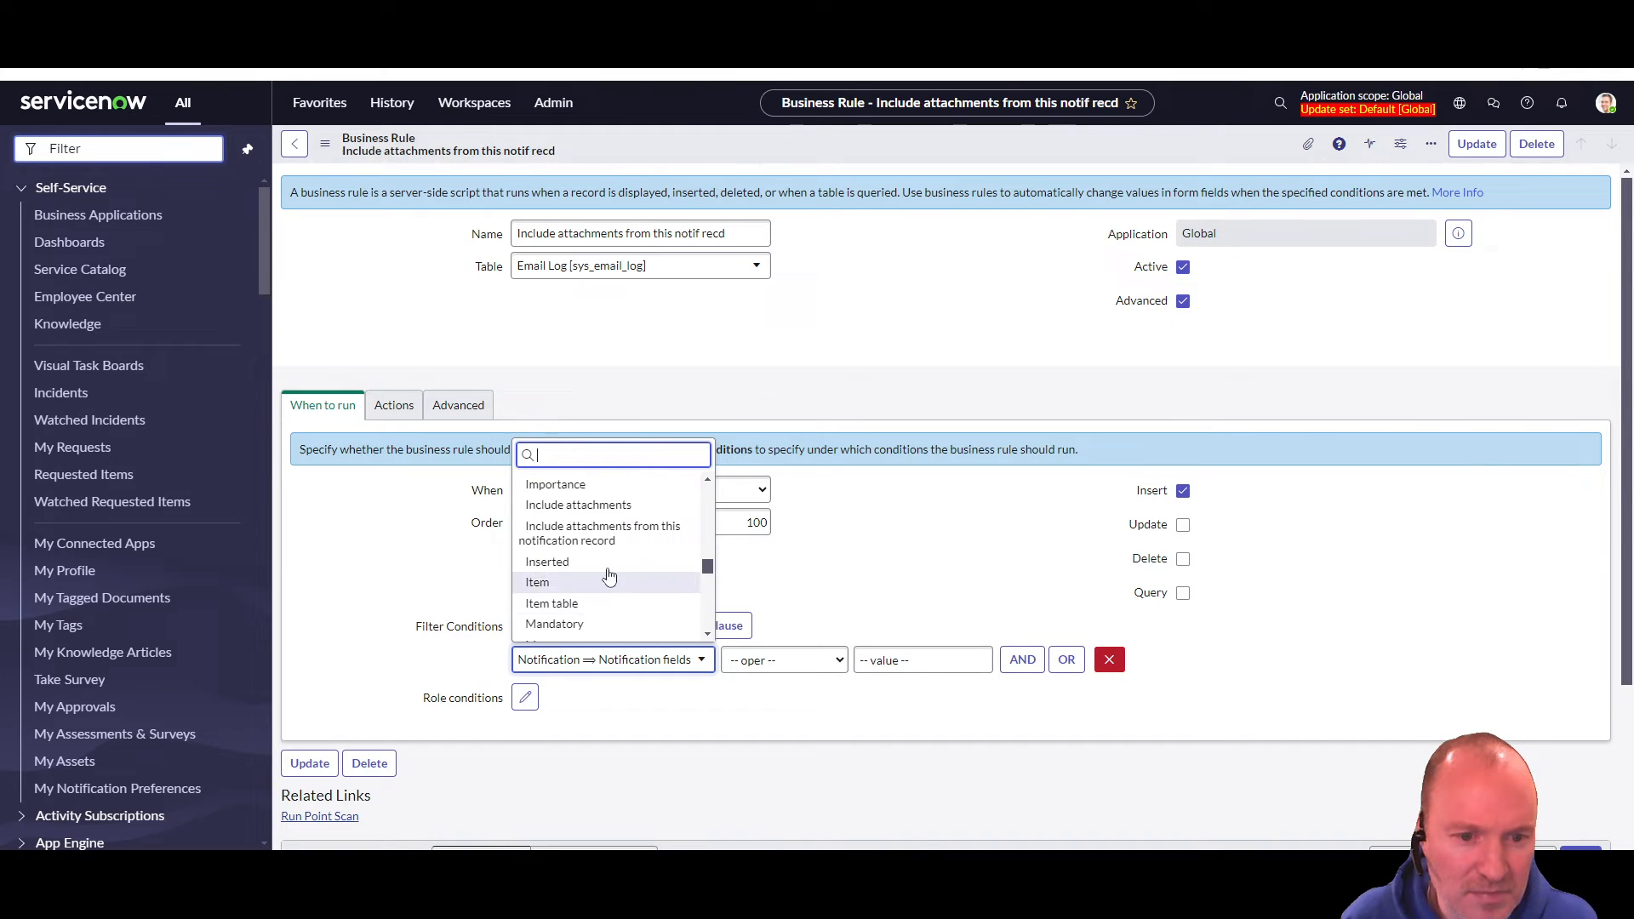
mouse_move(603, 532)
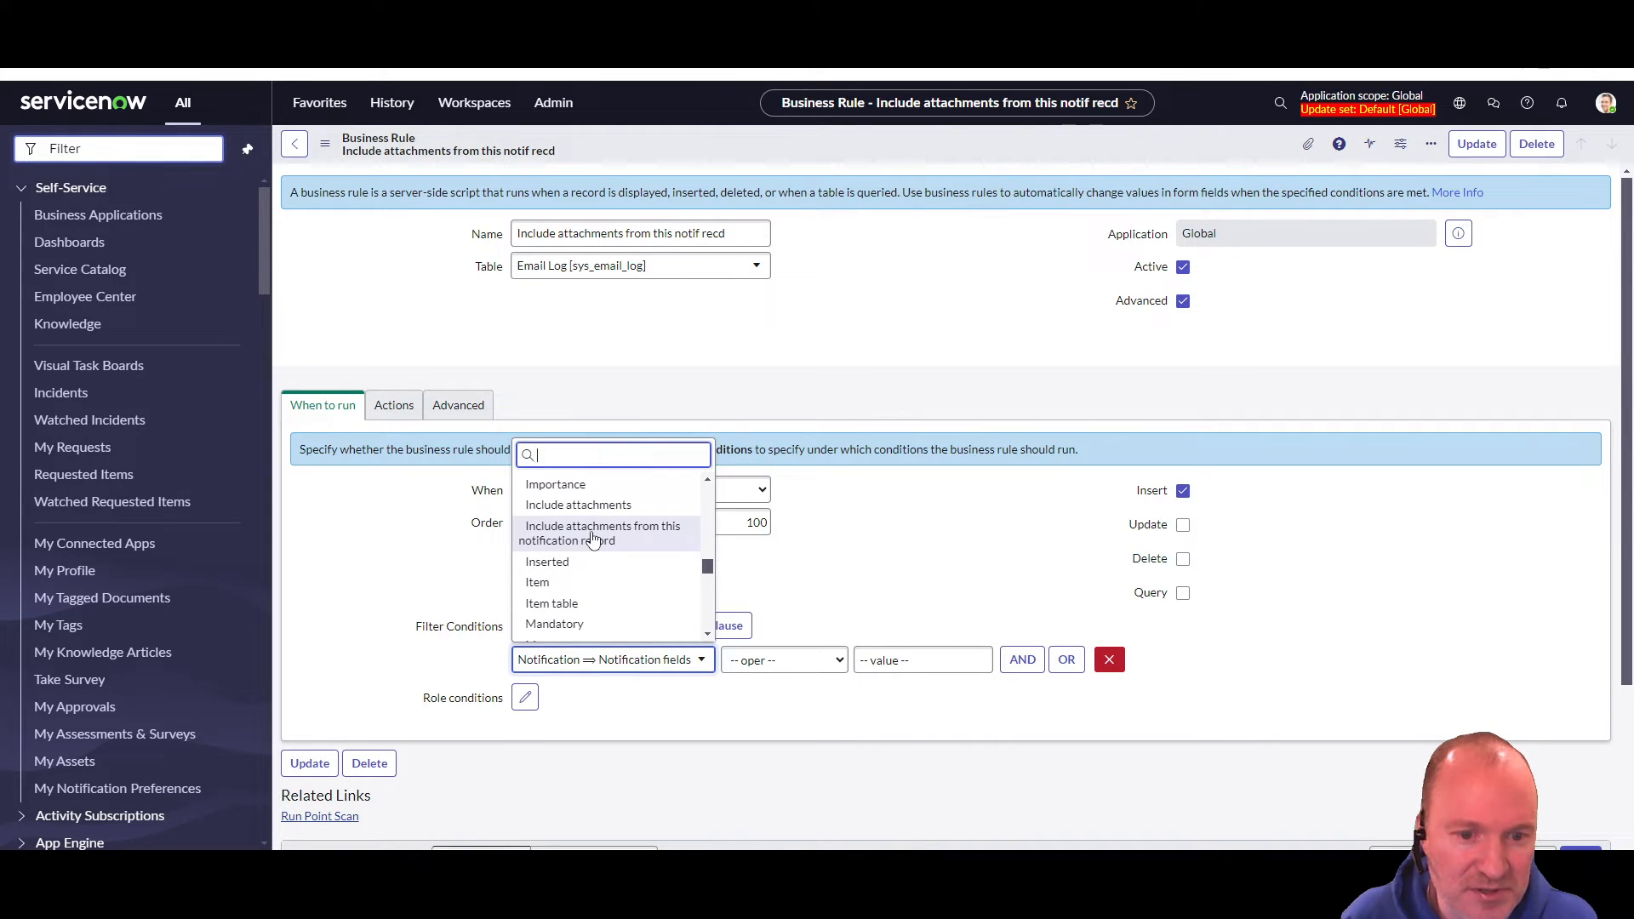
left_click(603, 533)
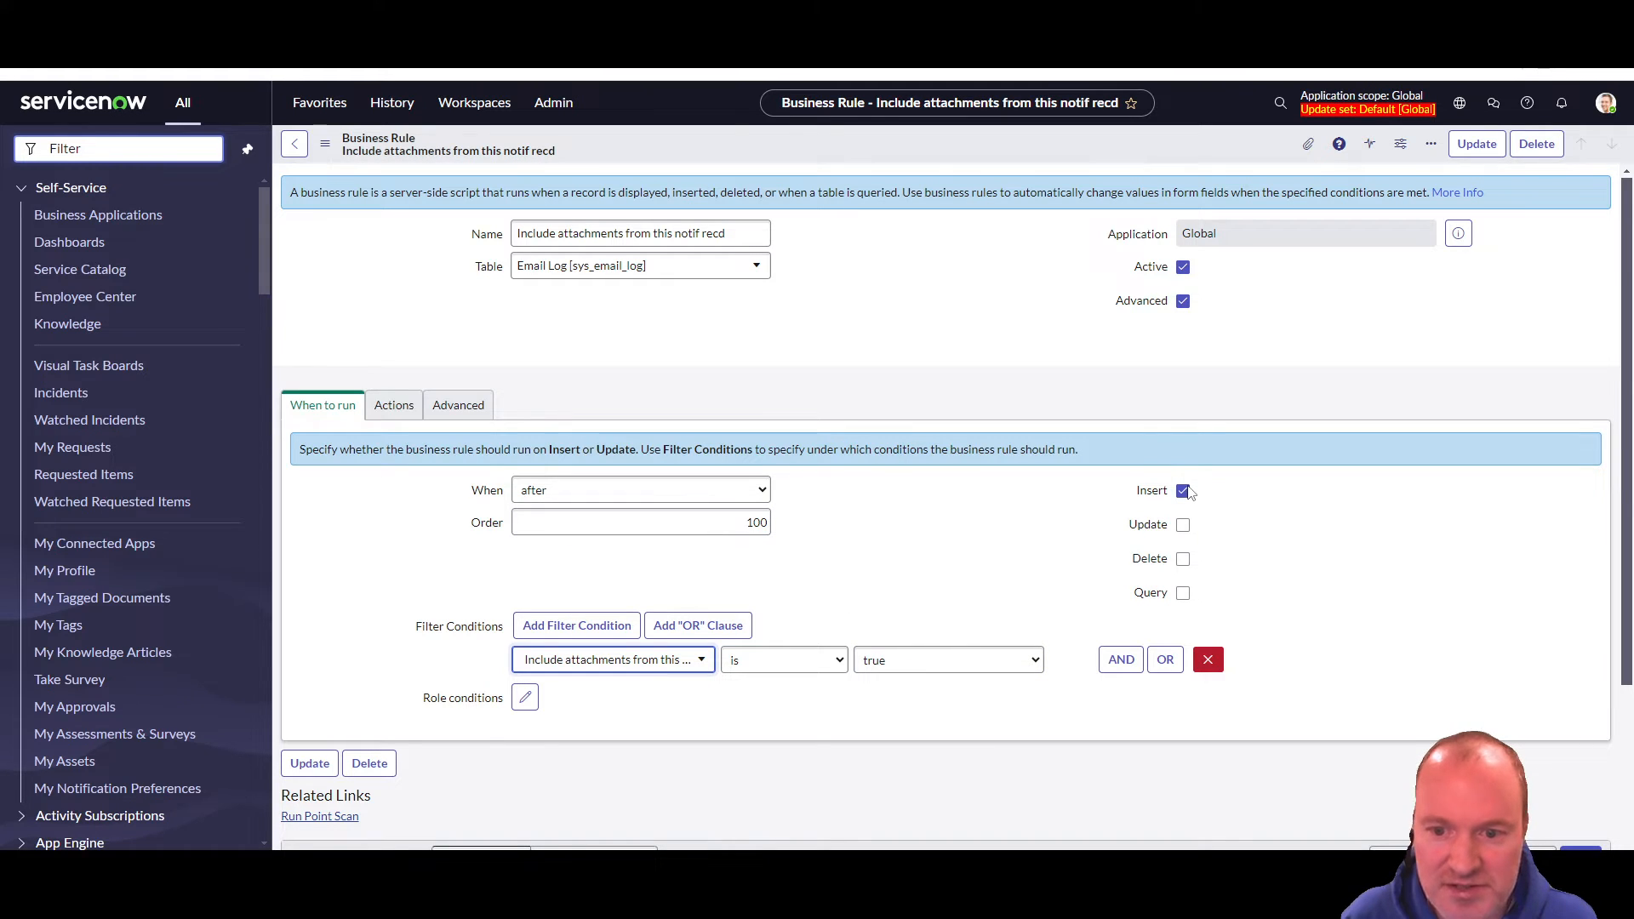
mouse_move(725, 511)
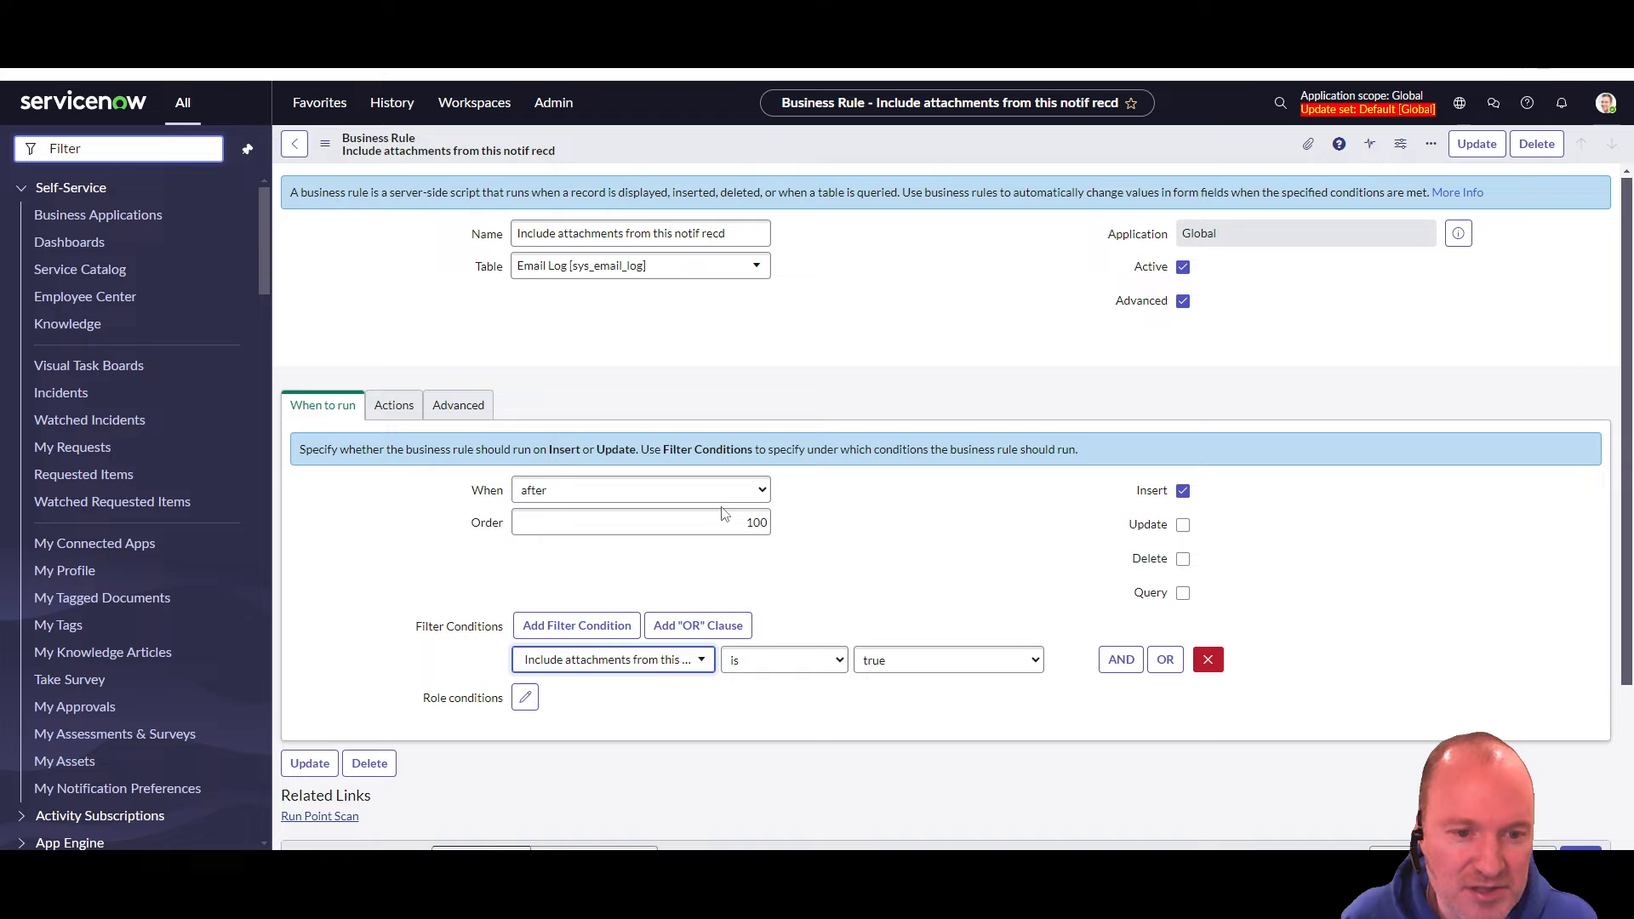
left_click(458, 404)
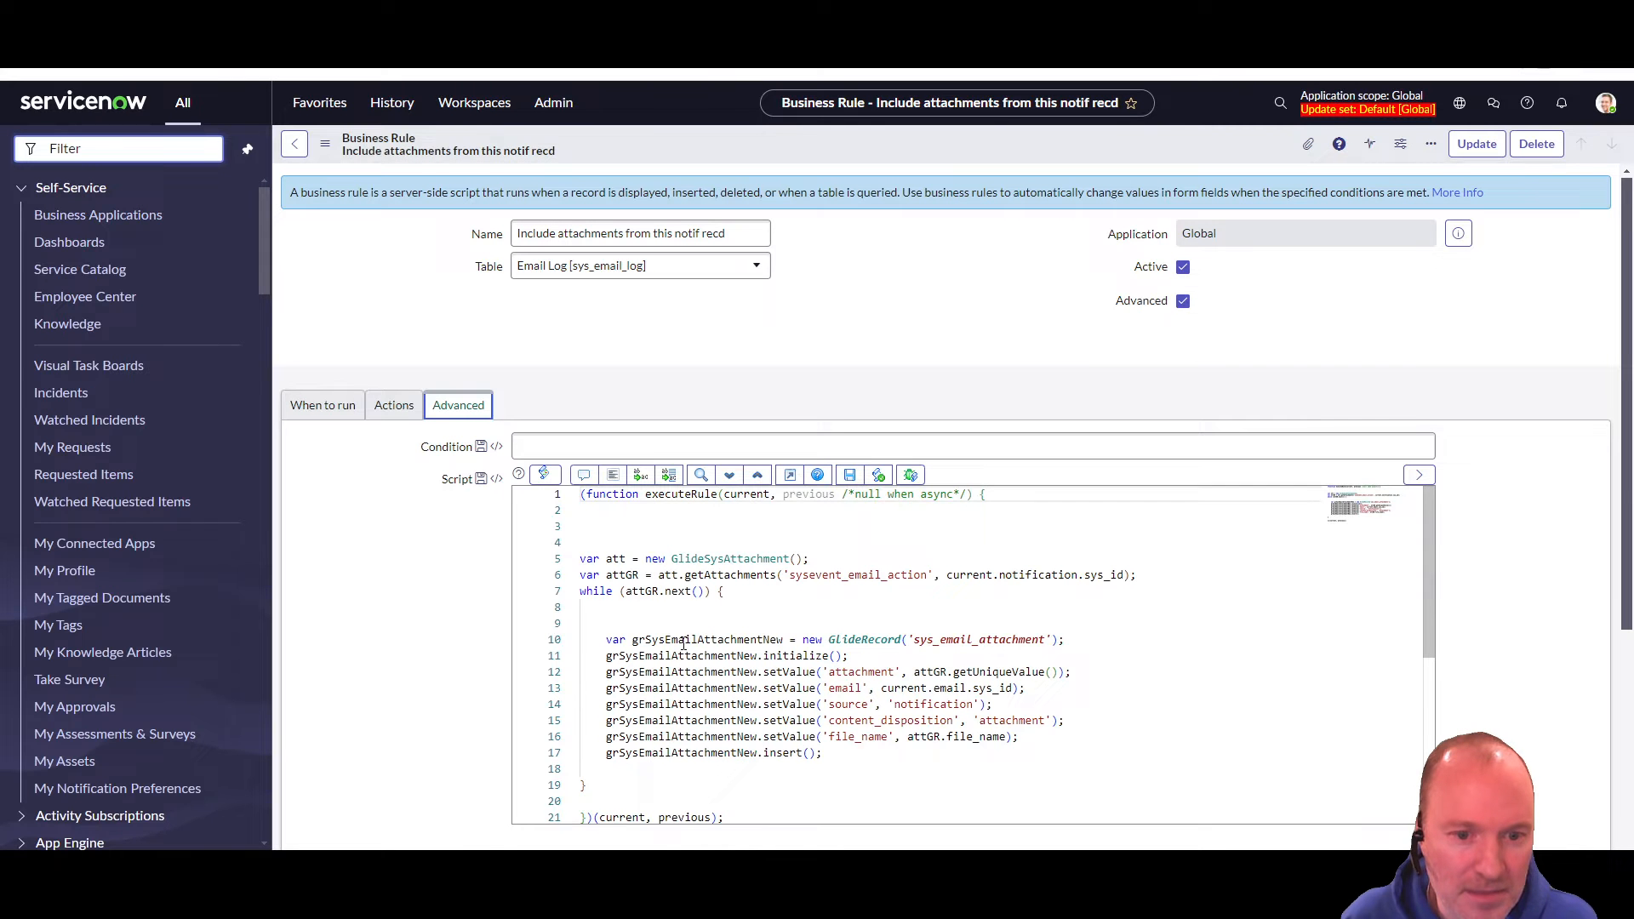
- Walk through the Advanced script, highlighting the sys_email_attachment table and the fields it sets
scroll("down", 3)
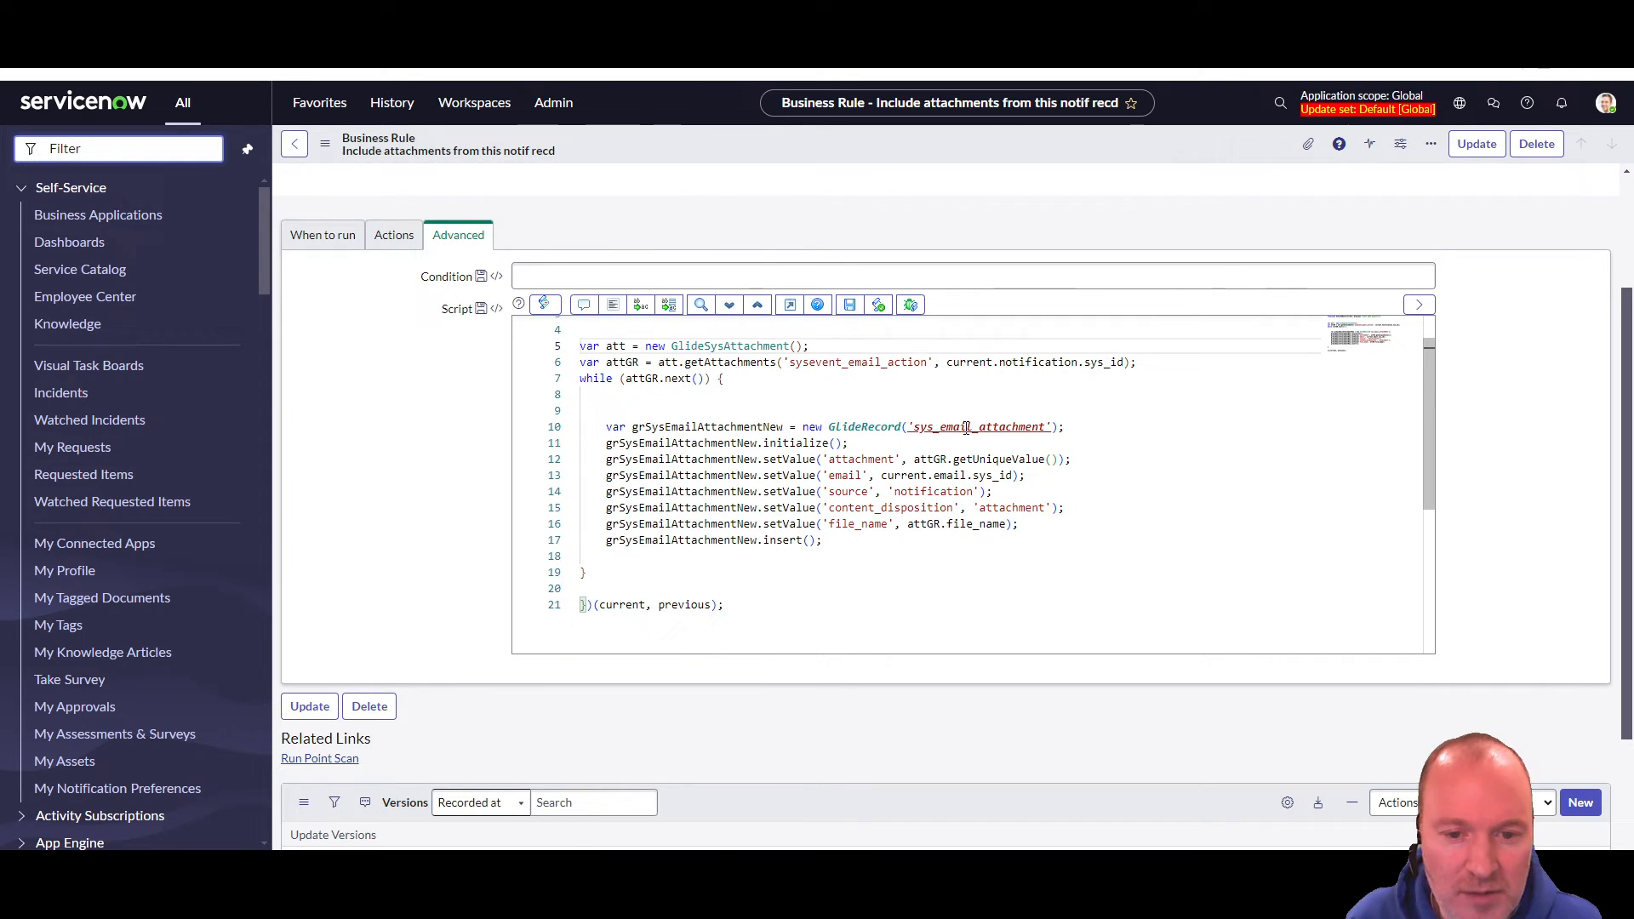
mouse_move(948, 427)
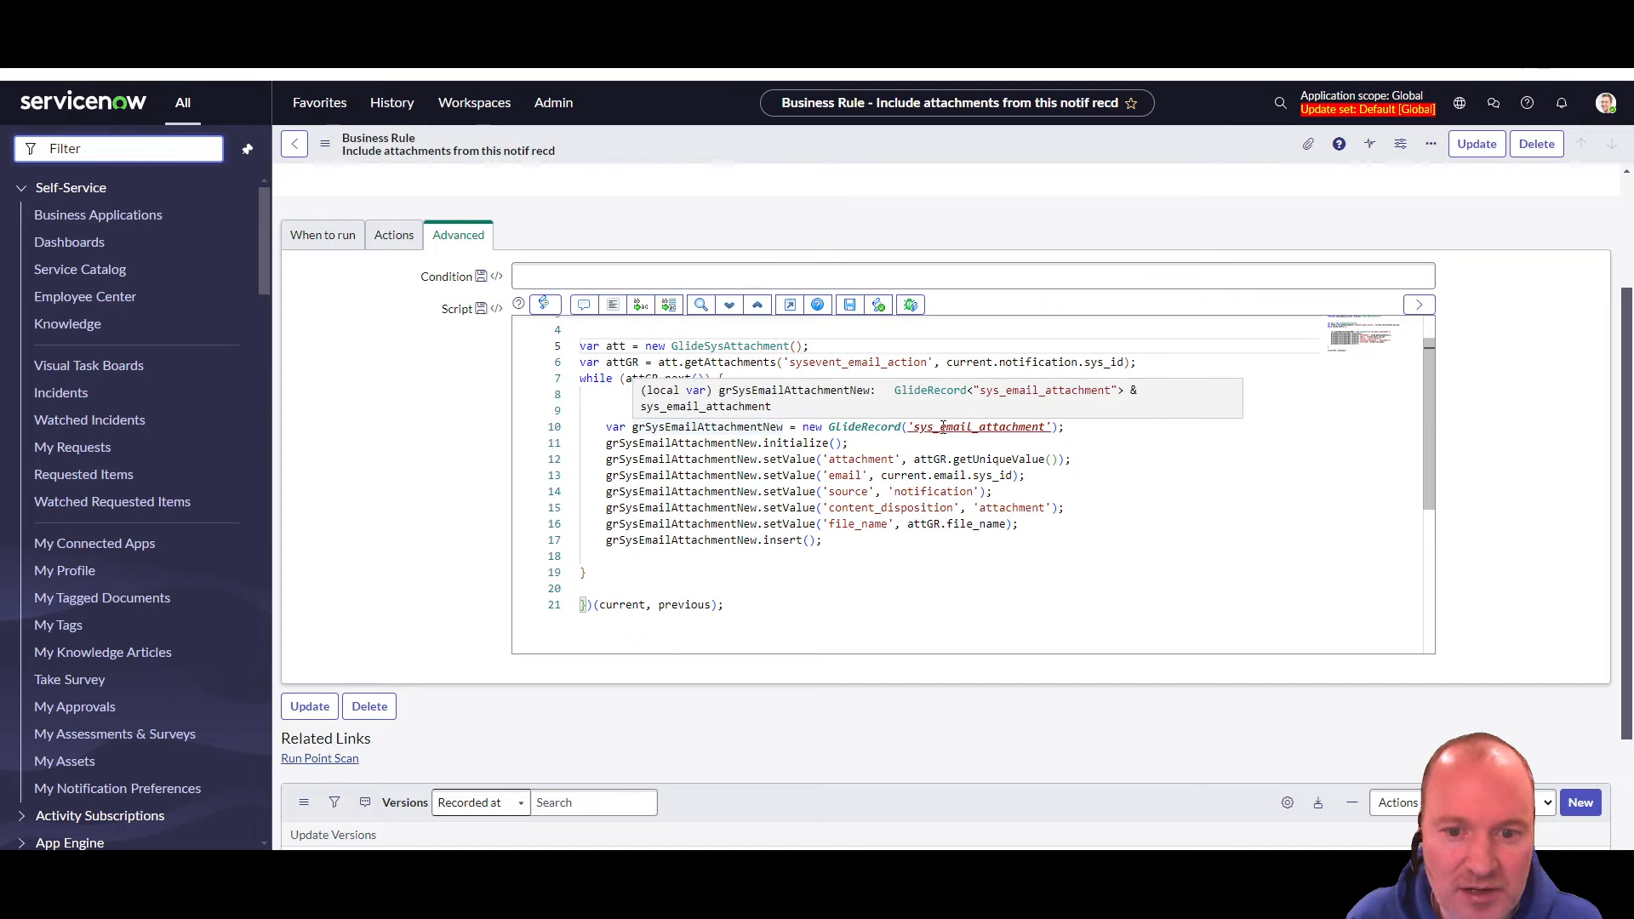
double_click(978, 427)
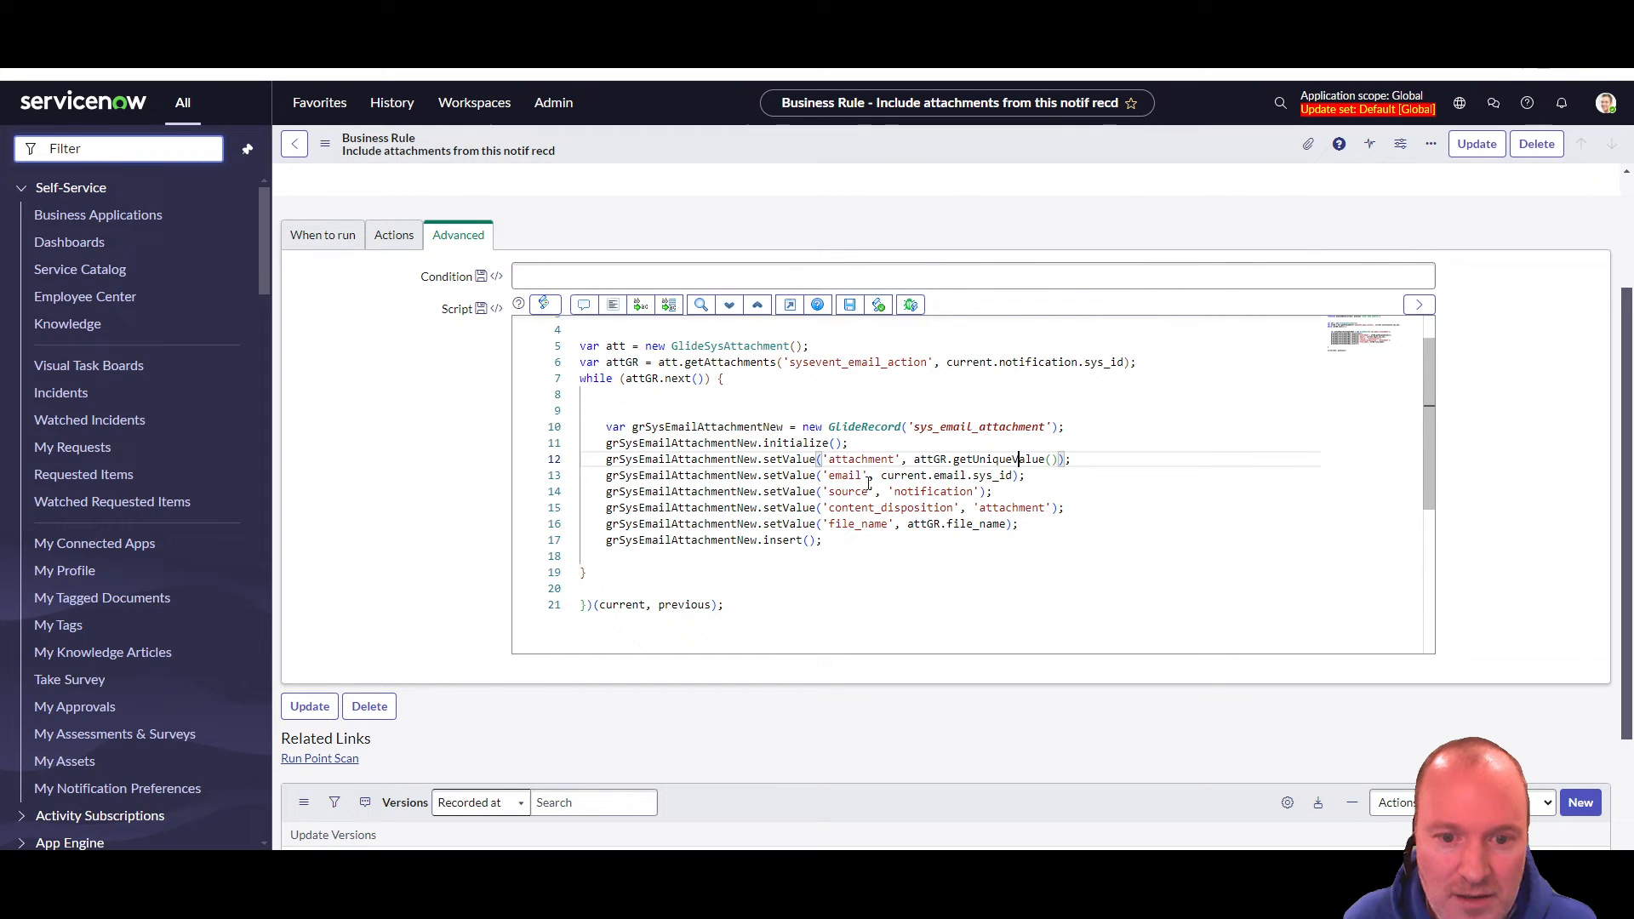
double_click(845, 475)
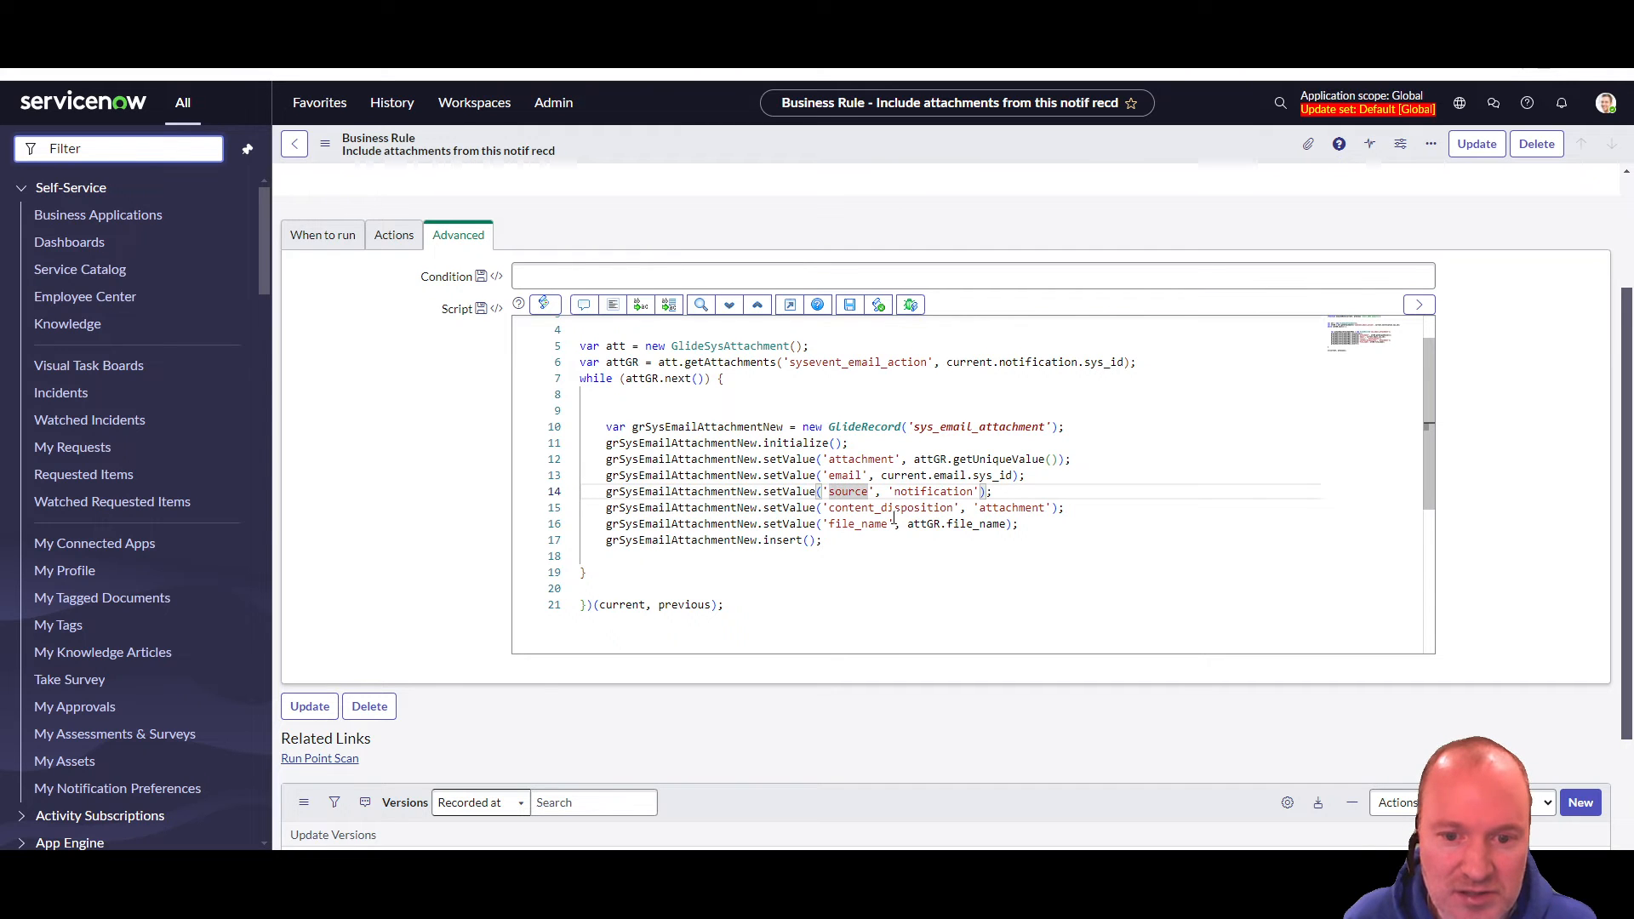
mouse_move(876, 543)
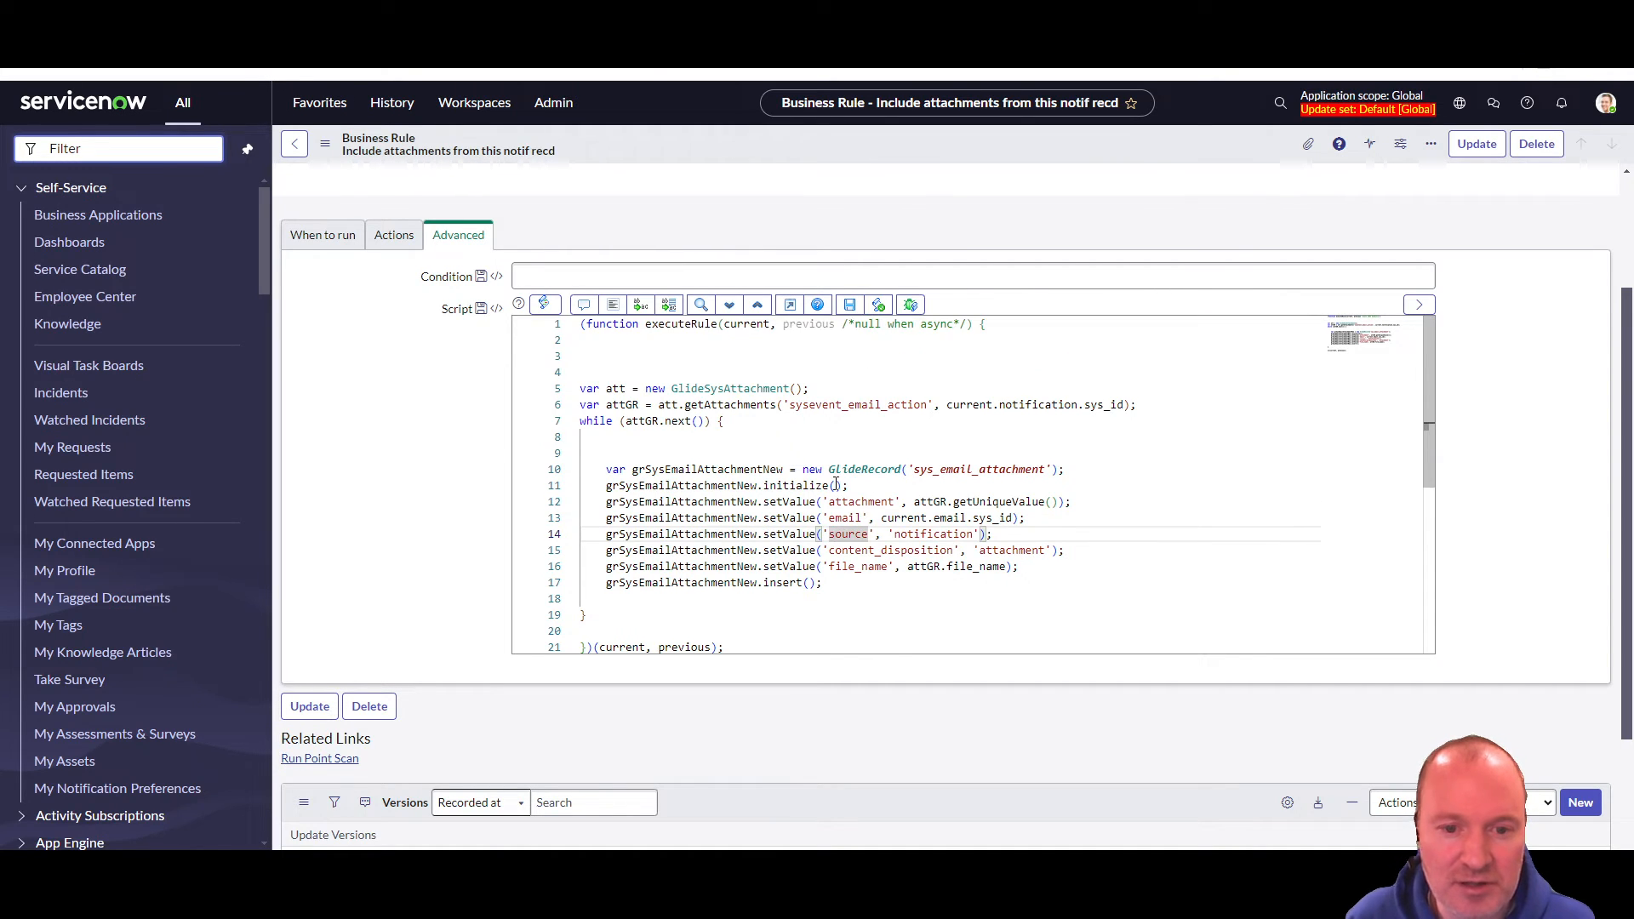
scroll("down", 3)
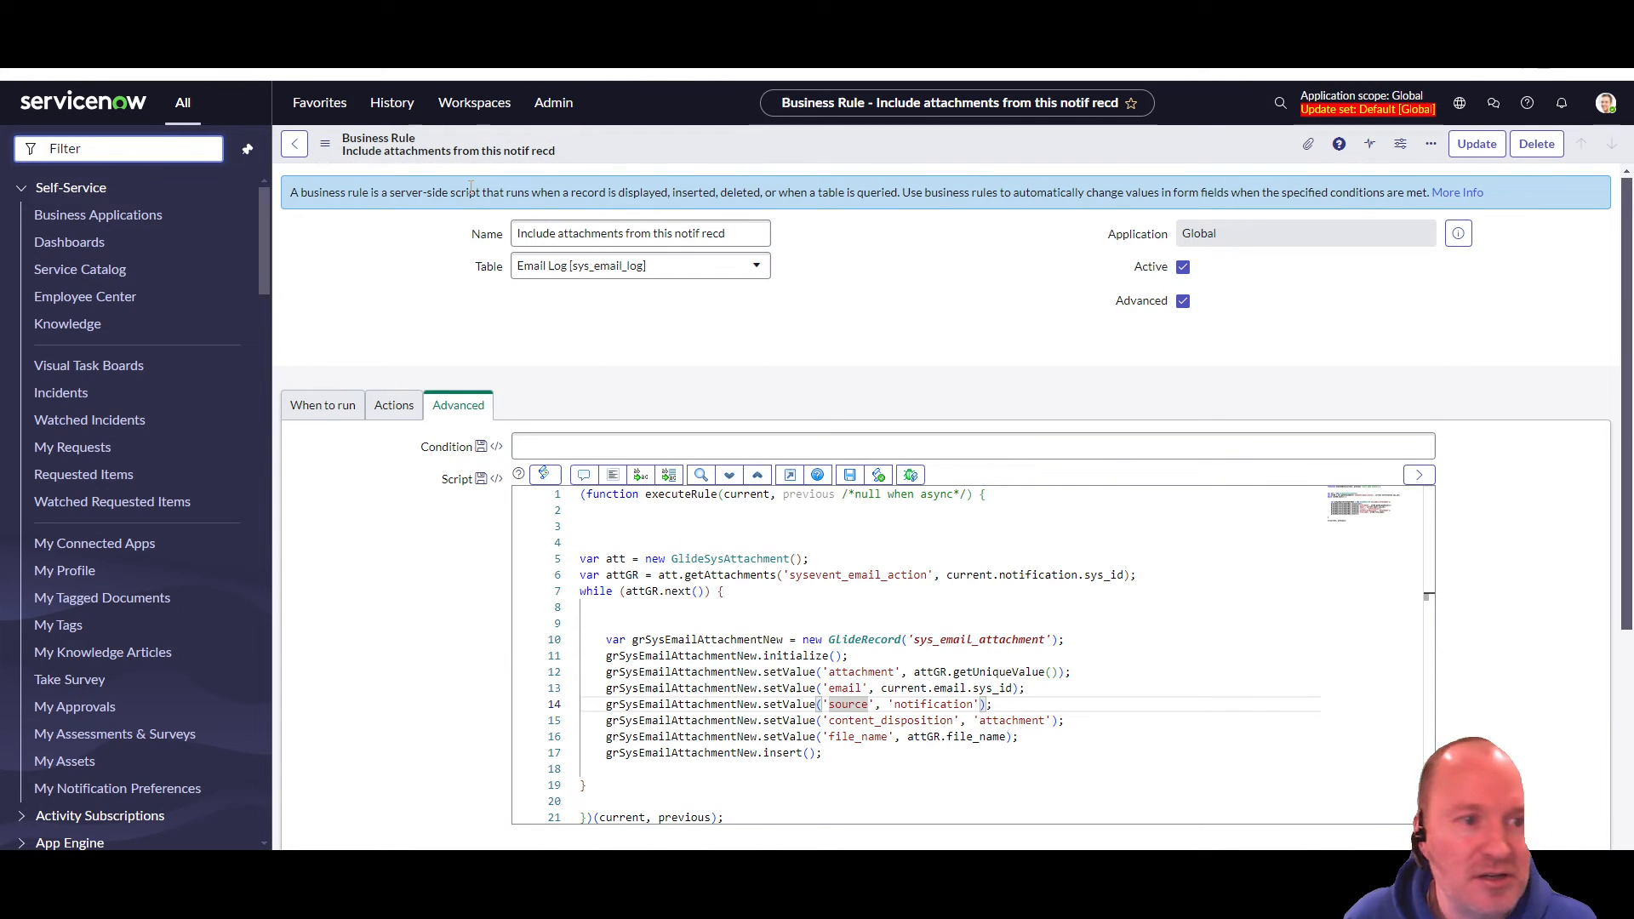
mouse_move(247, 149)
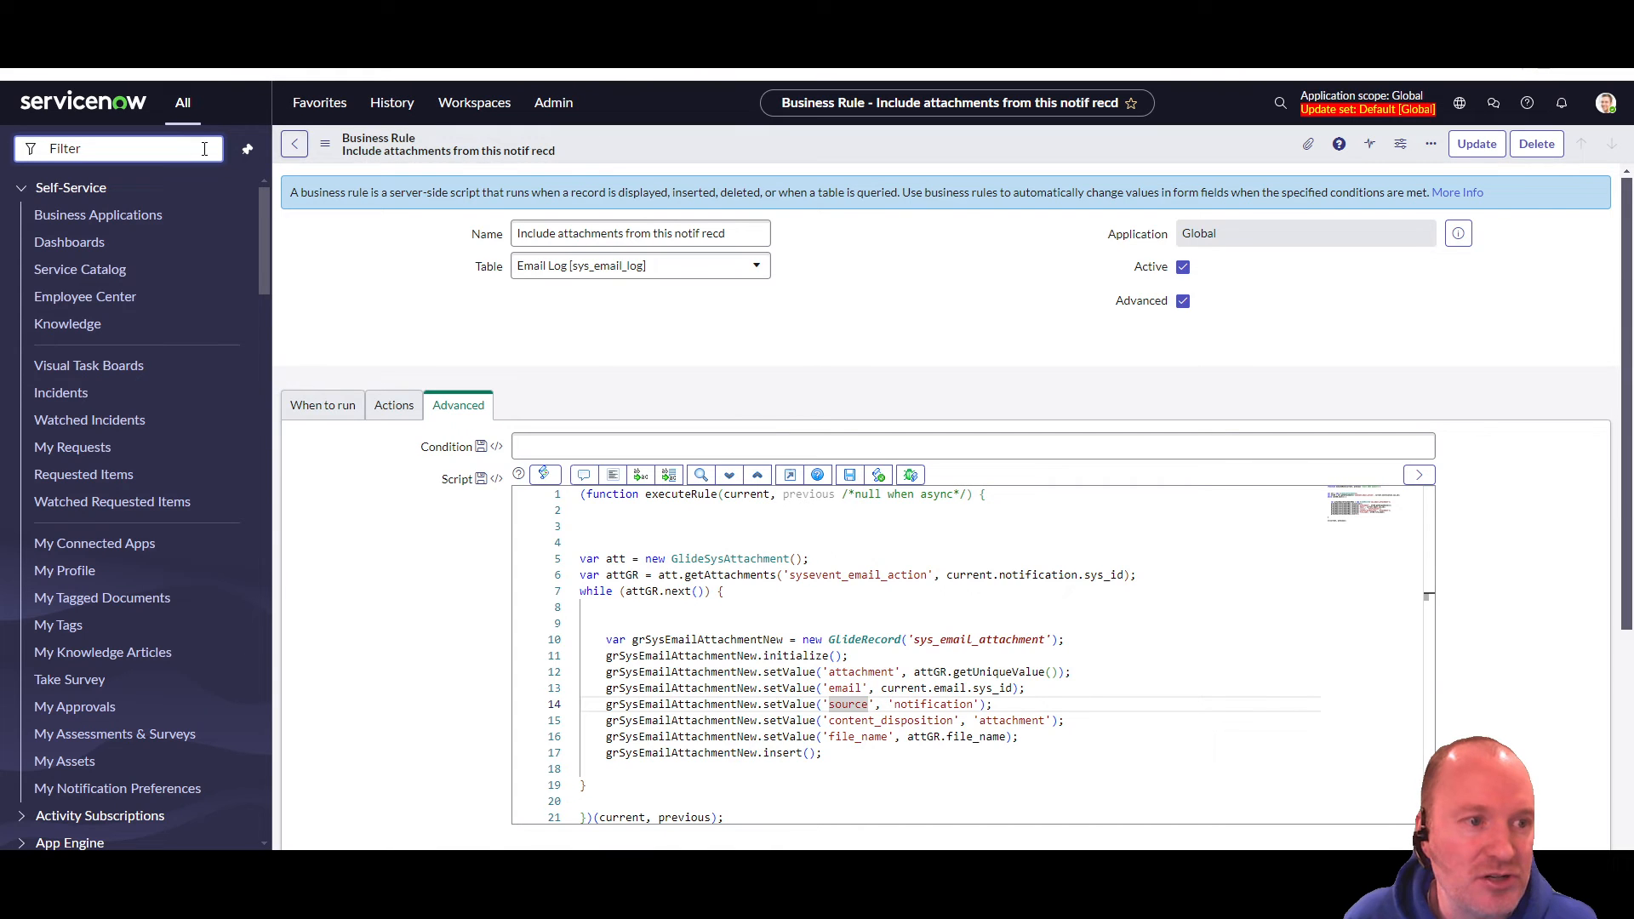
left_click(391, 102)
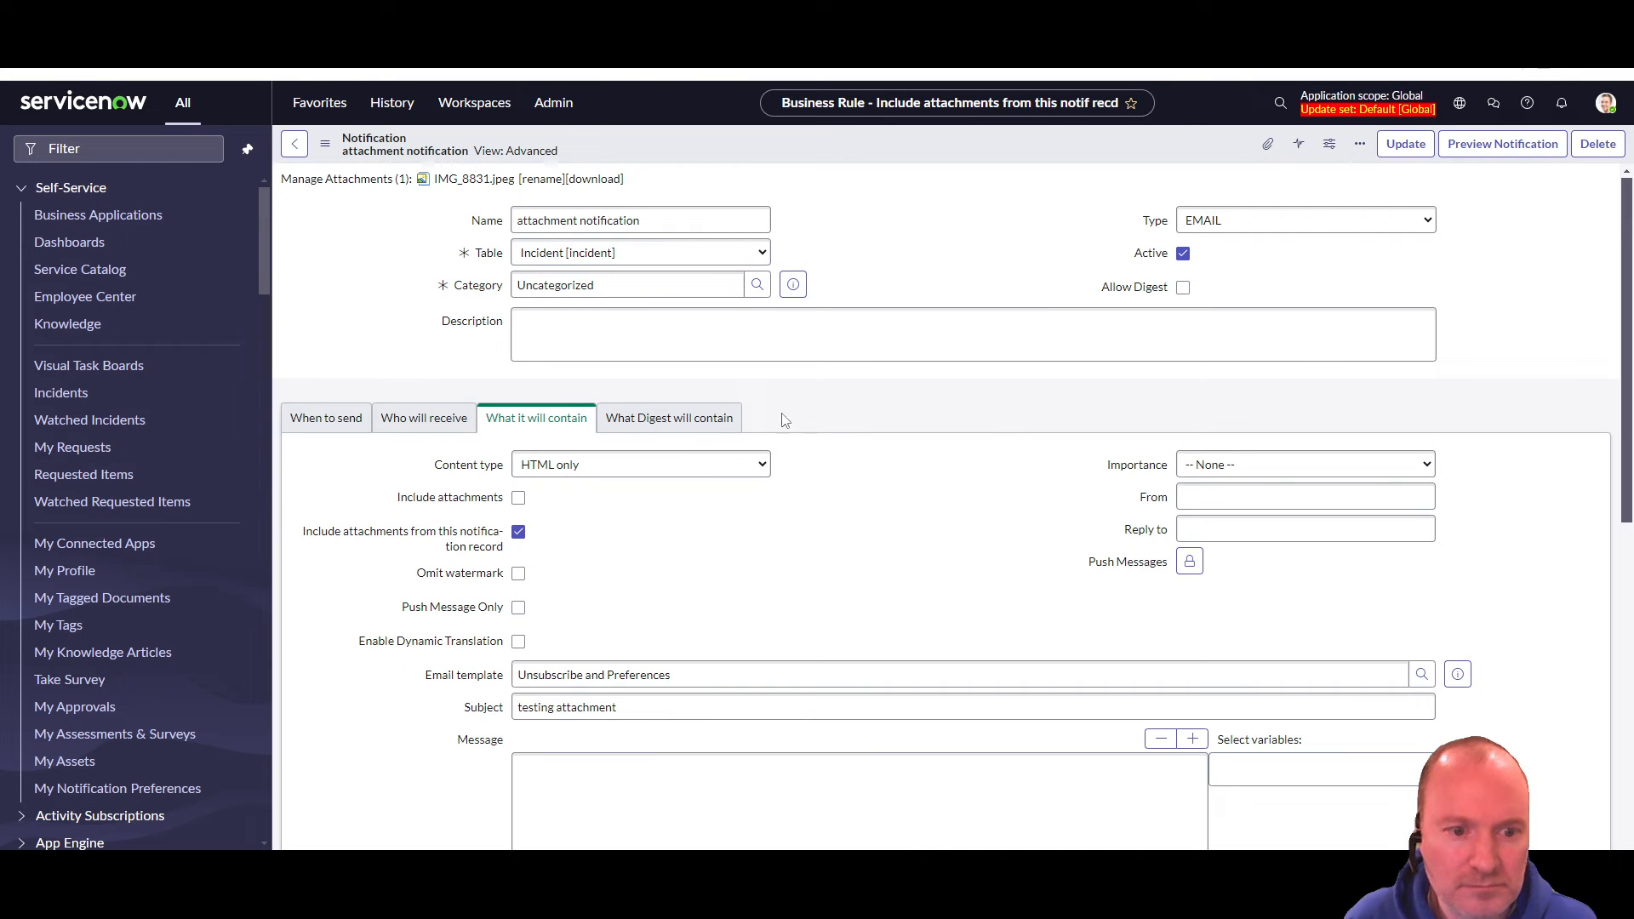
- Check Updated in the notification's When to send settings
scroll("down", 3)
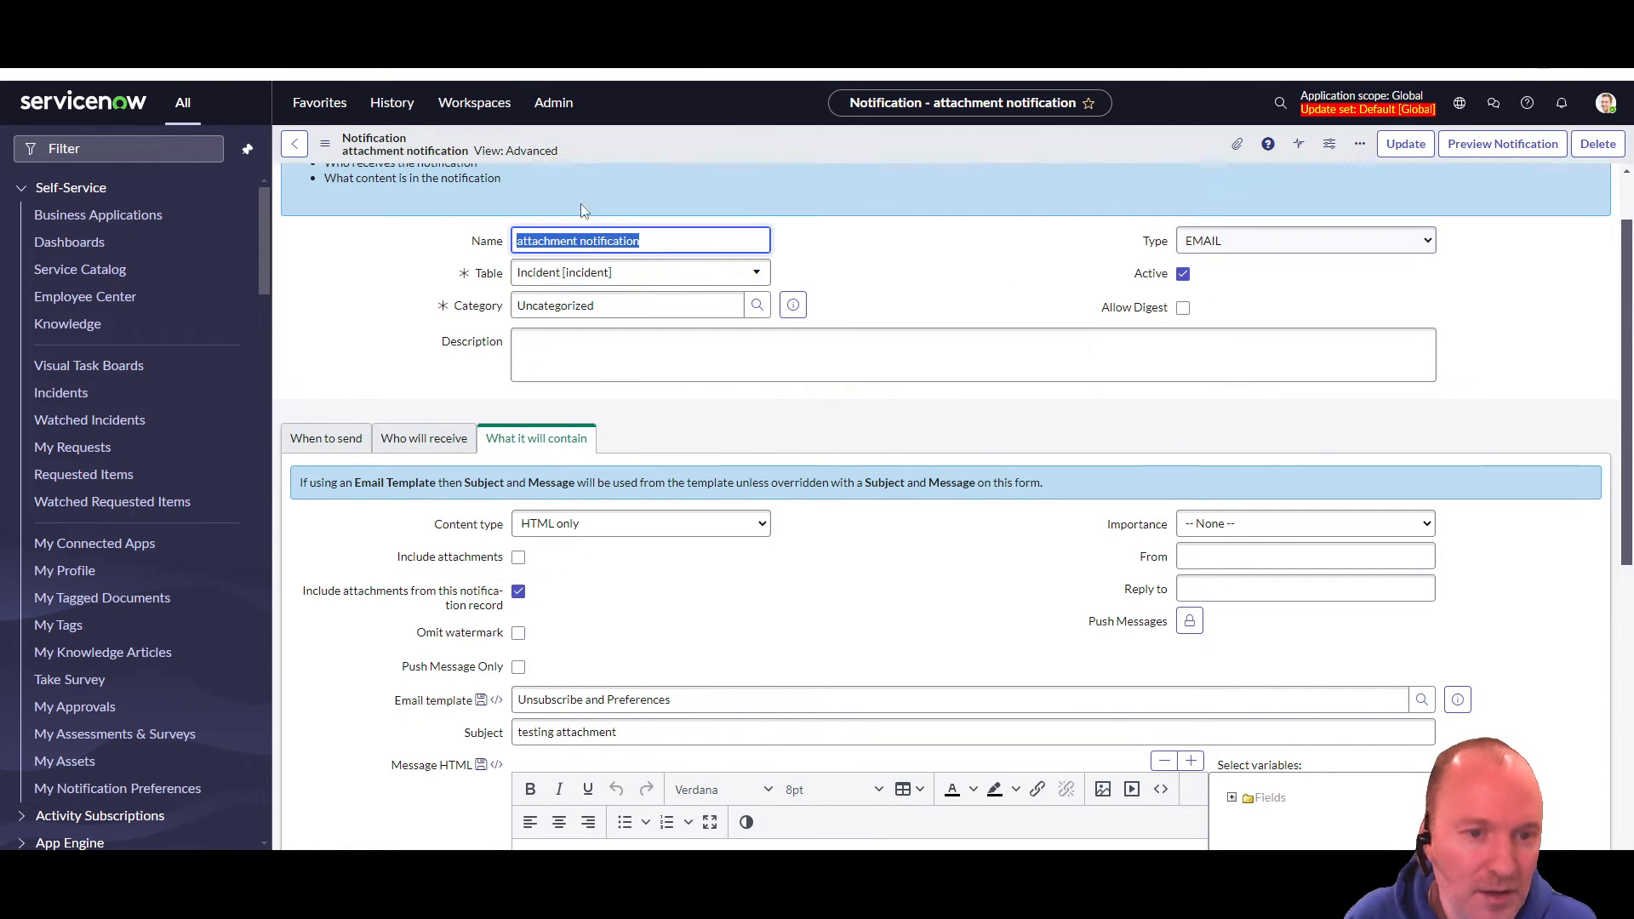
left_click(636, 273)
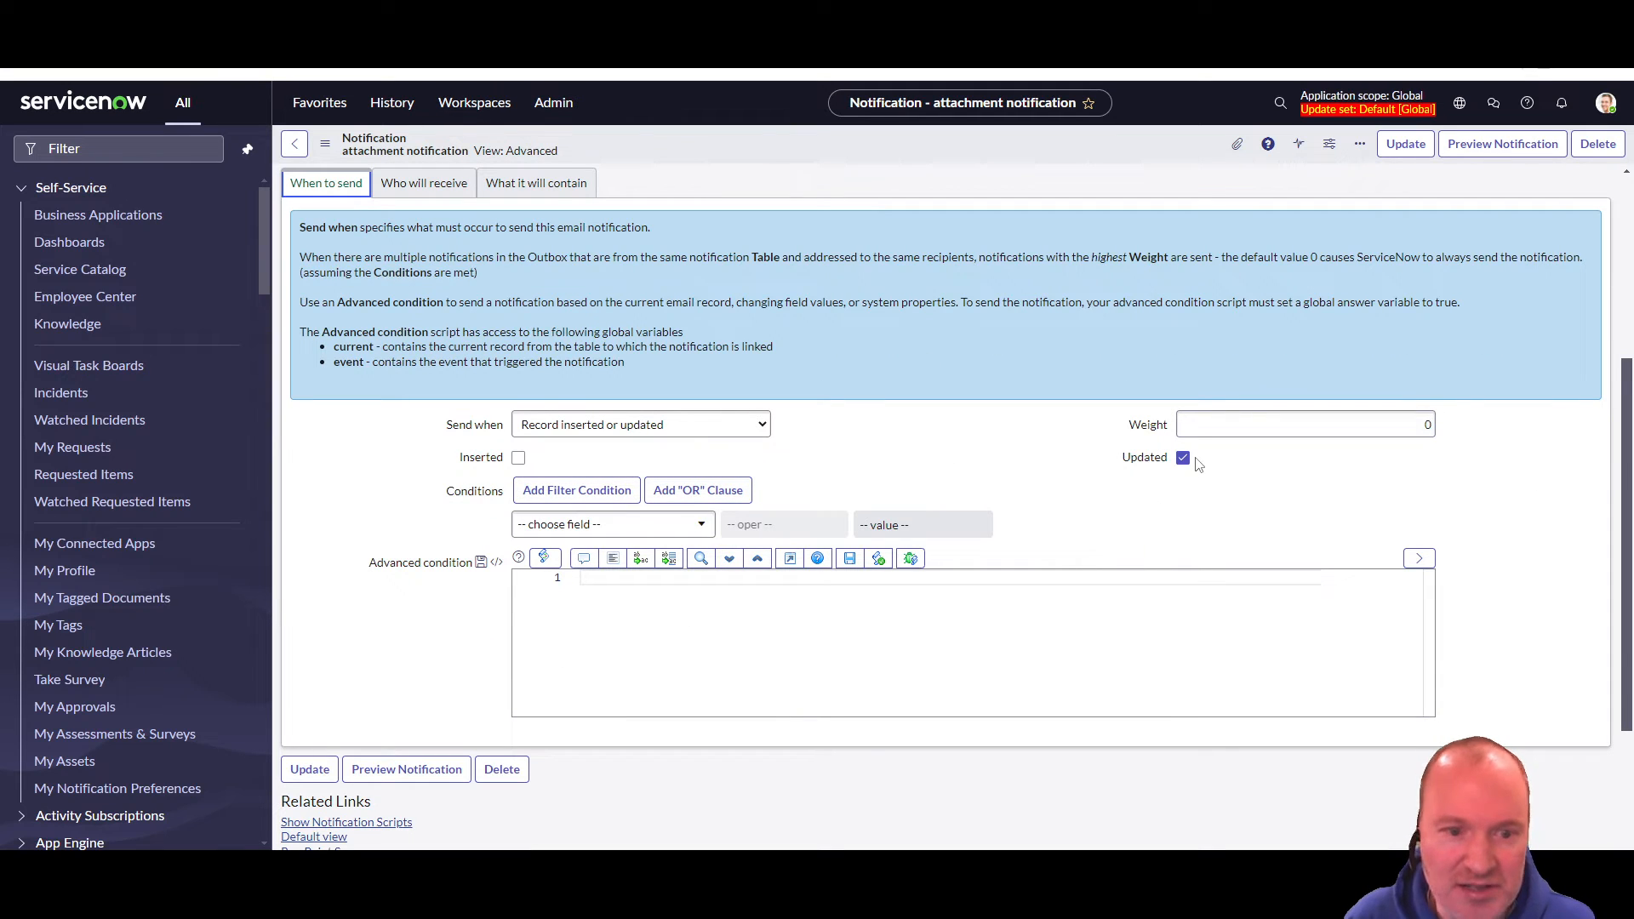
mouse_move(883, 480)
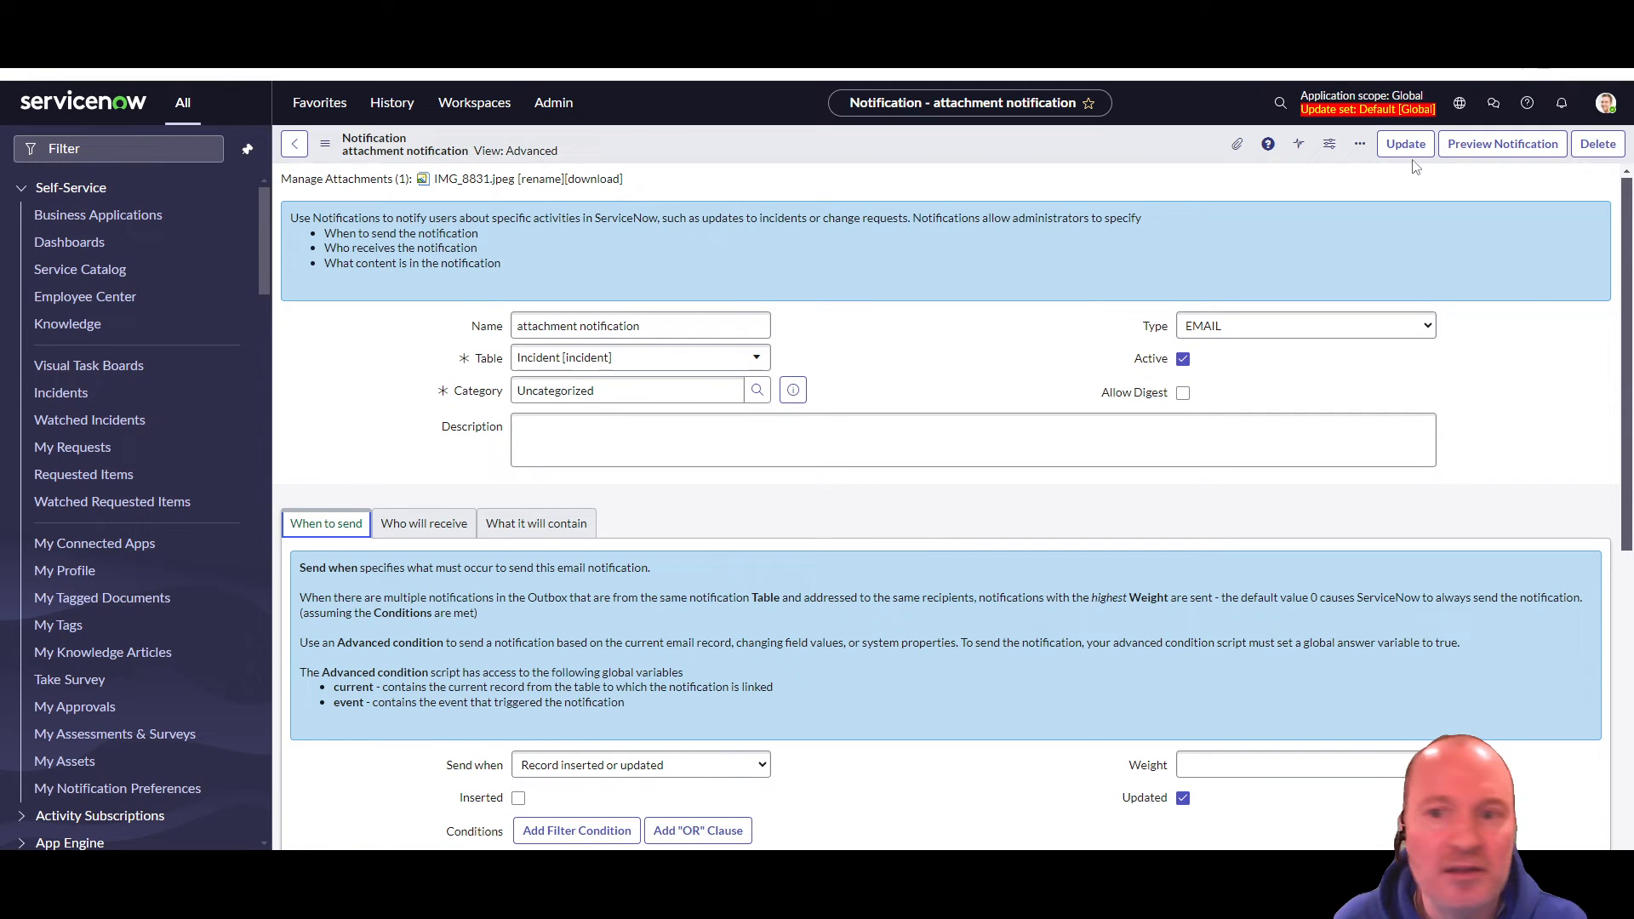
mouse_move(1237, 144)
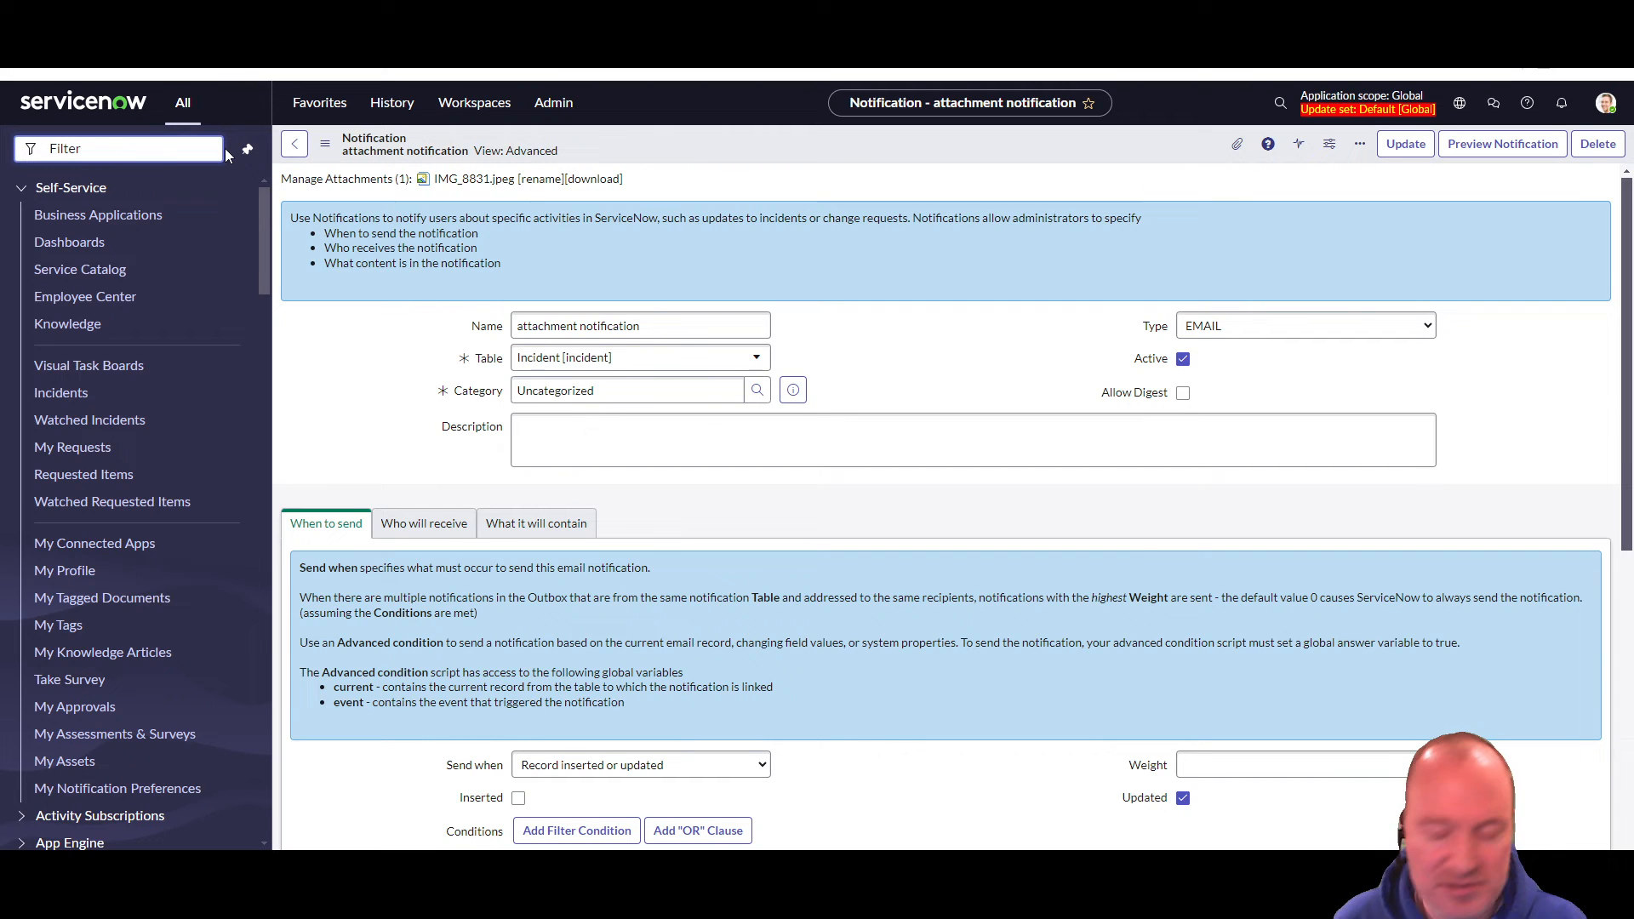
- Find Incidents via the navigator, open INC0000054 and change its Category
type("incid")
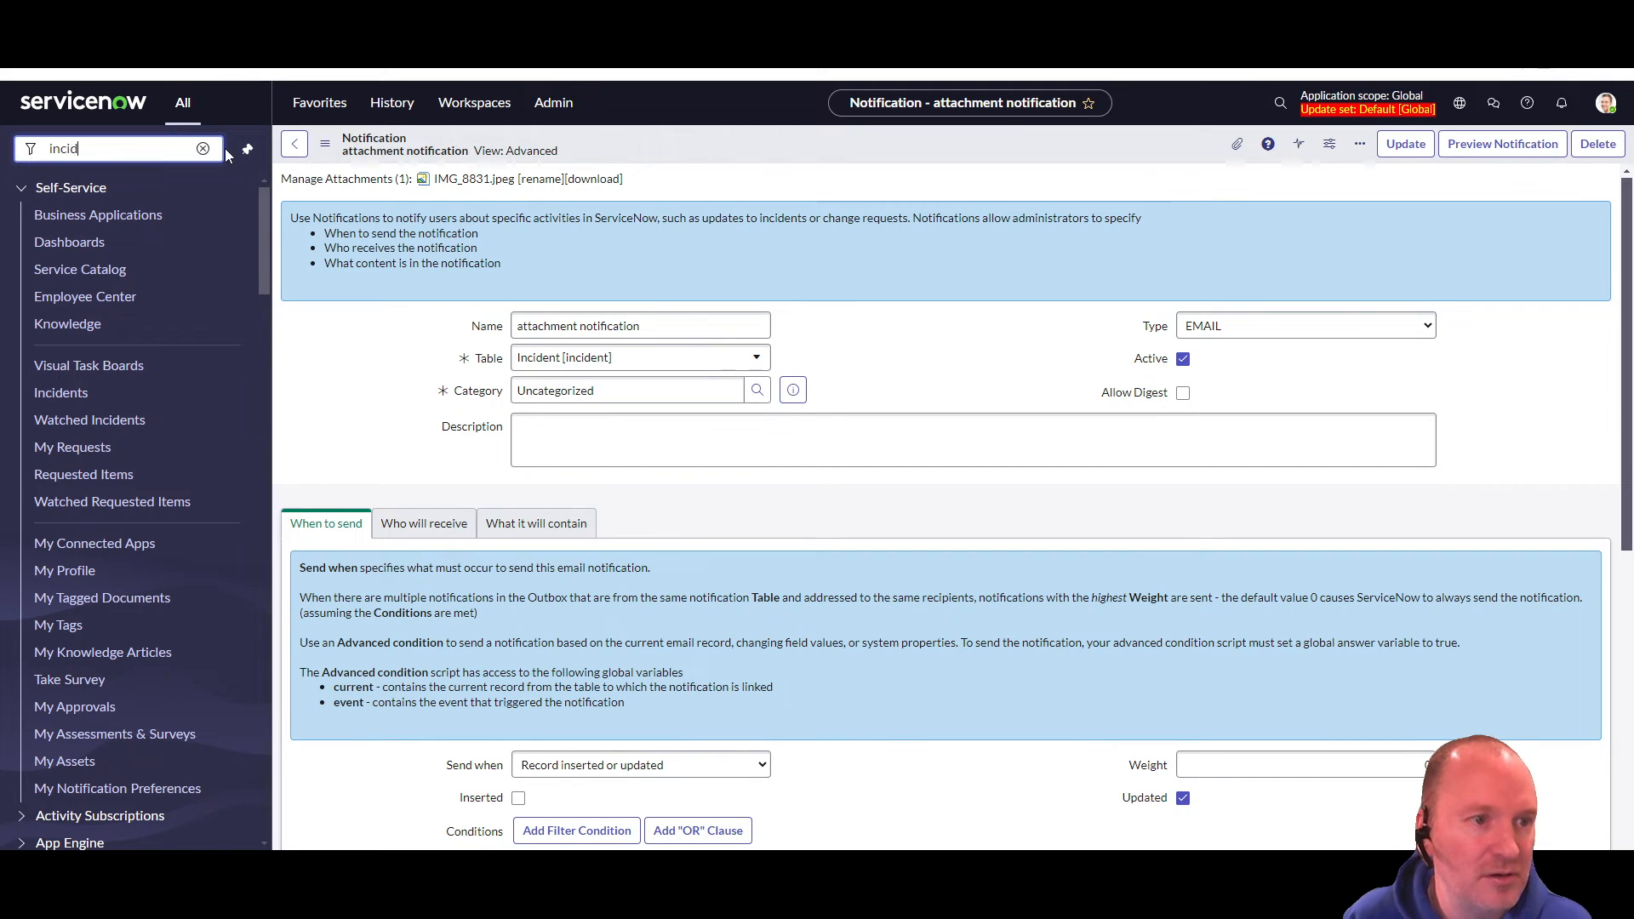
type("incidents")
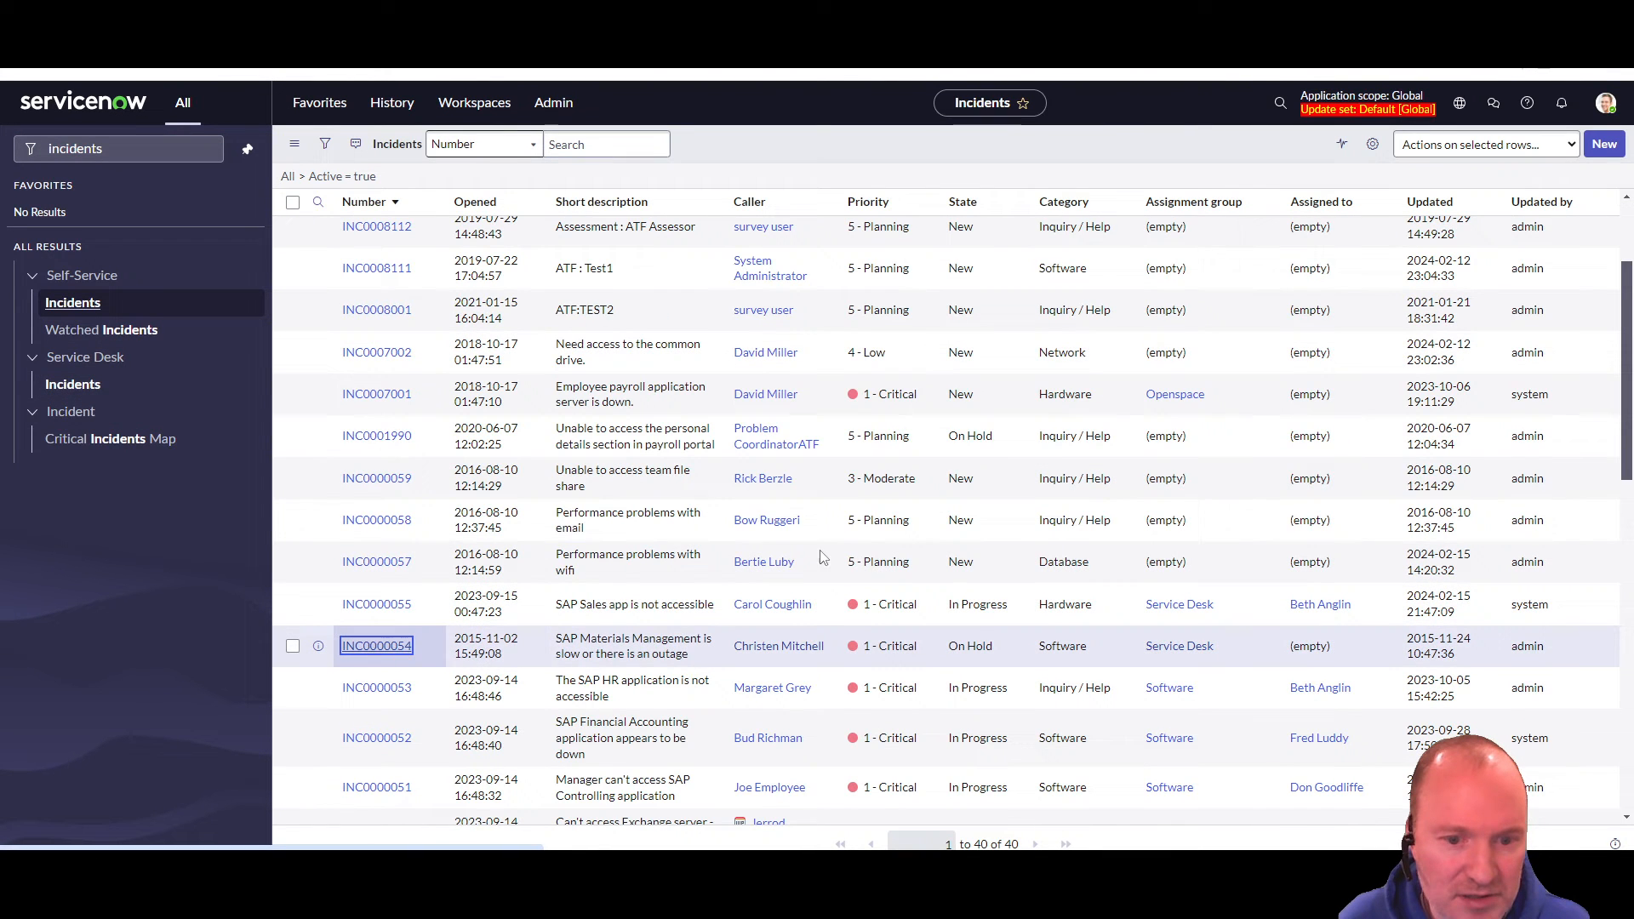
left_click(376, 645)
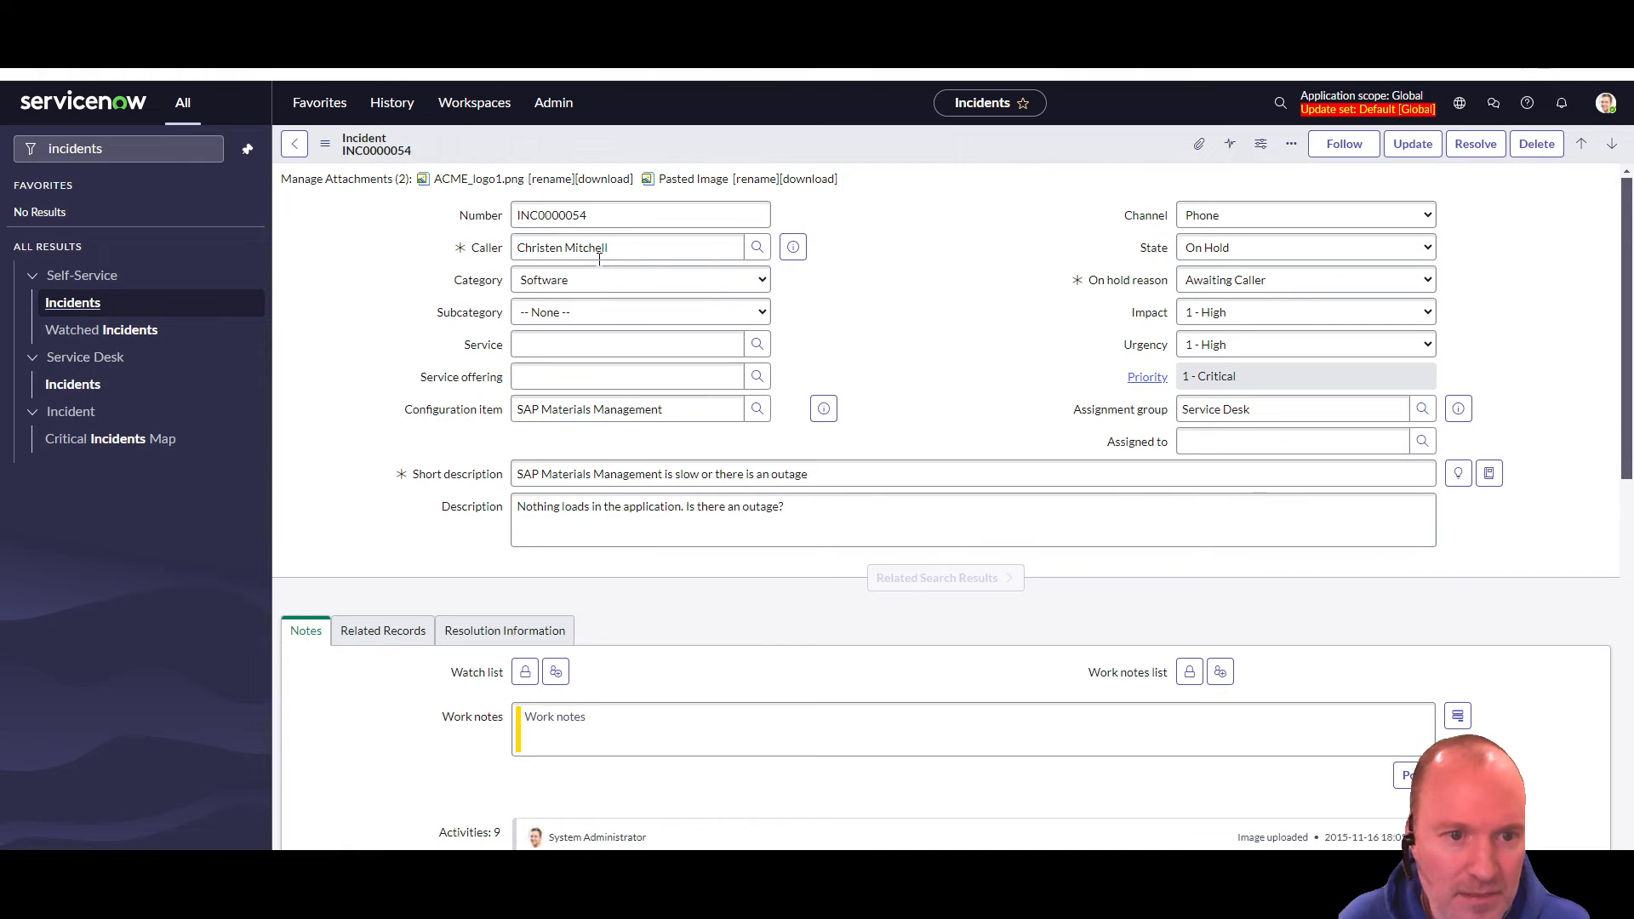
left_click(640, 278)
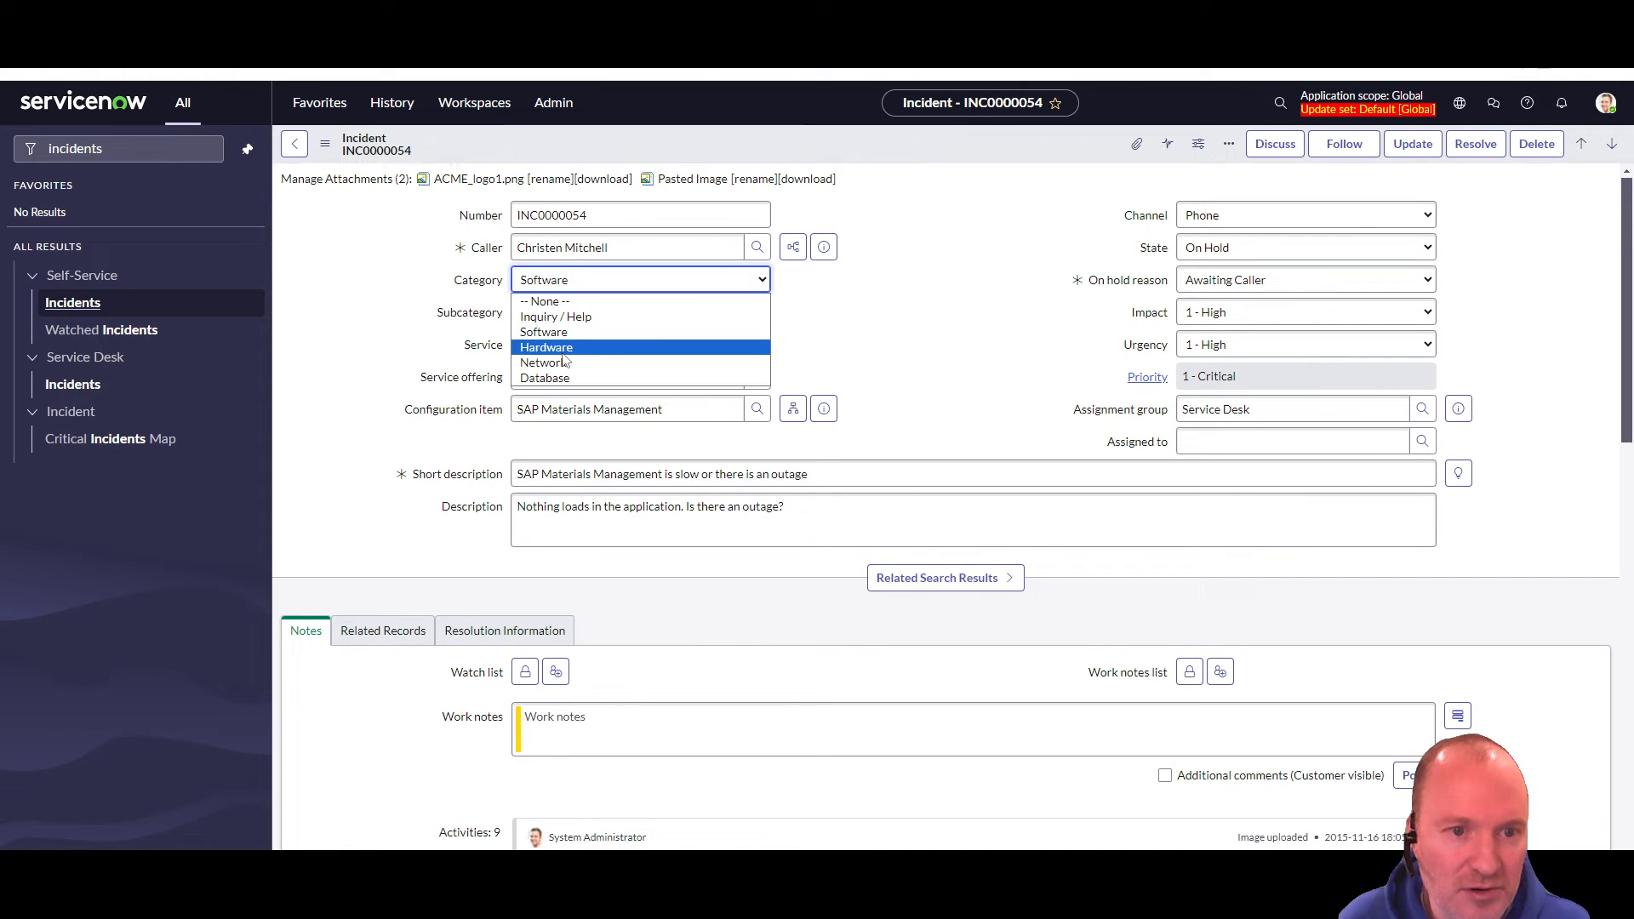
left_click(546, 347)
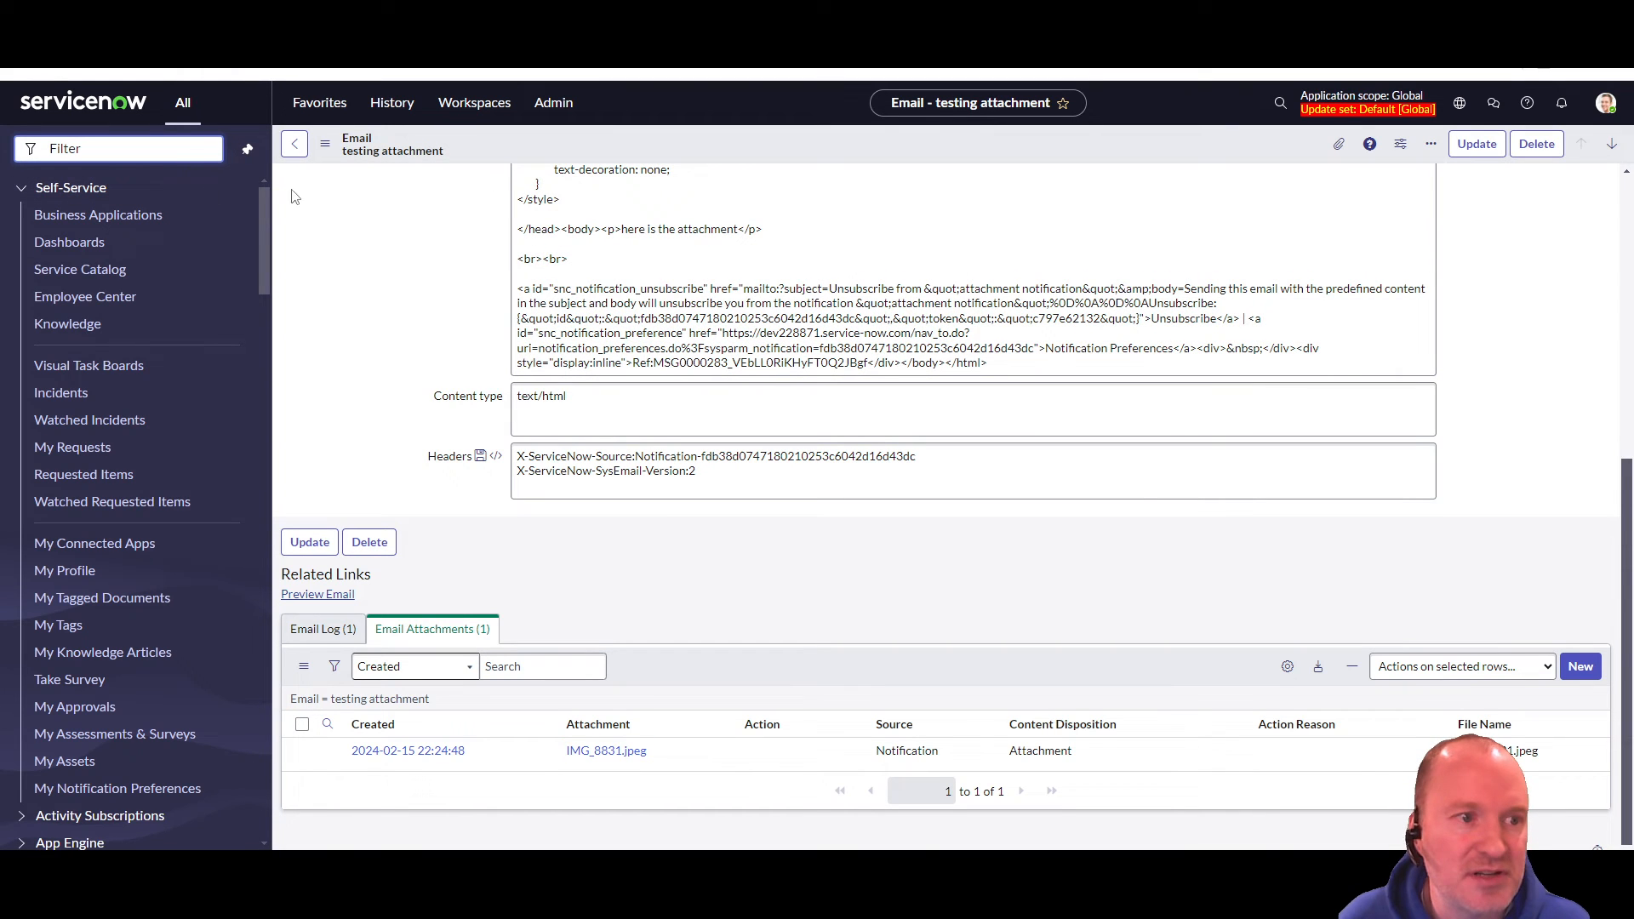
- Open the Emails list by filtering the navigator for 'sys_email'
left_click(391, 103)
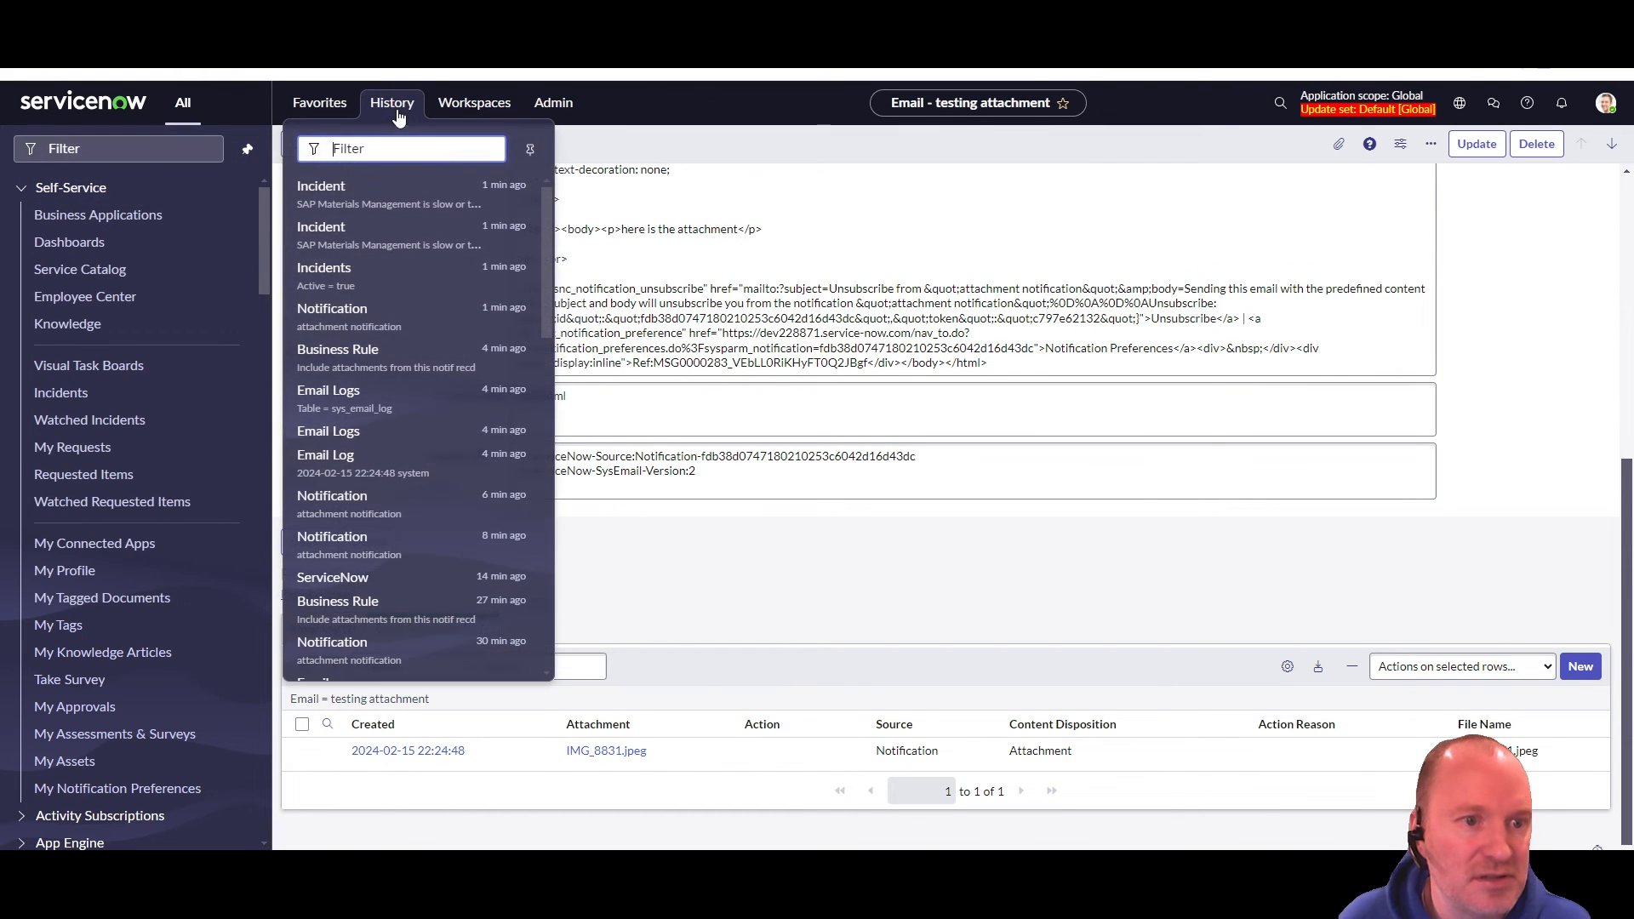
left_click(117, 148)
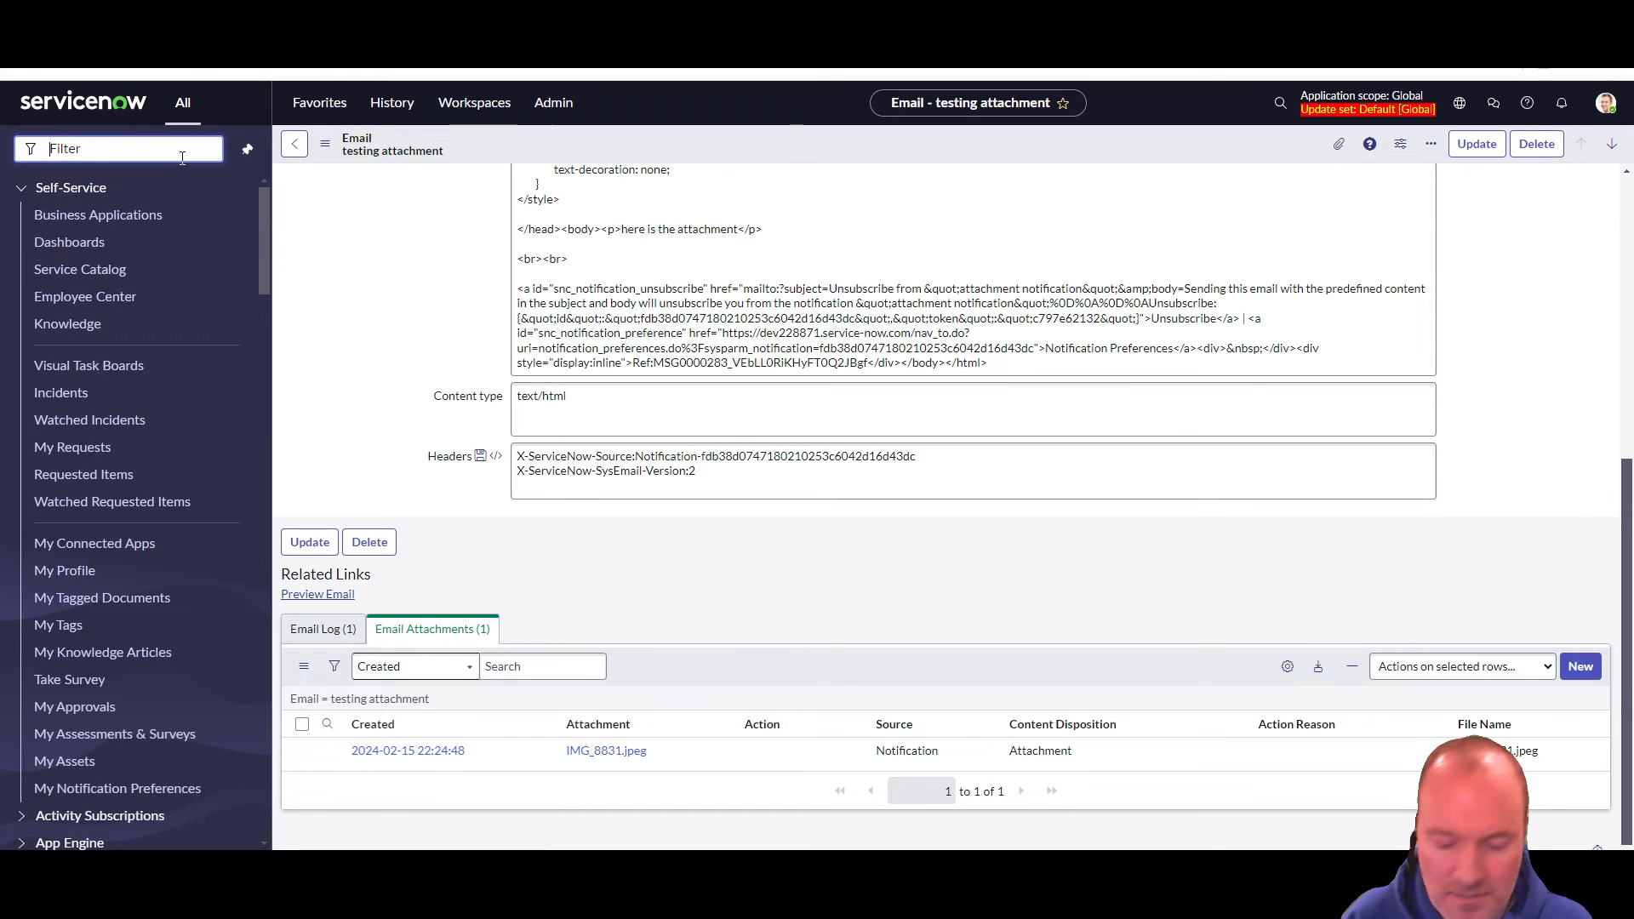
type("sys_email")
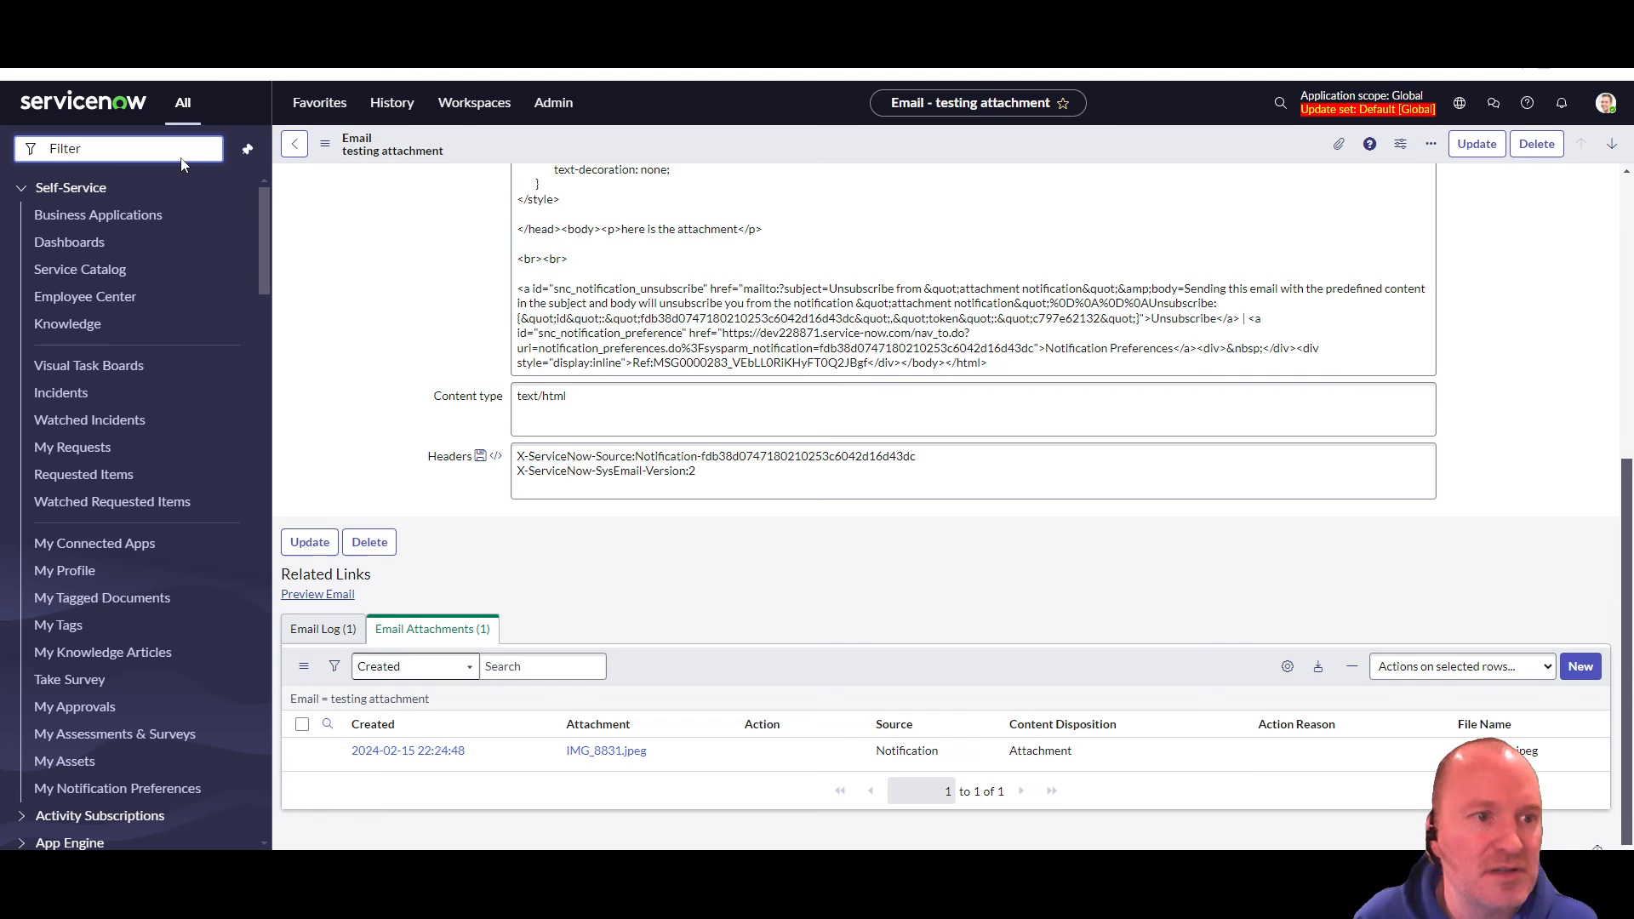
left_click(294, 144)
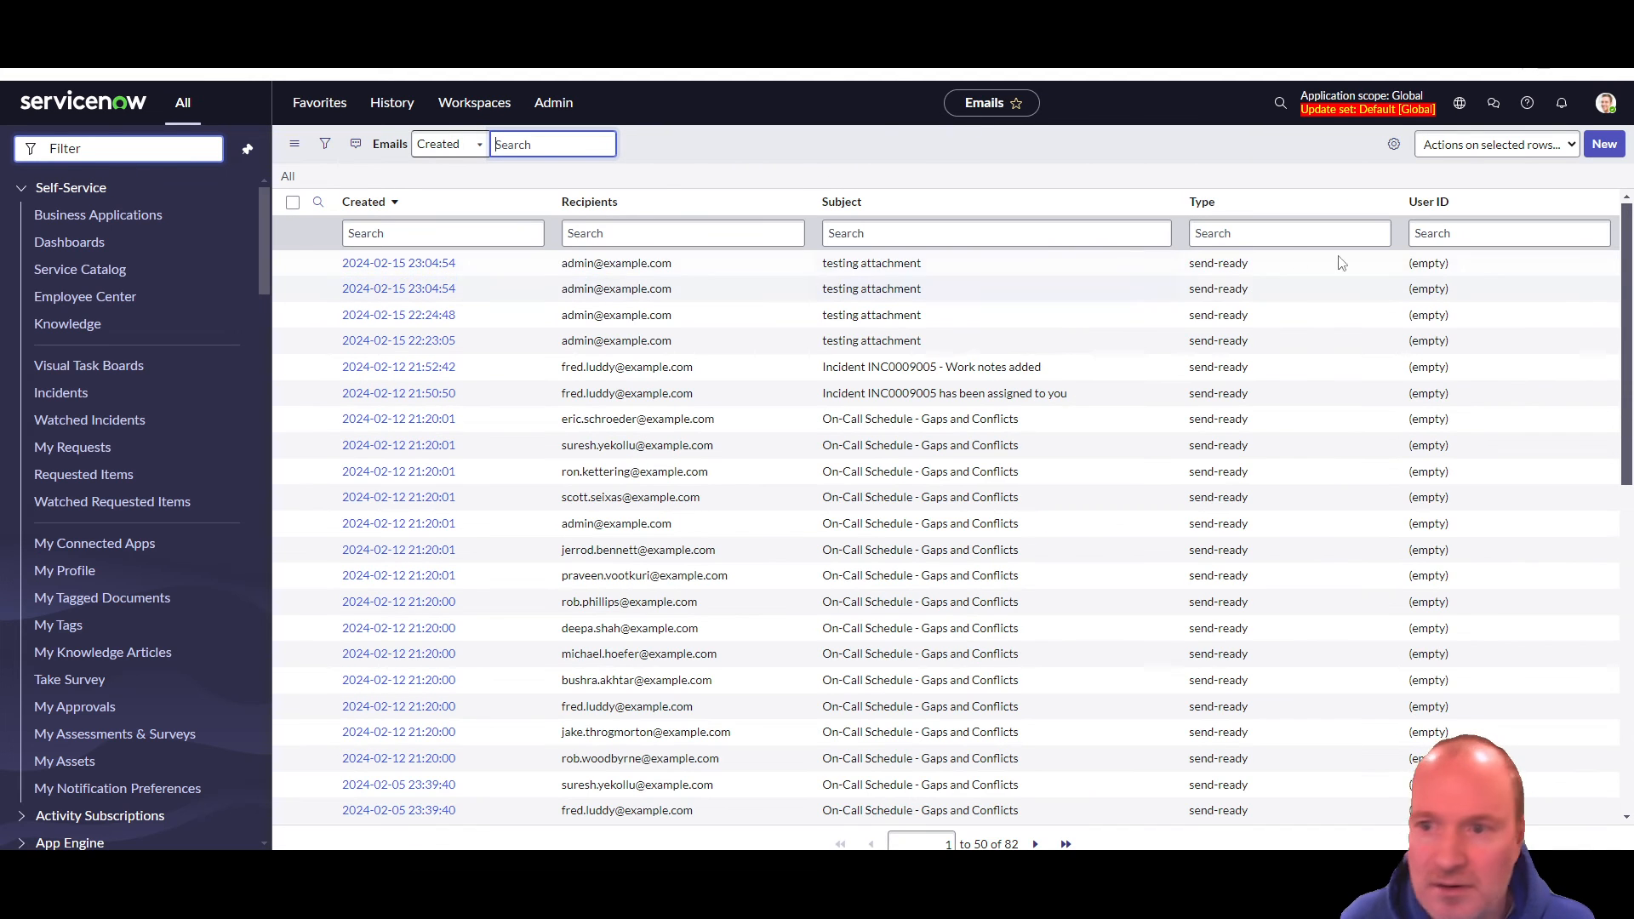
mouse_move(390, 208)
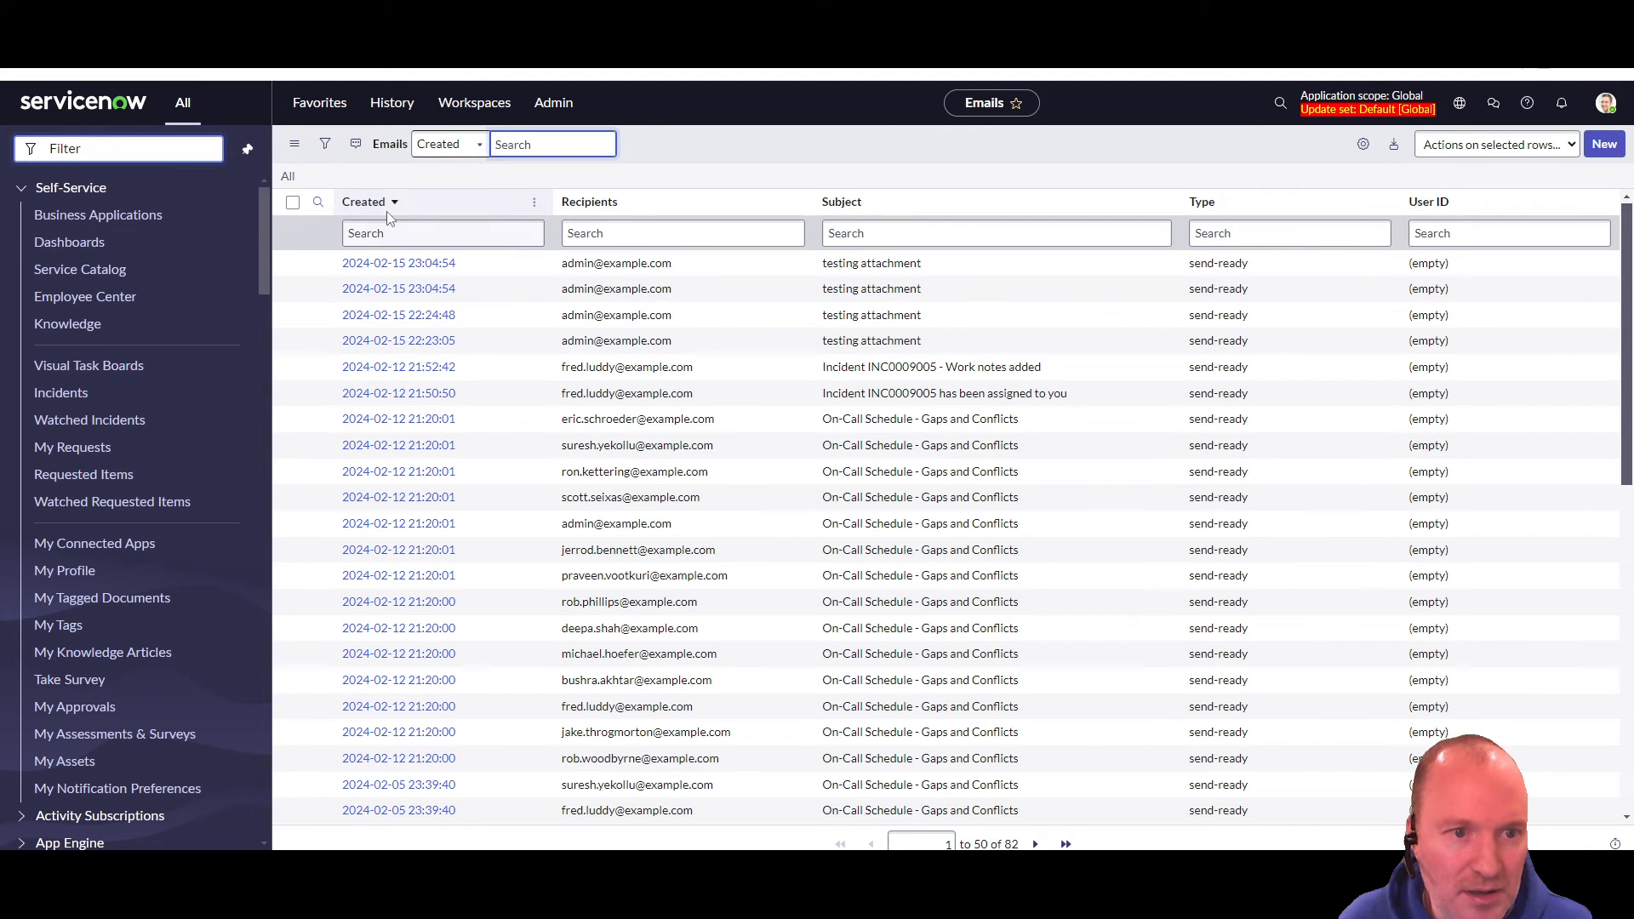
- Open the newest 'testing attachment' email and its IMG_8831.jpeg attachment record
left_click(1509, 232)
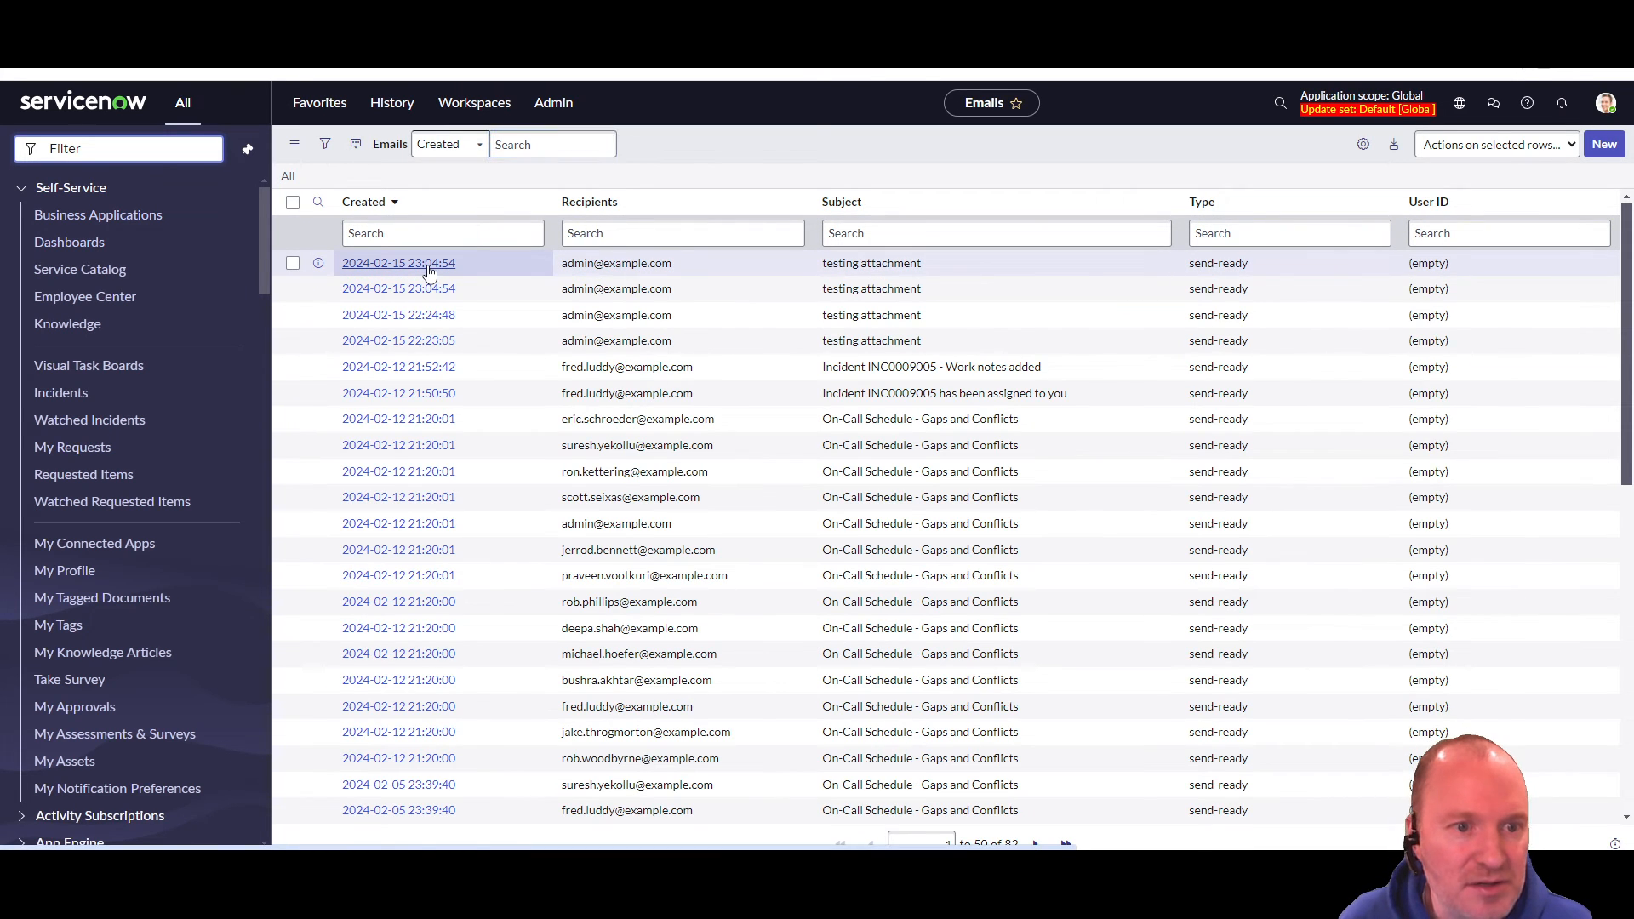
left_click(398, 263)
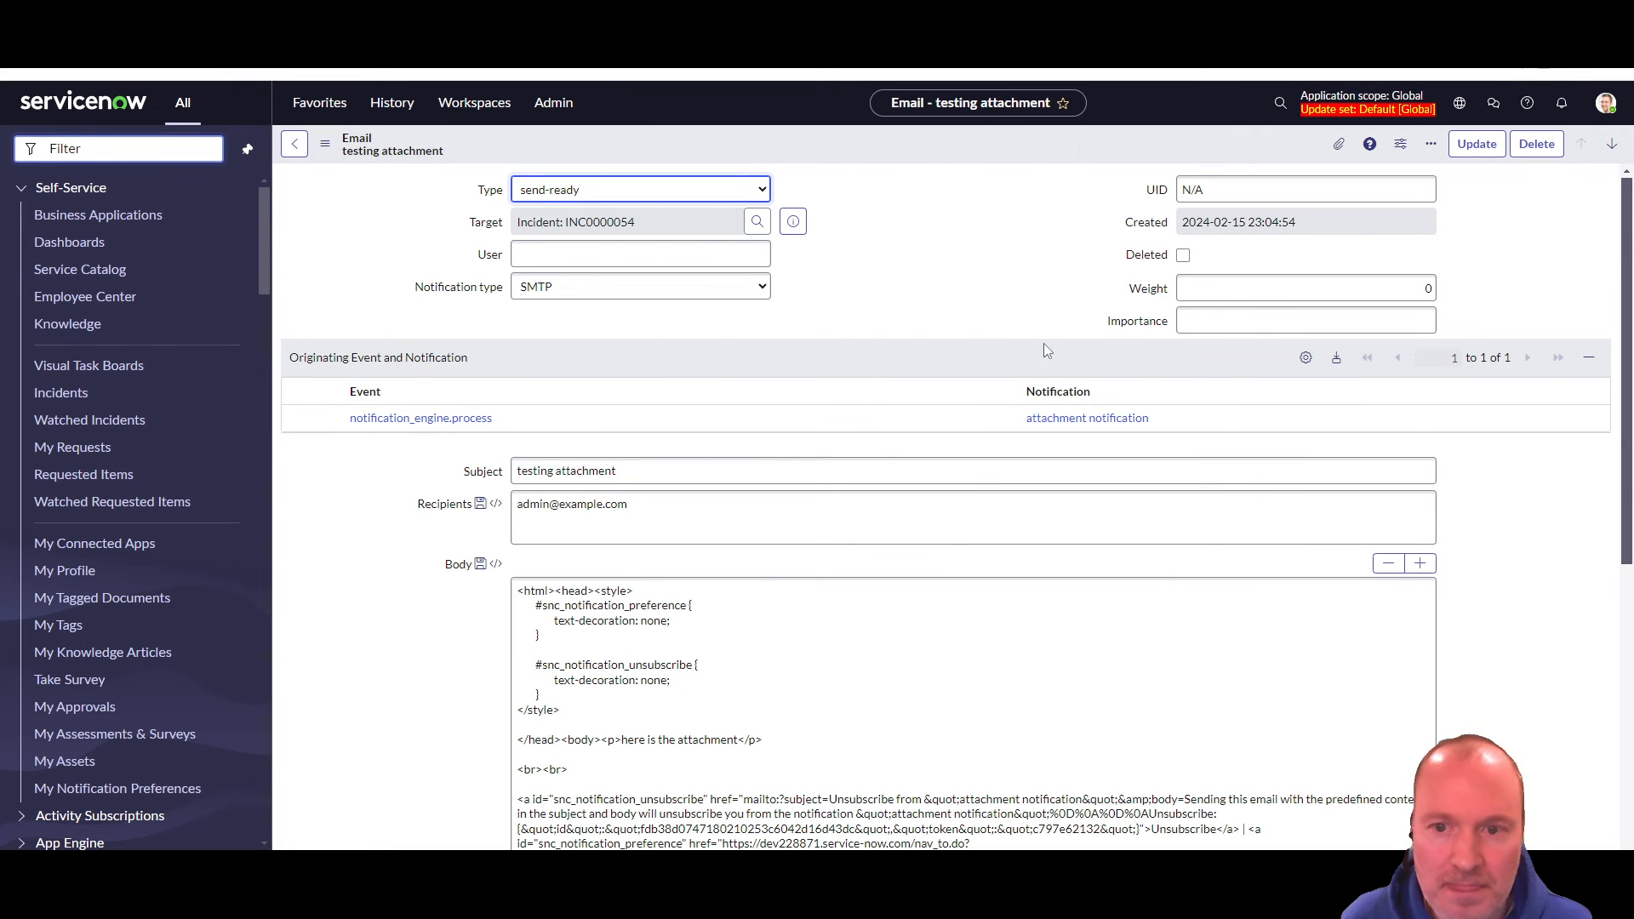
scroll("down", 3)
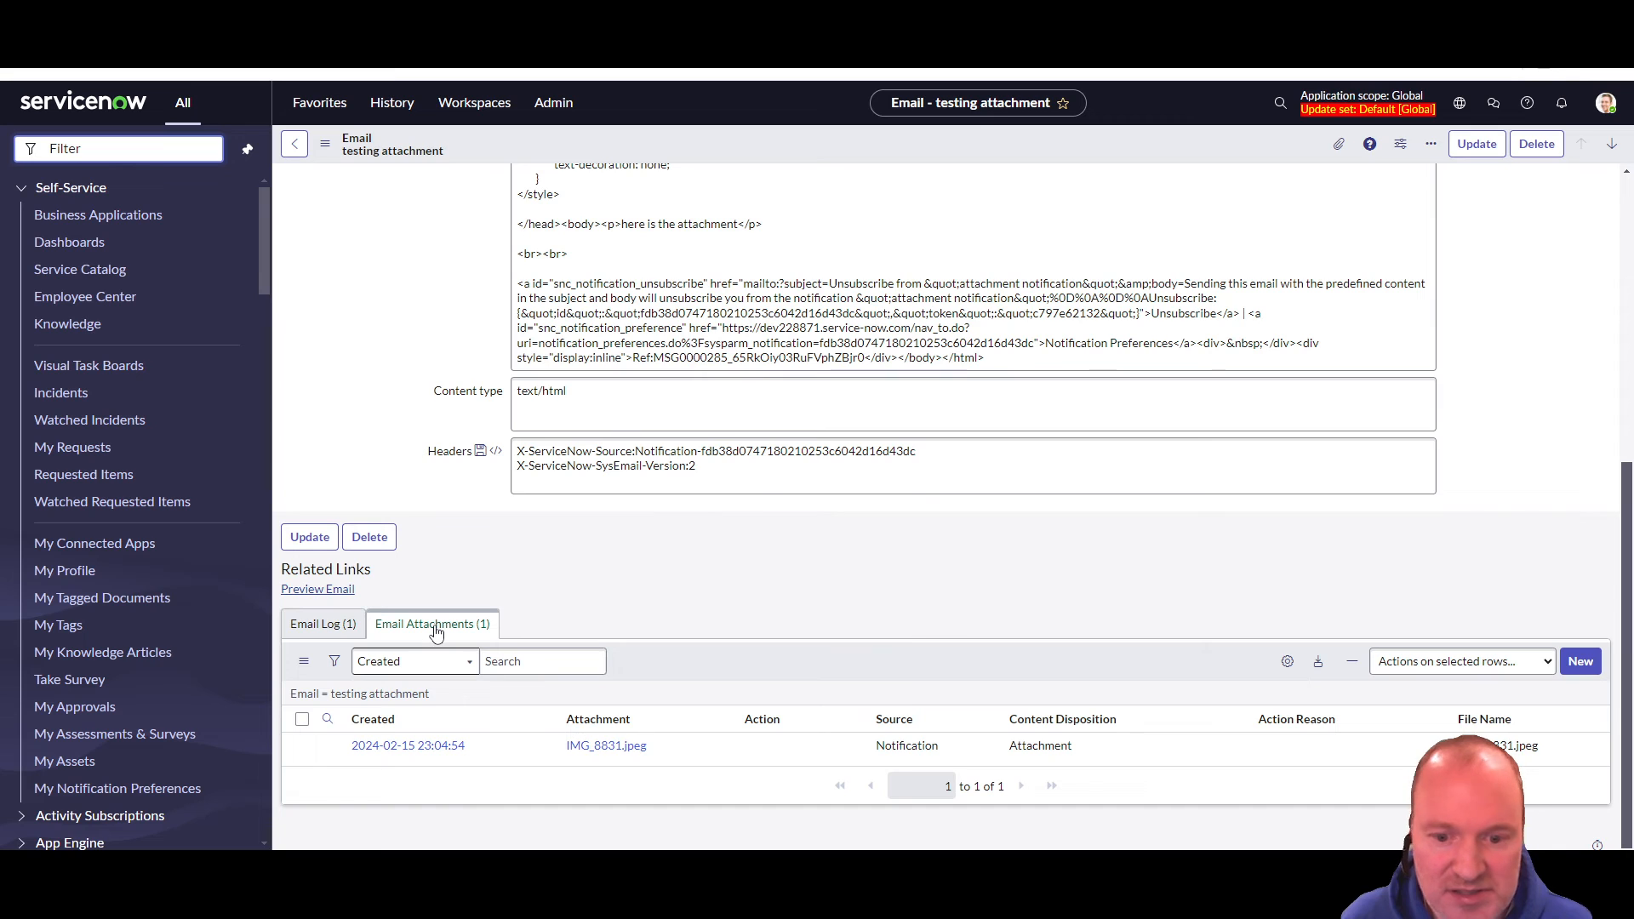
mouse_move(452, 649)
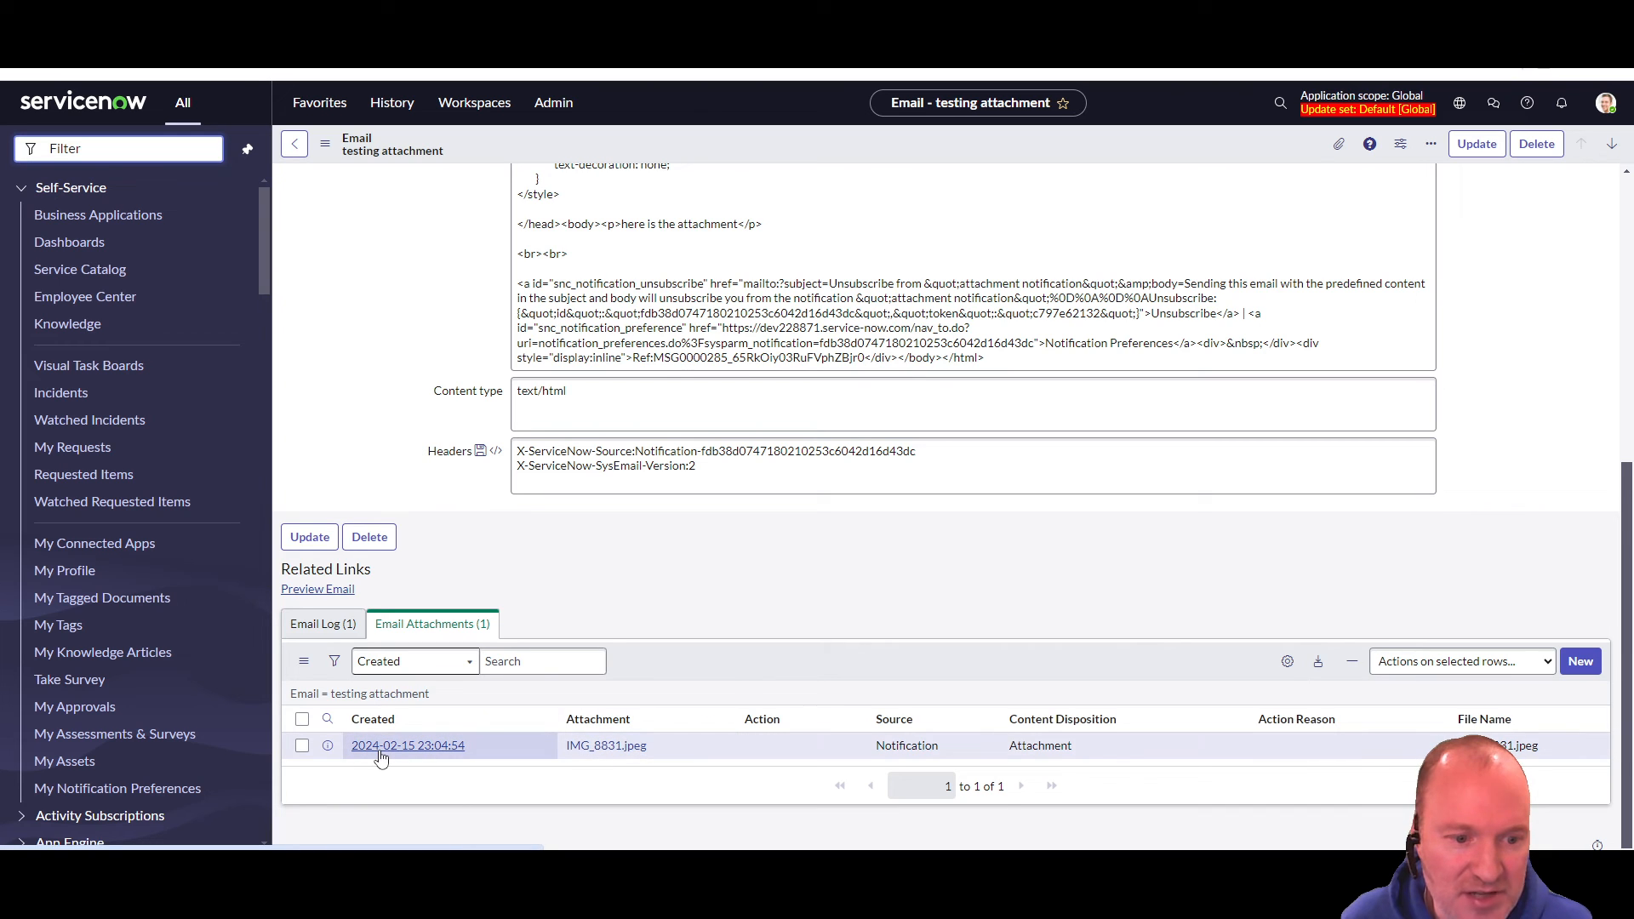
left_click(407, 746)
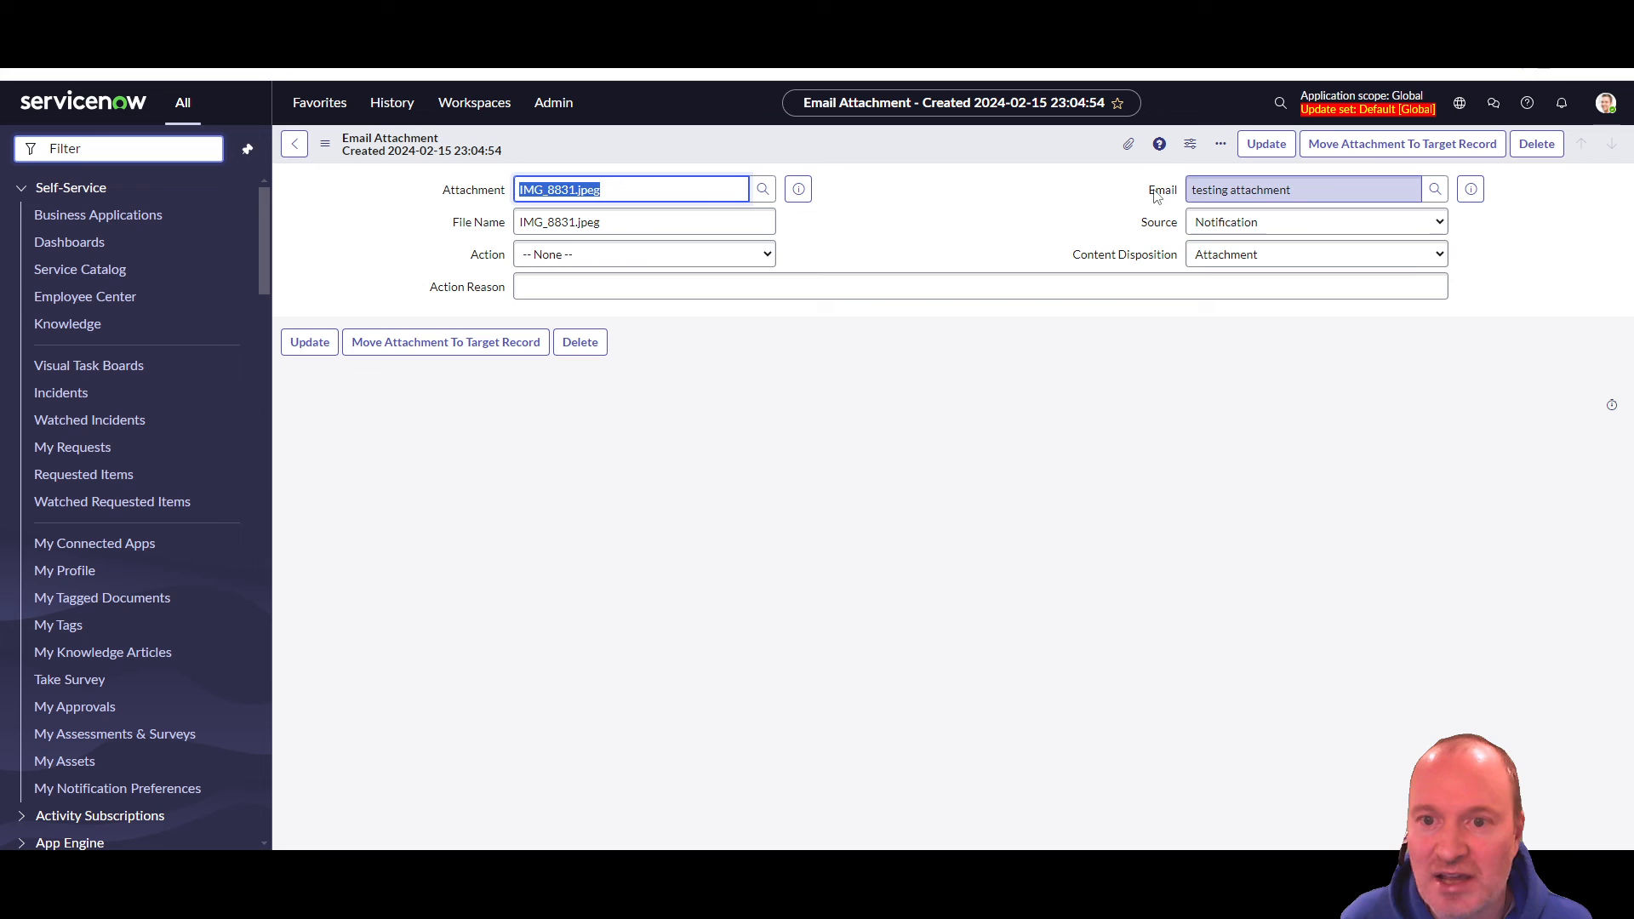
mouse_move(1109, 195)
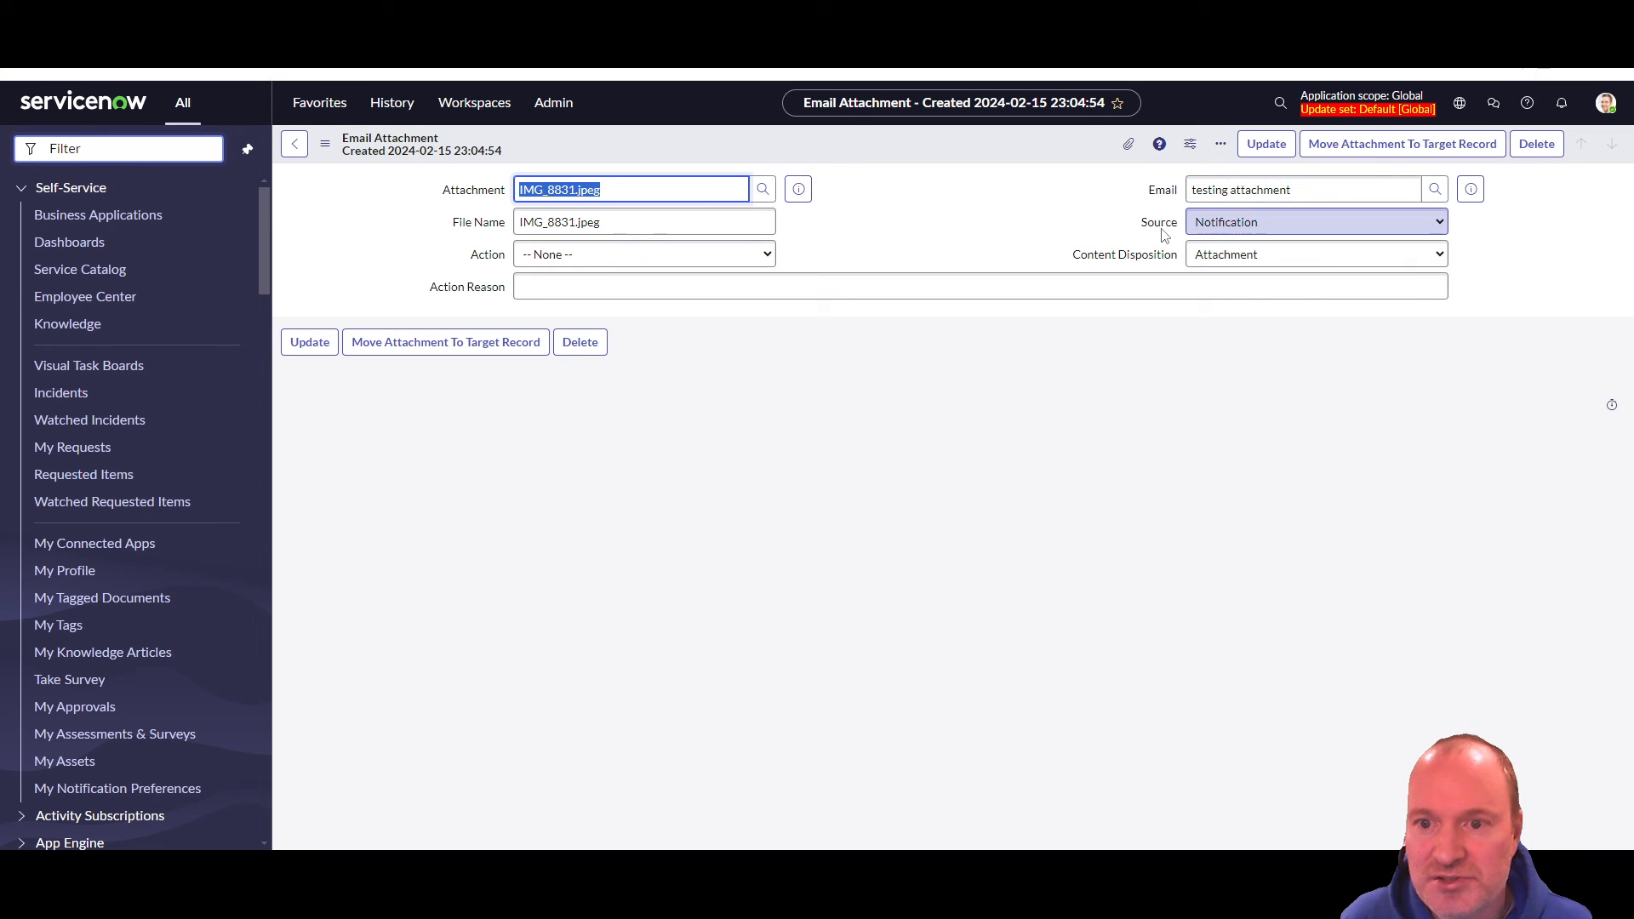
- Review the Source, Content Disposition and Action choices for IMG_8831.jpeg, leaving Action unset
left_click(1315, 221)
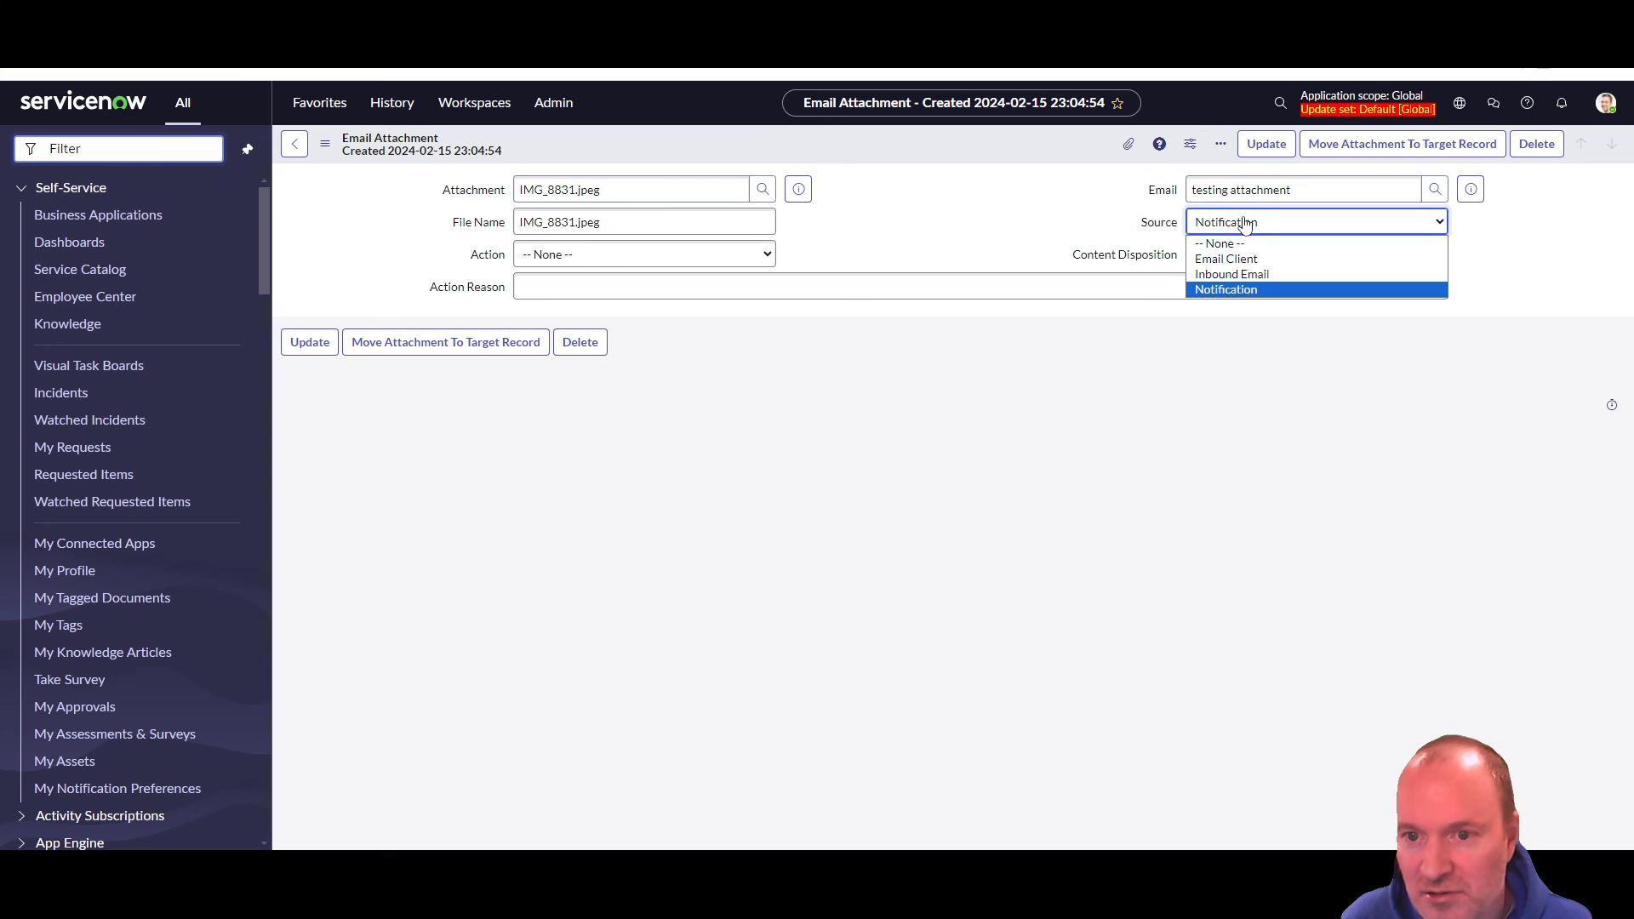
mouse_move(1231, 273)
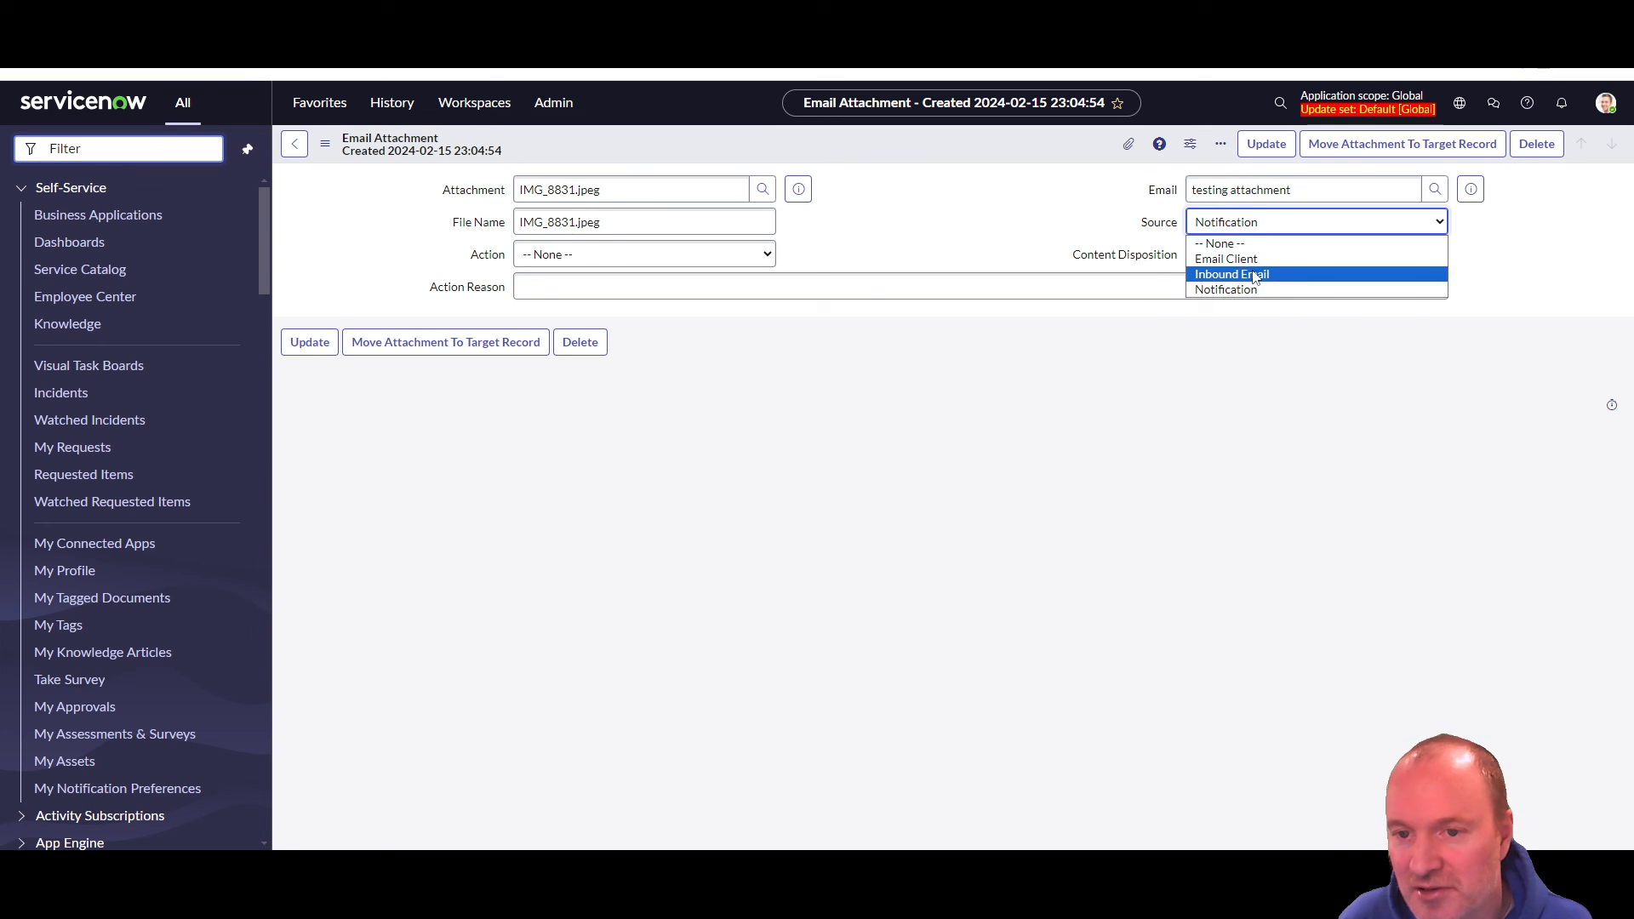
mouse_move(1227, 259)
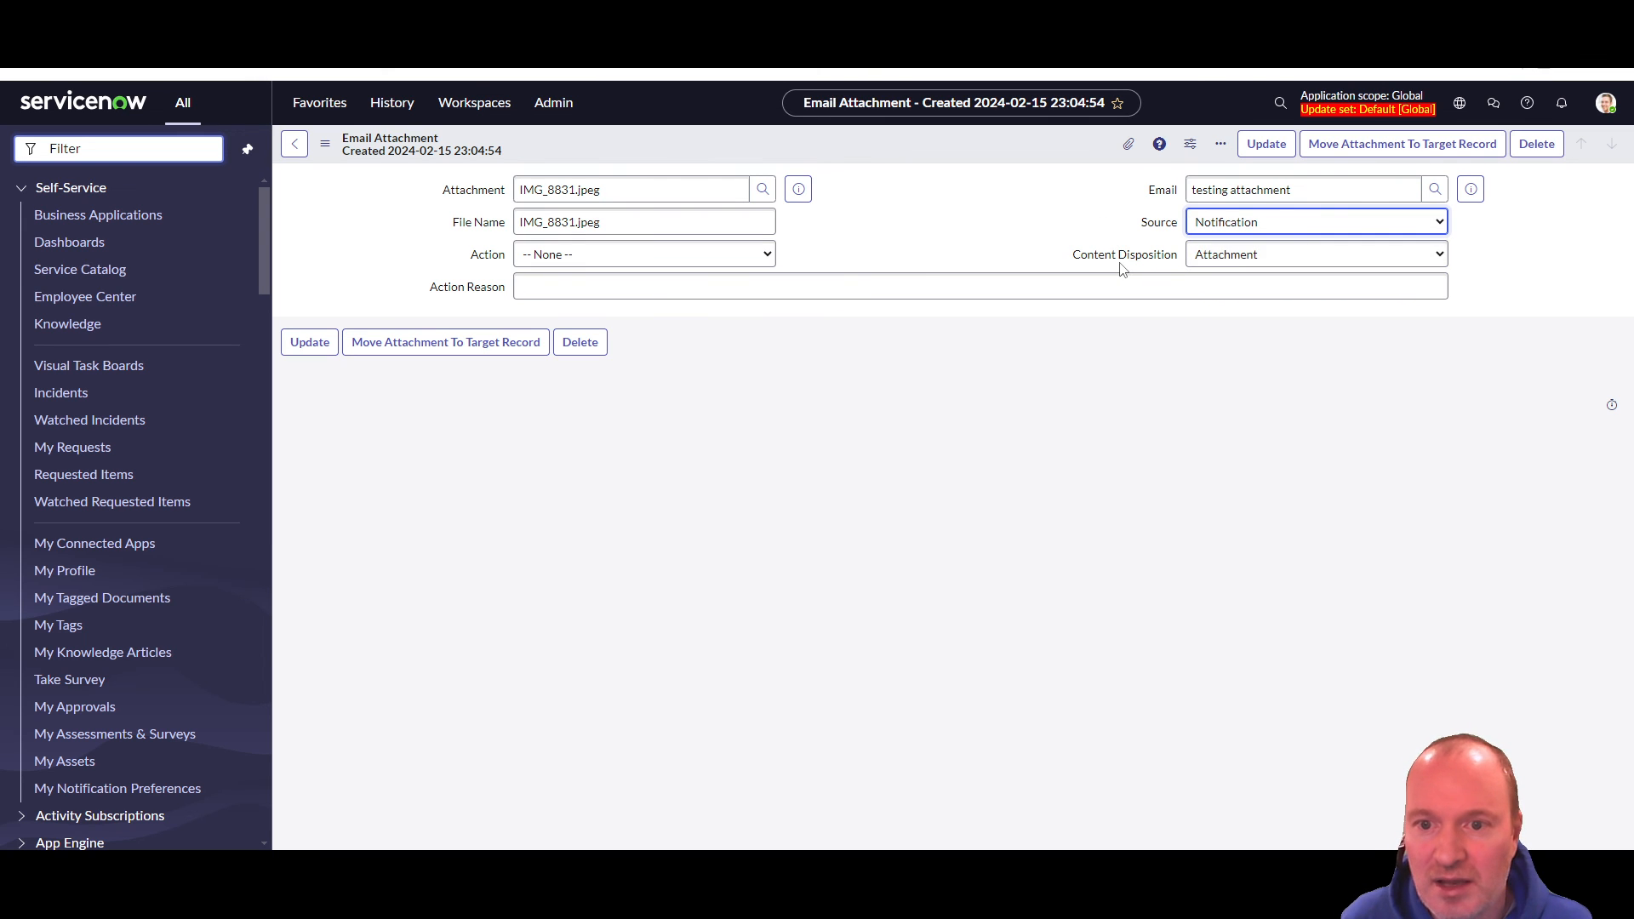
left_click(1315, 253)
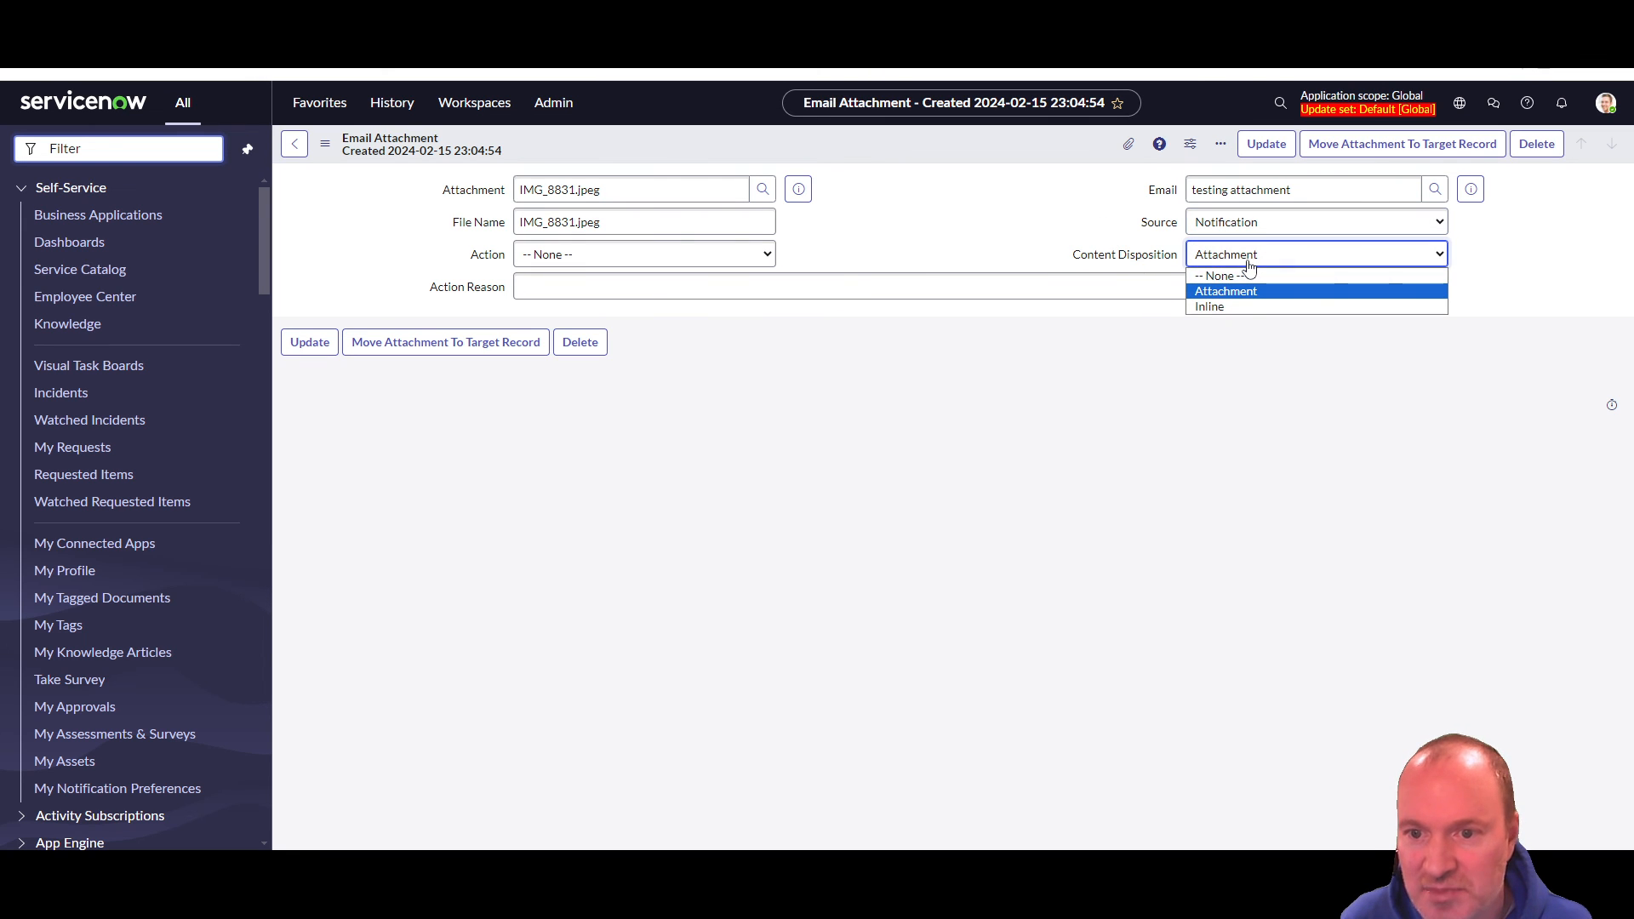
mouse_move(1210, 306)
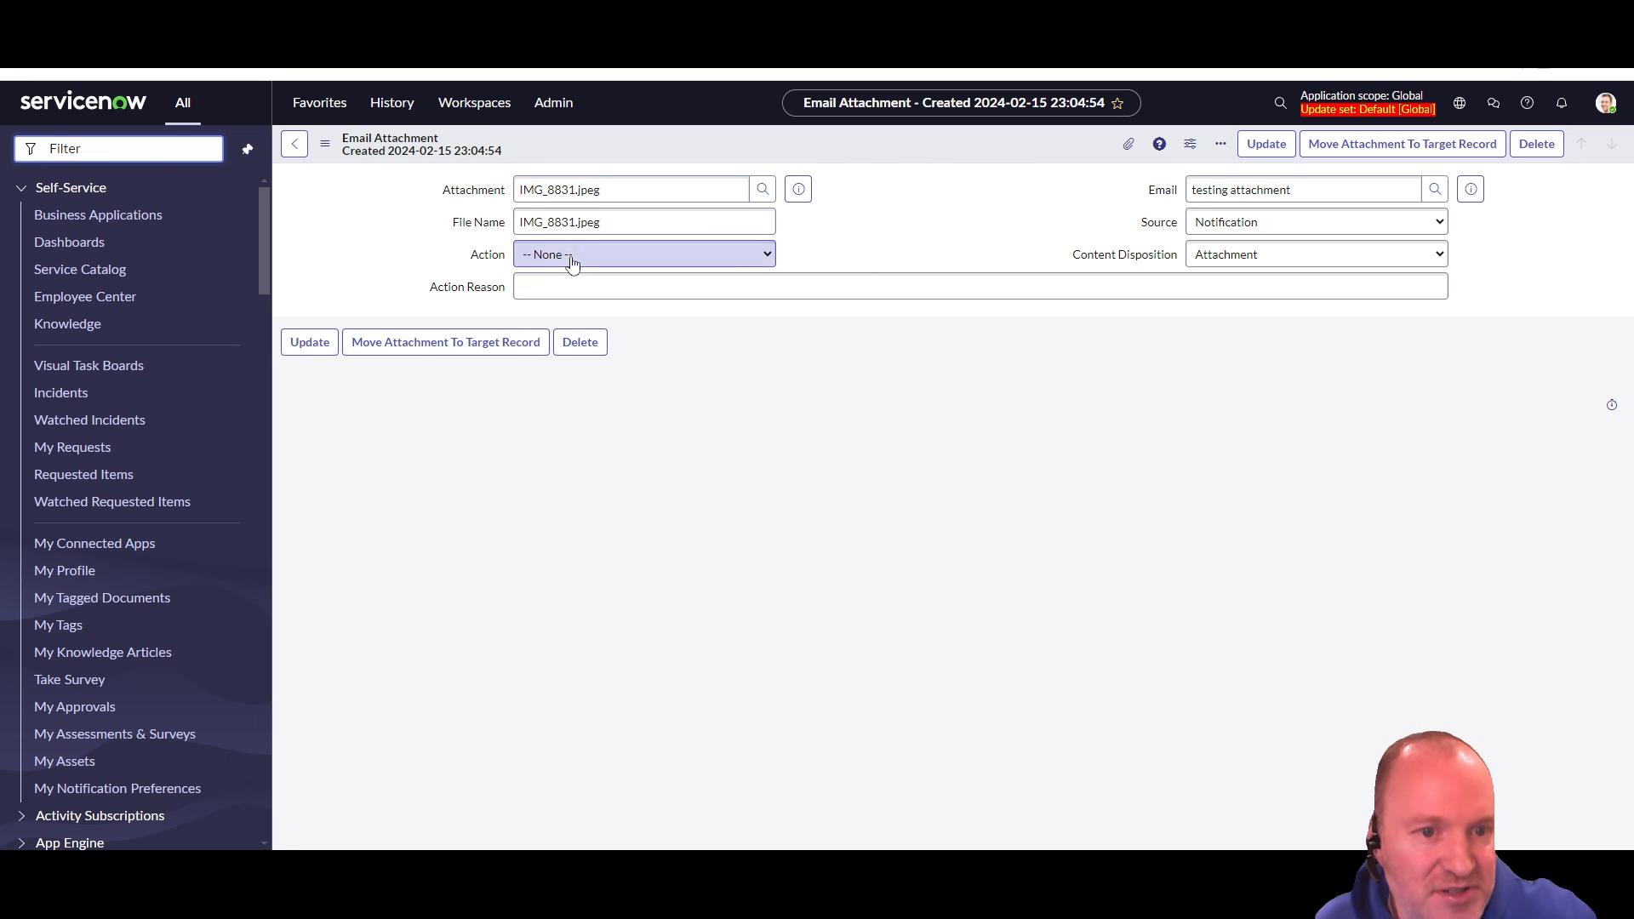
left_click(644, 254)
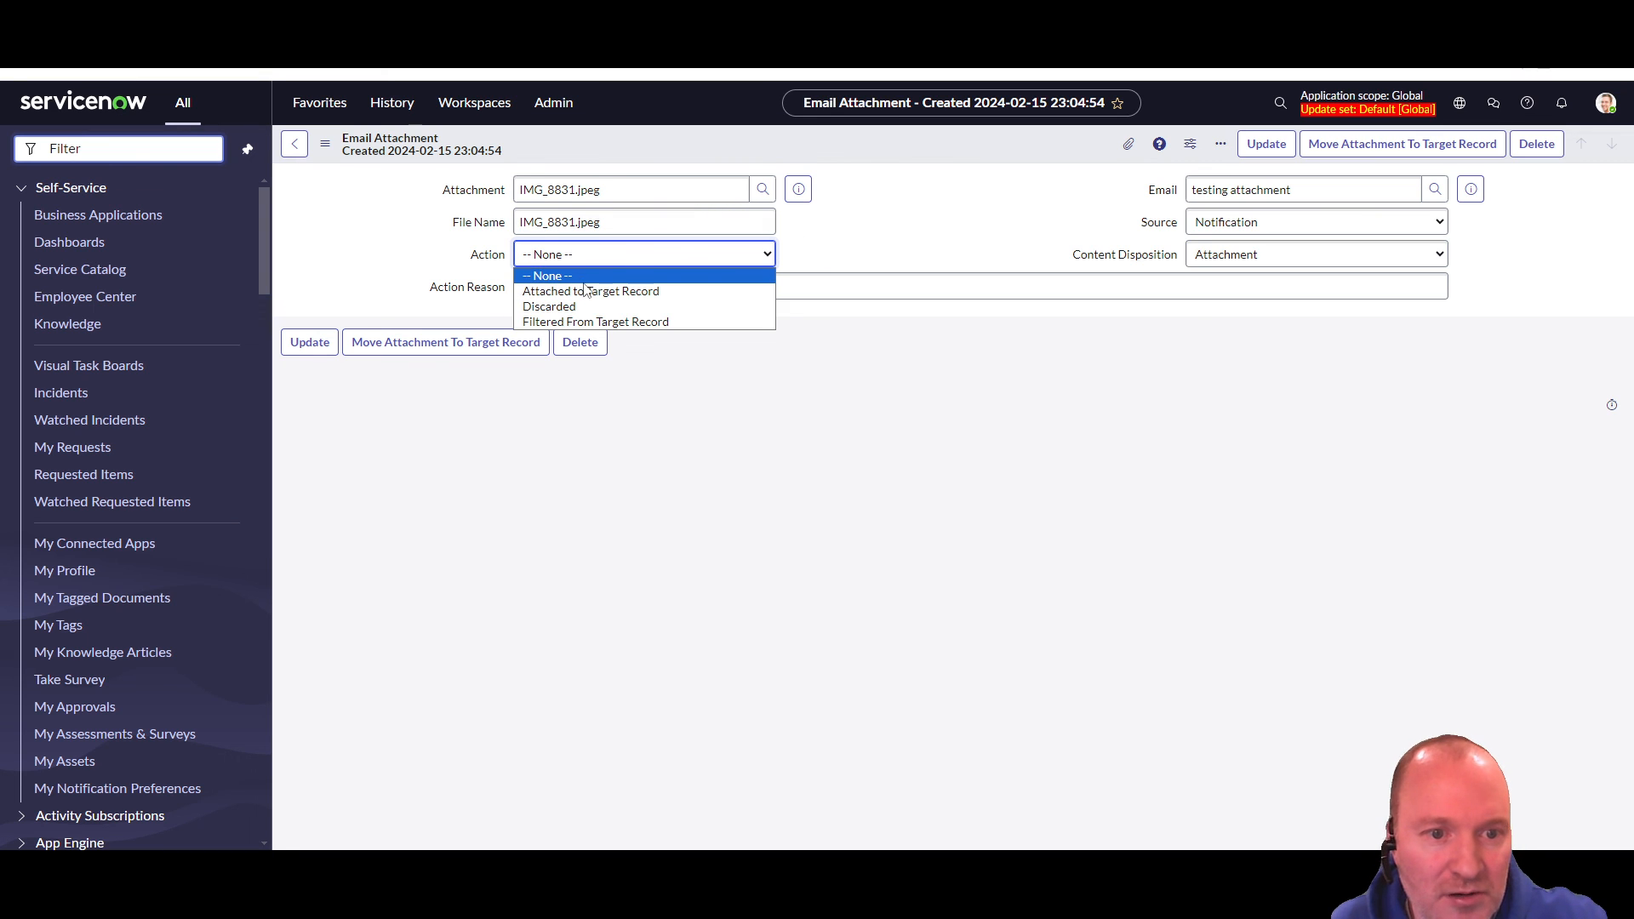
left_click(547, 275)
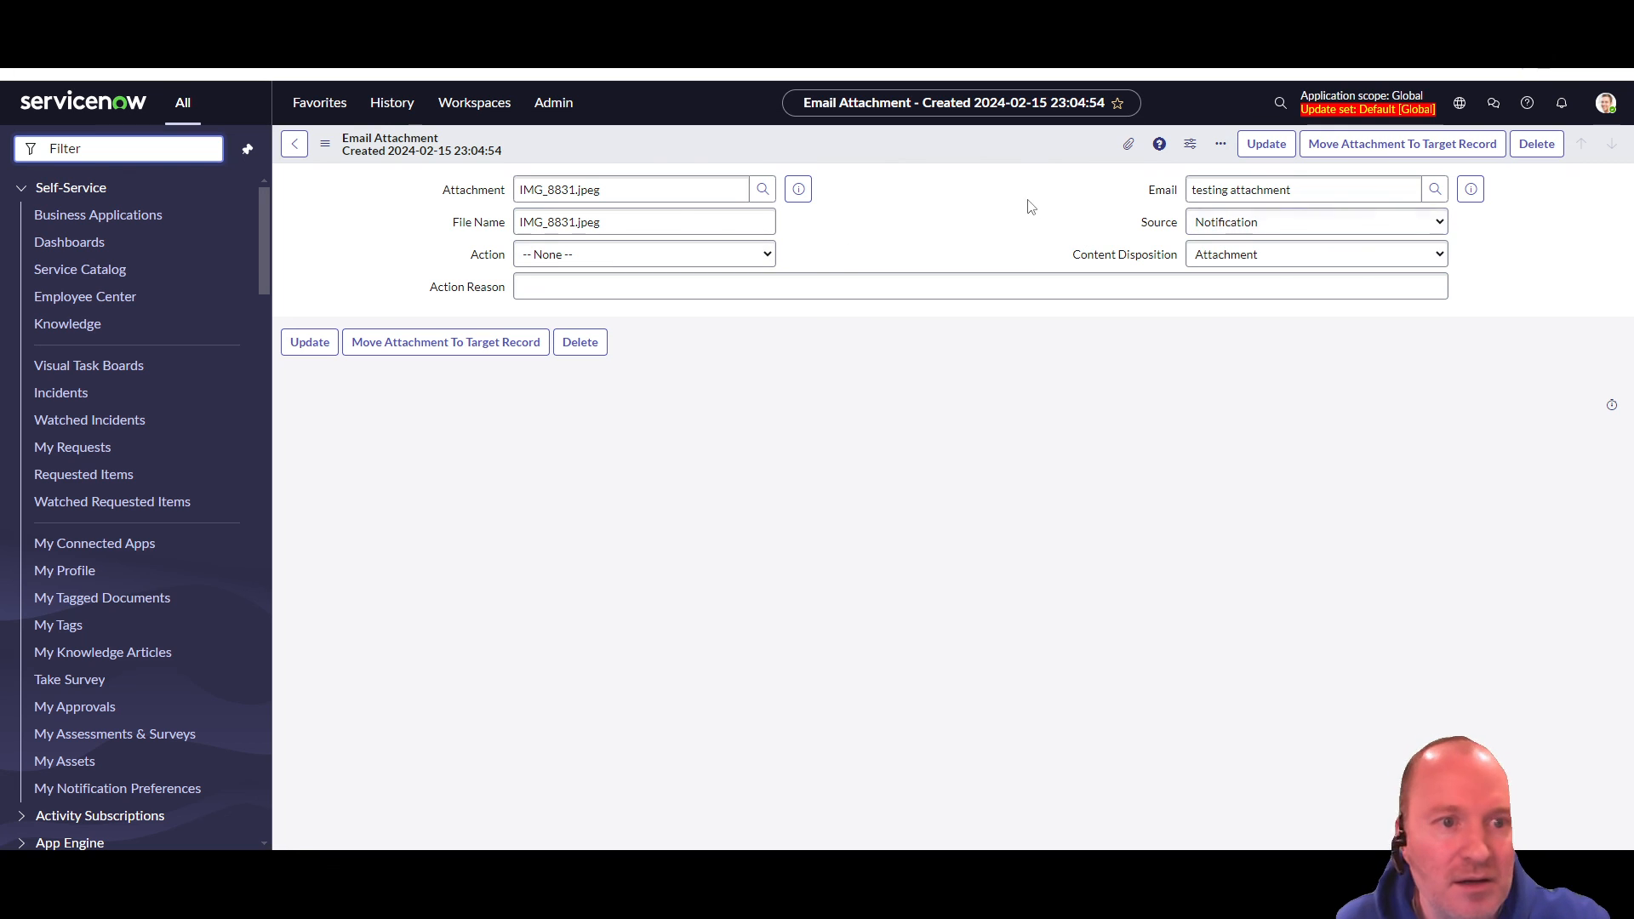
left_click(644, 222)
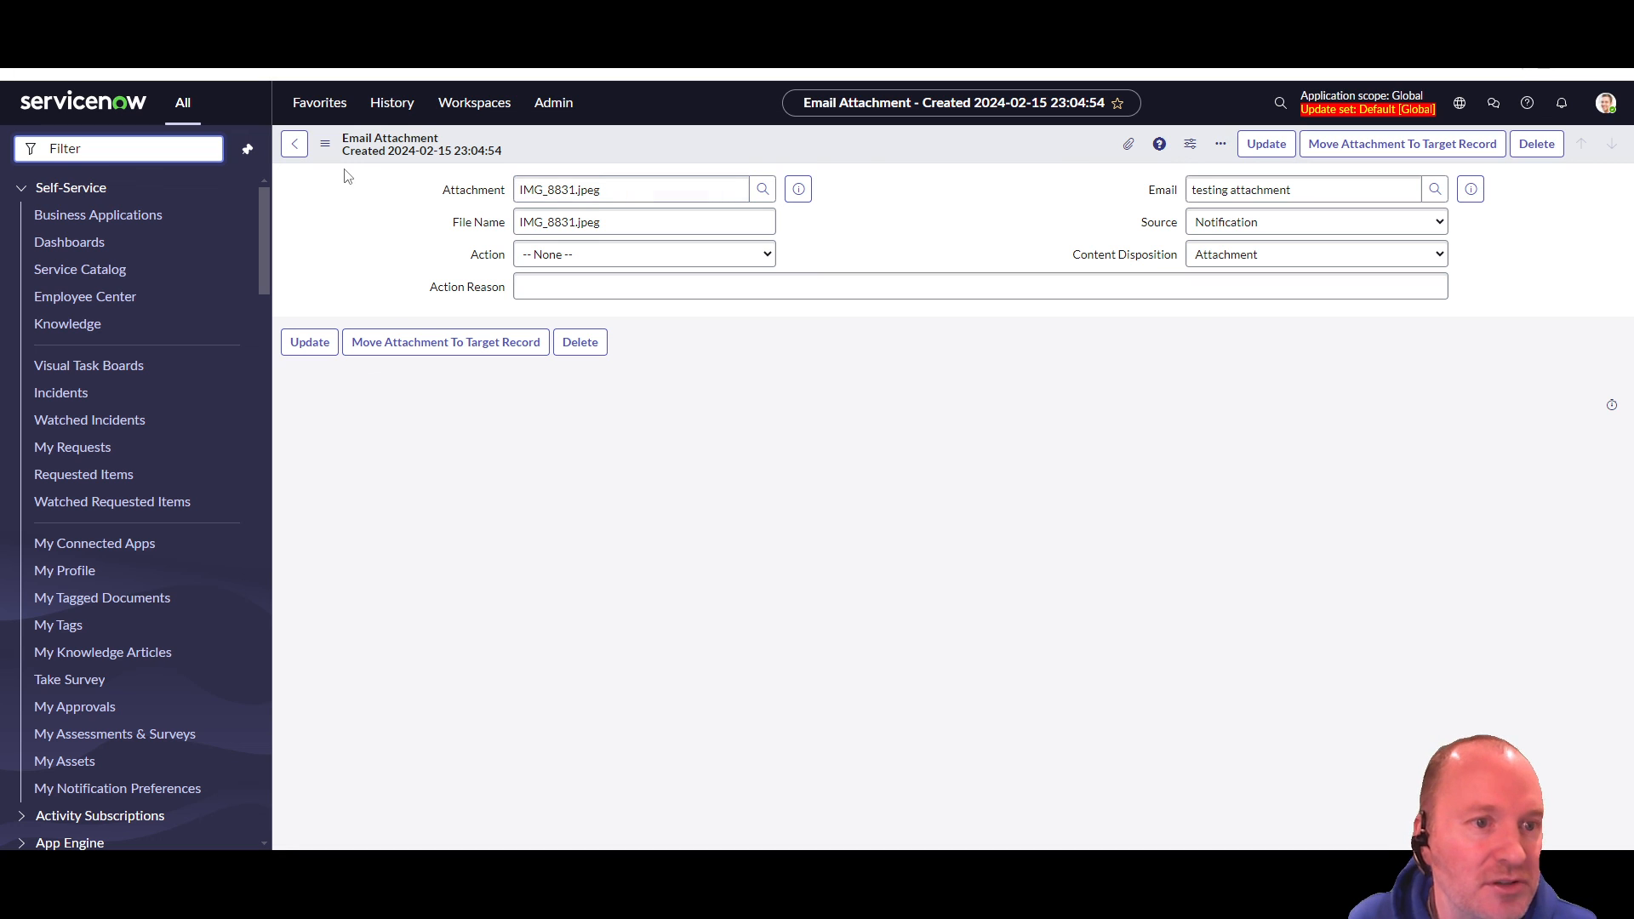
- Go back to the 'testing attachment' email record for incident INC0000054
left_click(296, 144)
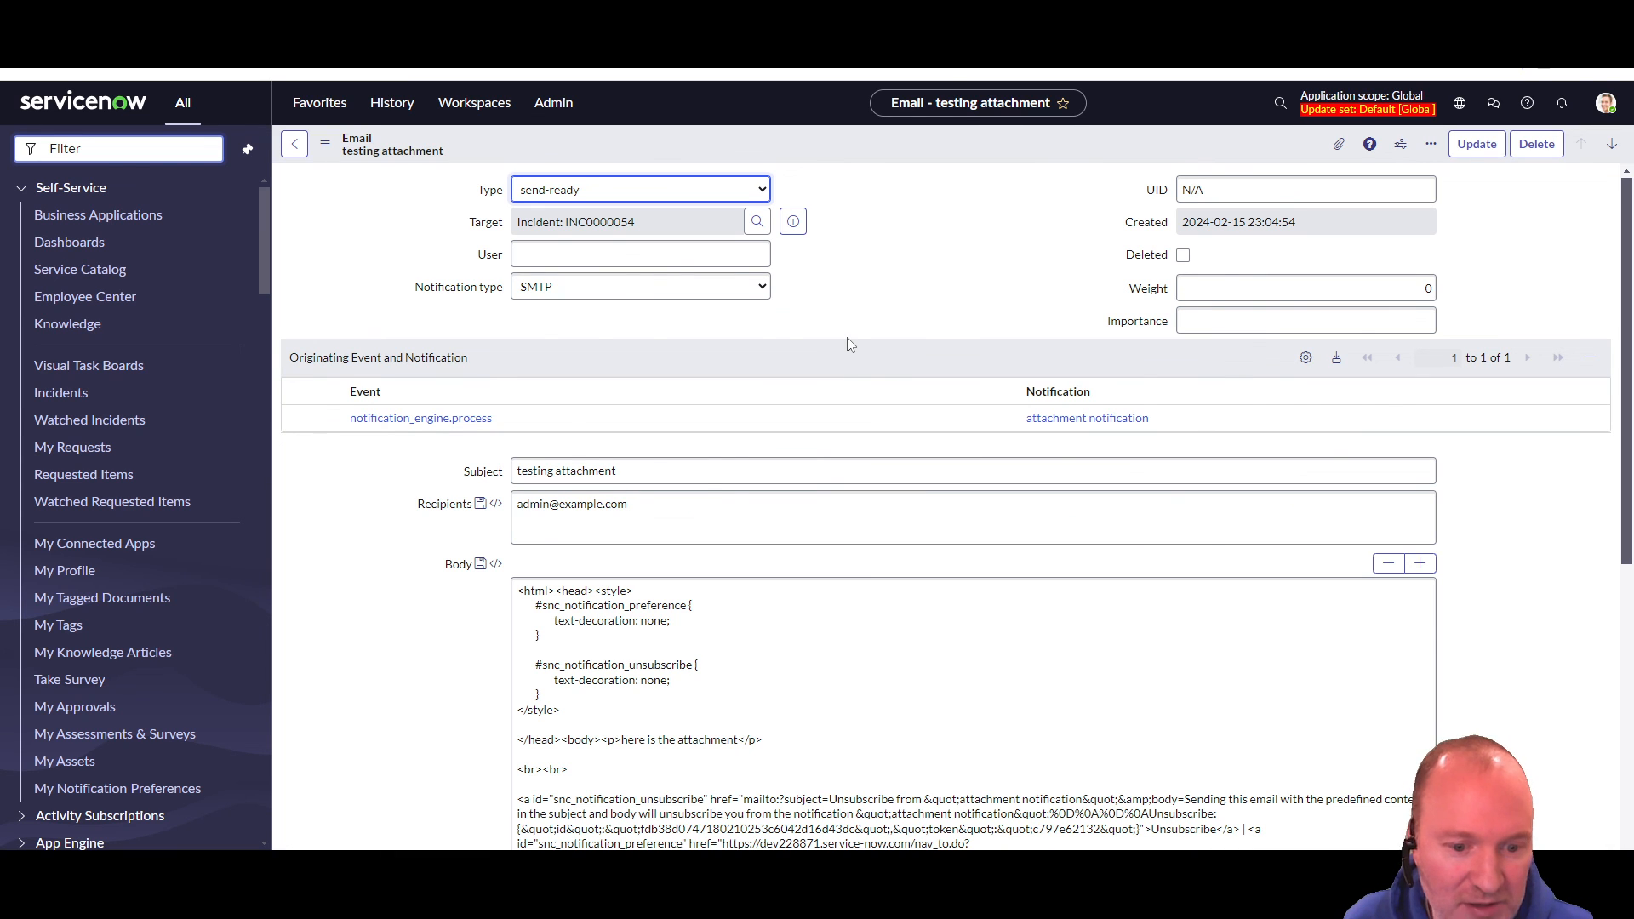
left_click(969, 470)
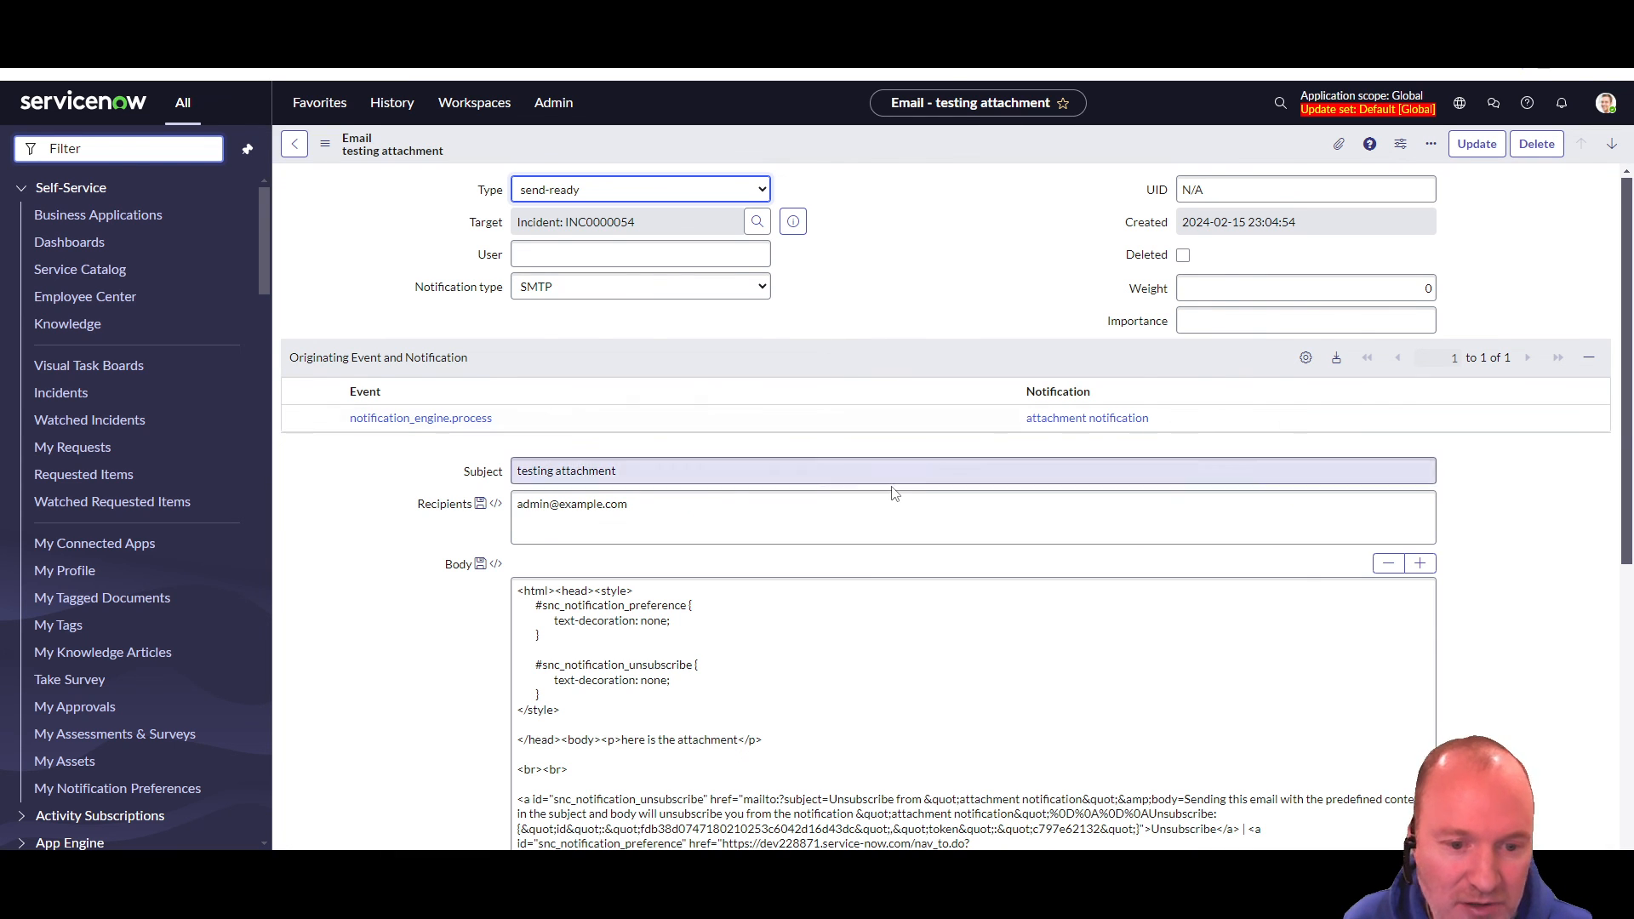